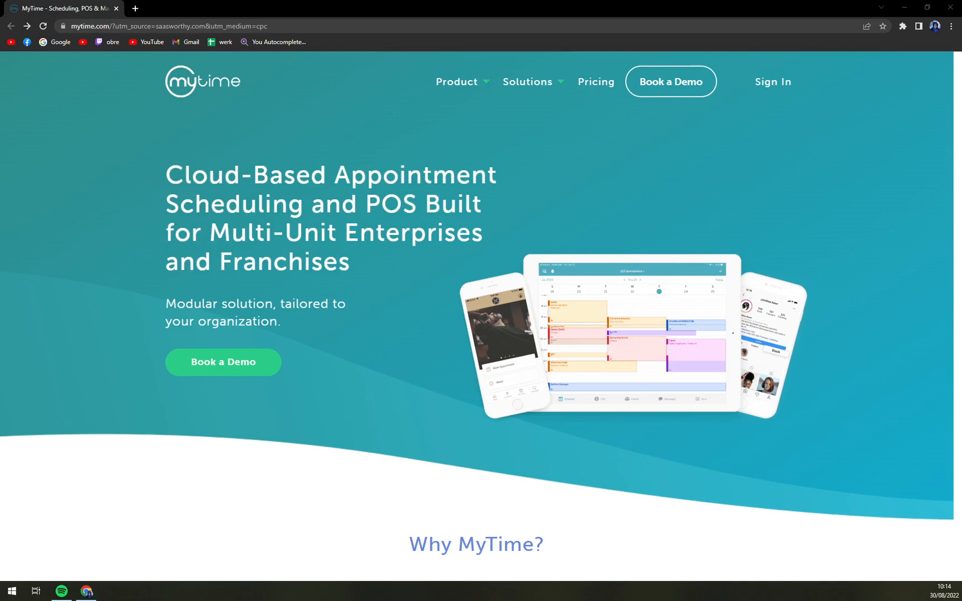
# Step: Scroll from the hero banner down to the Why MyTime? modular features overview and client logos
pyautogui.scroll(-3)
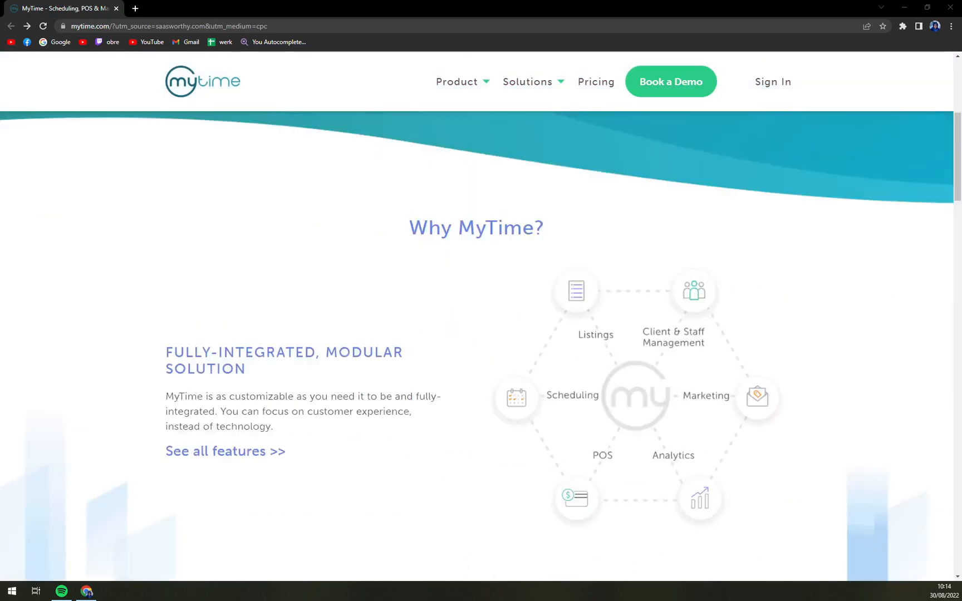
pyautogui.scroll(3)
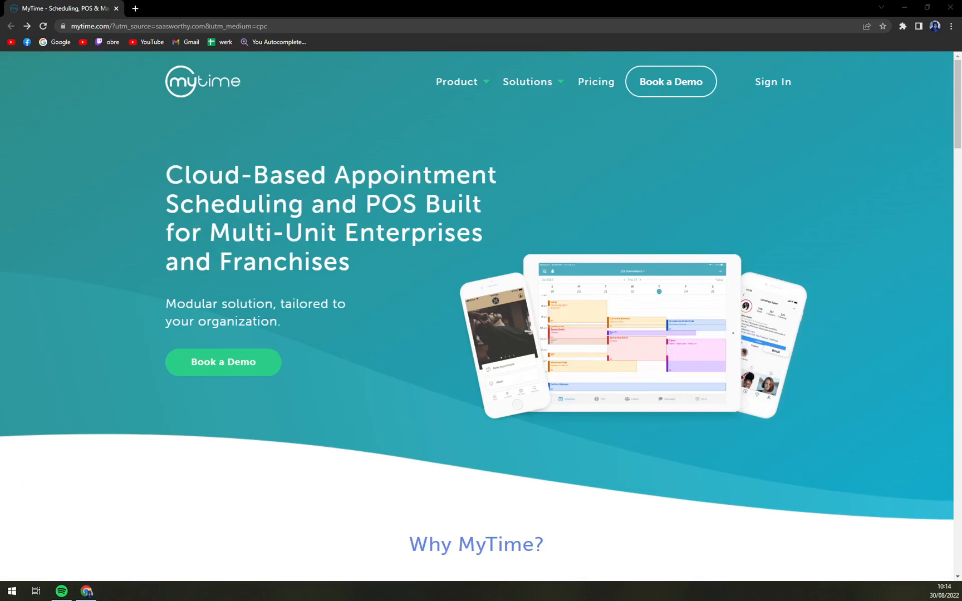
pyautogui.scroll(-3)
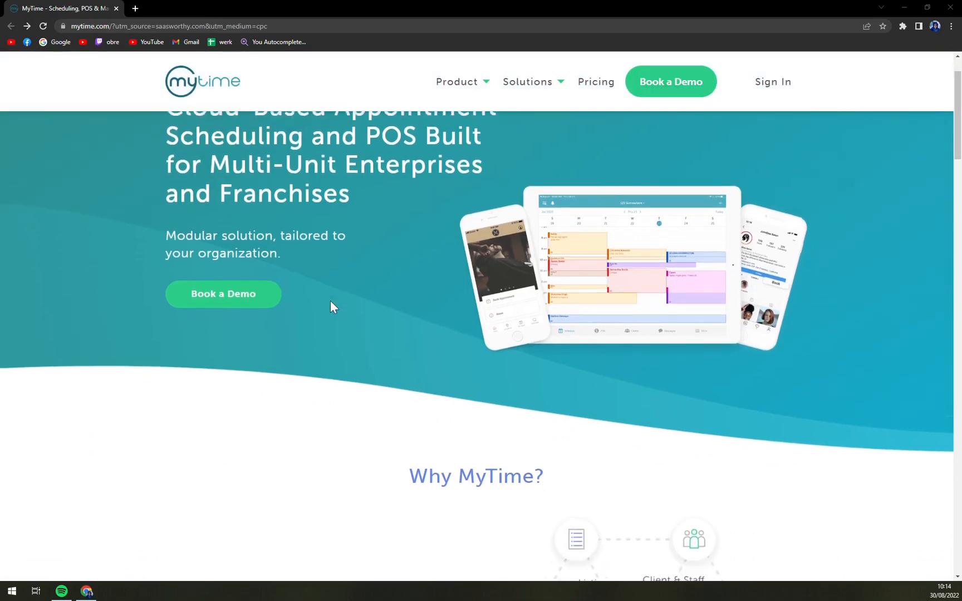
pyautogui.scroll(3)
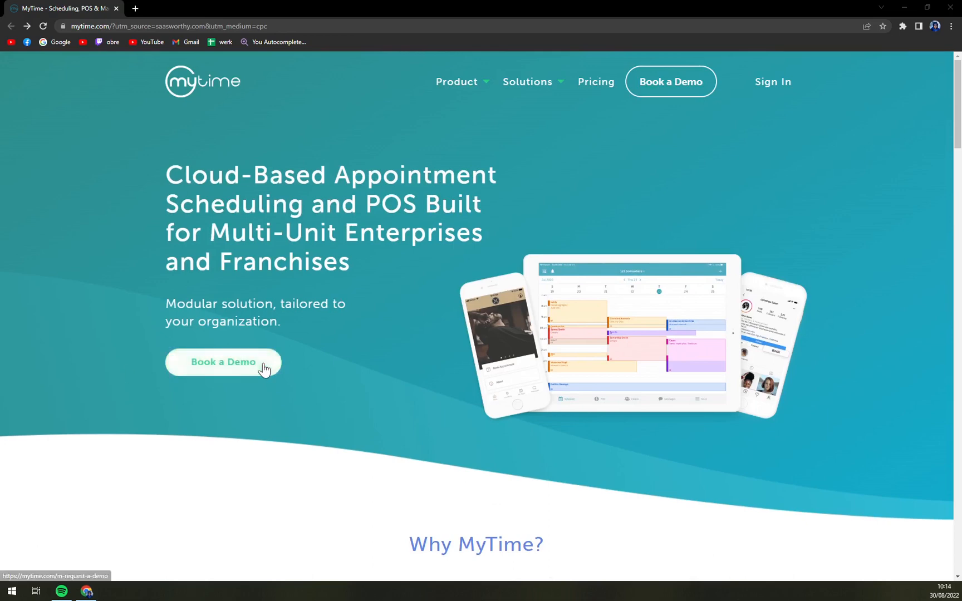
pyautogui.moveTo(417, 255)
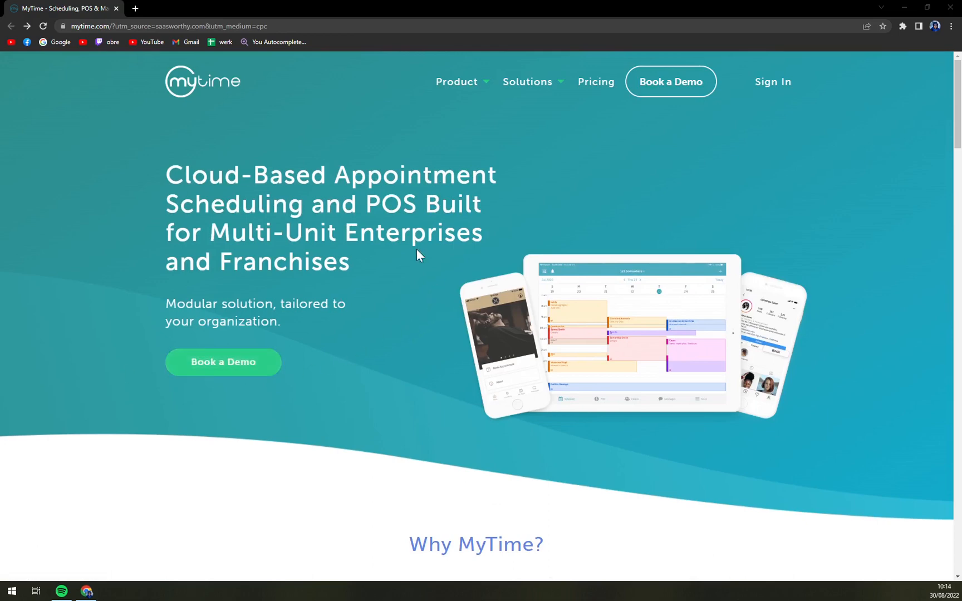
pyautogui.scroll(-3)
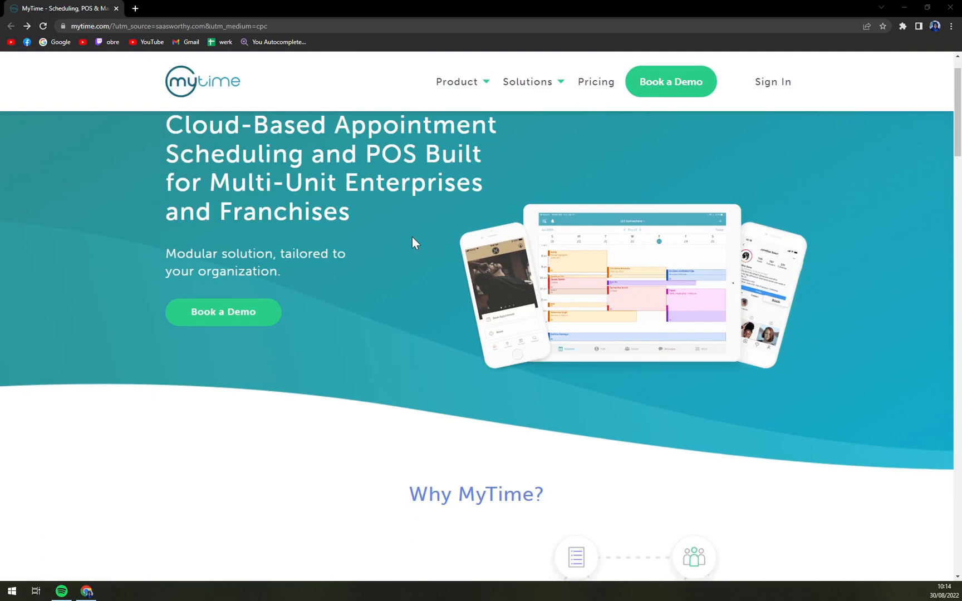
pyautogui.scroll(-3)
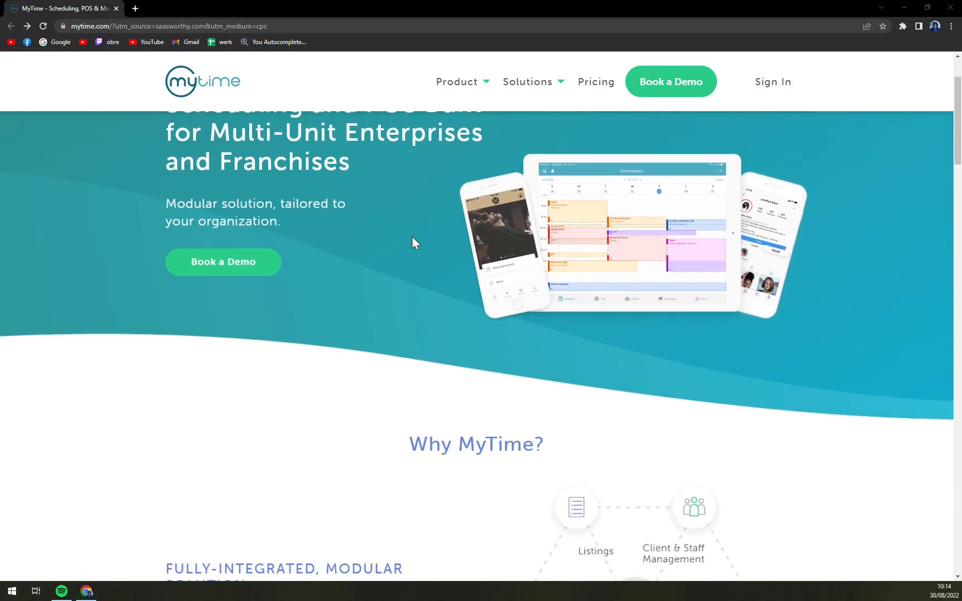
pyautogui.scroll(-3)
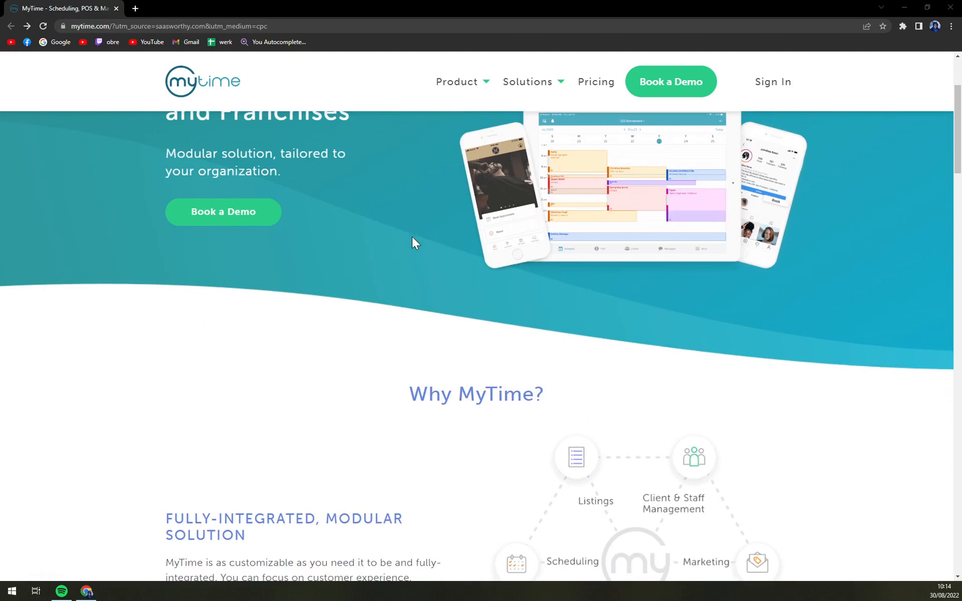
pyautogui.scroll(-3)
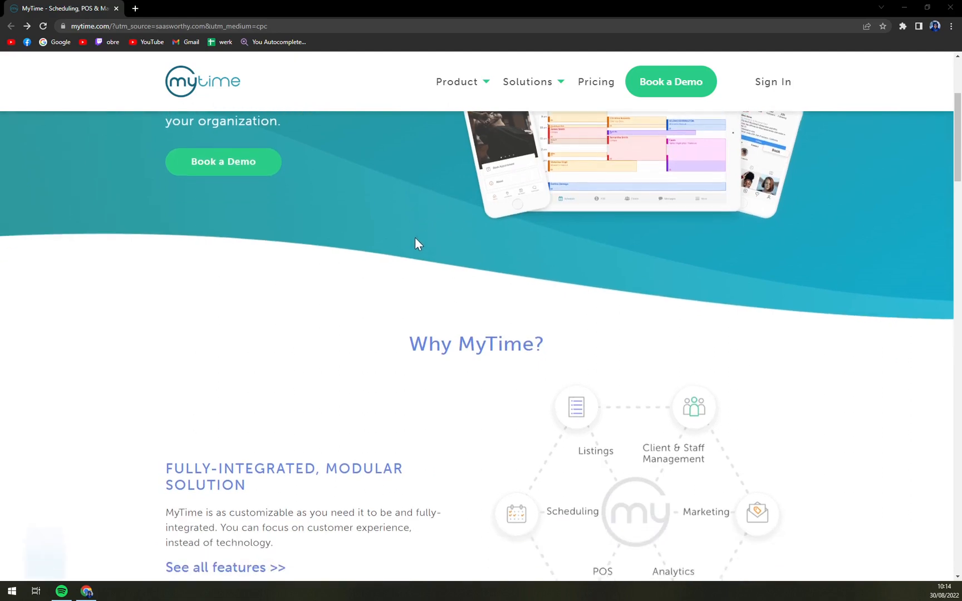
pyautogui.scroll(-3)
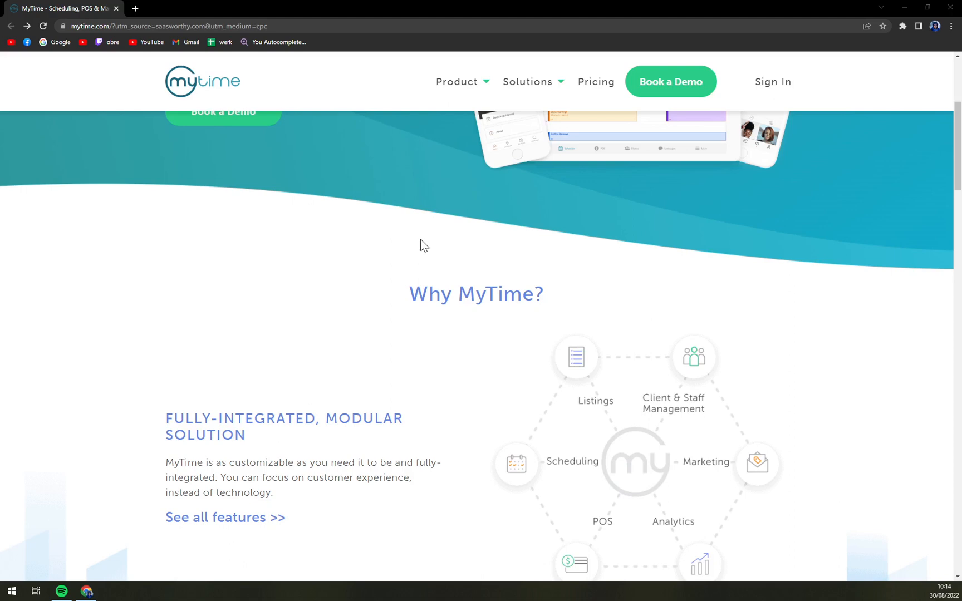
pyautogui.moveTo(427, 245)
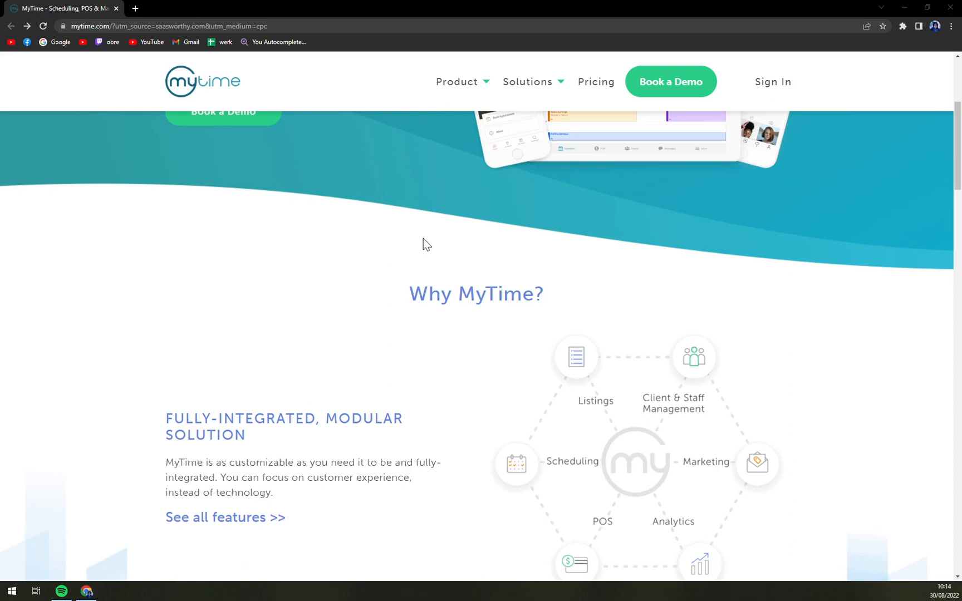
pyautogui.scroll(-3)
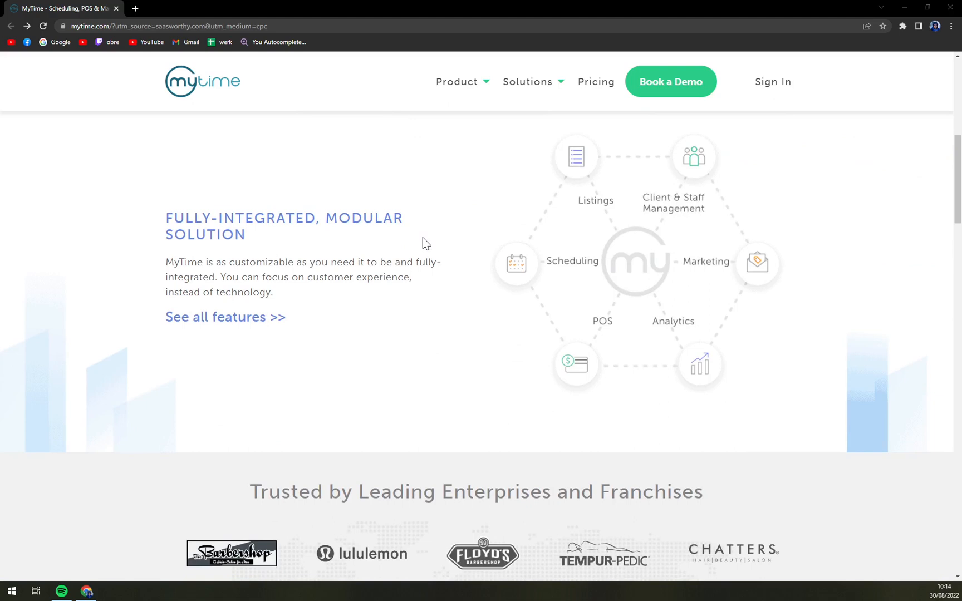
pyautogui.moveTo(444, 234)
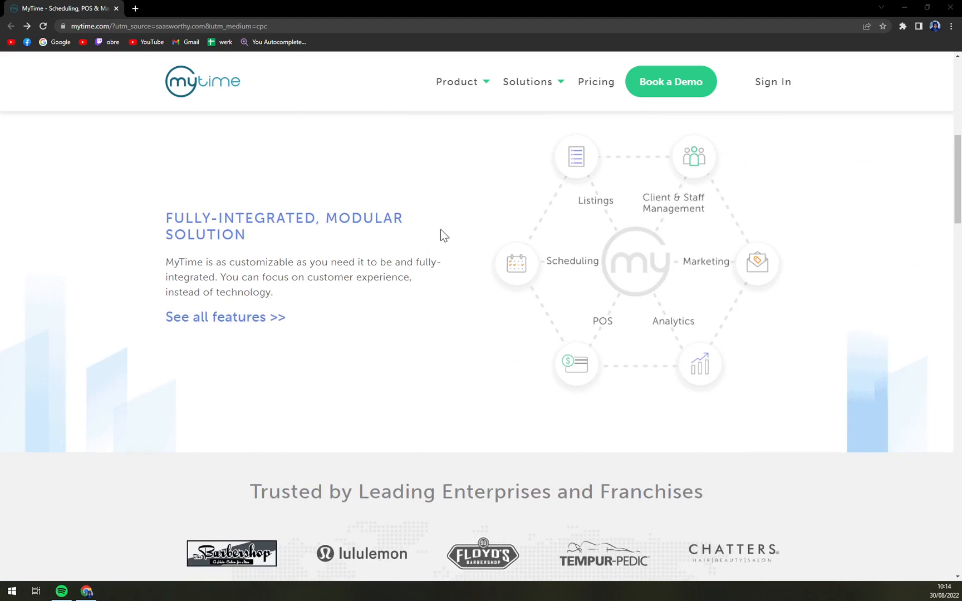
# Step: Scroll past the enterprise logos and testimonials to the 25%, 30% and 85% statistics
pyautogui.scroll(-3)
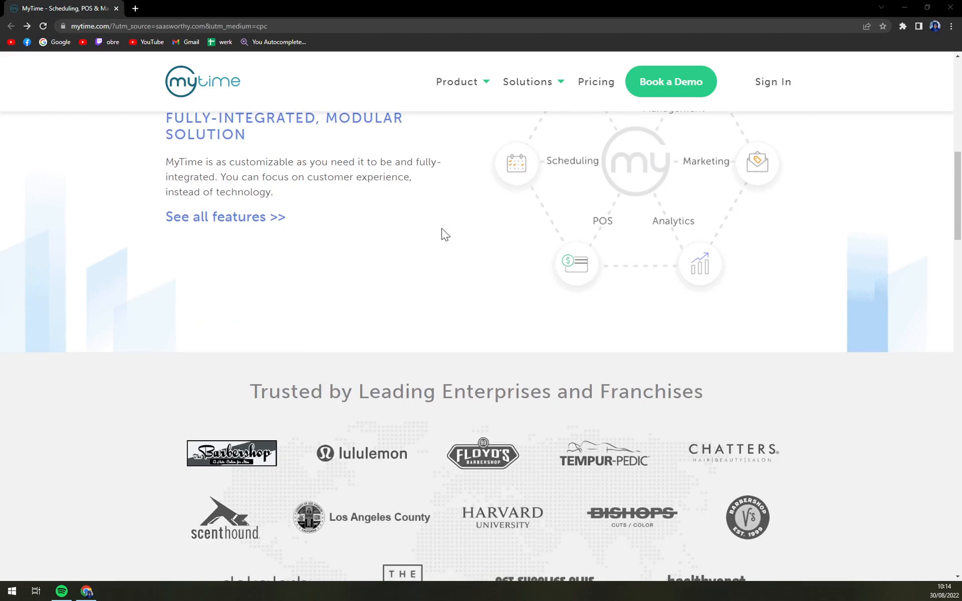
pyautogui.moveTo(445, 241)
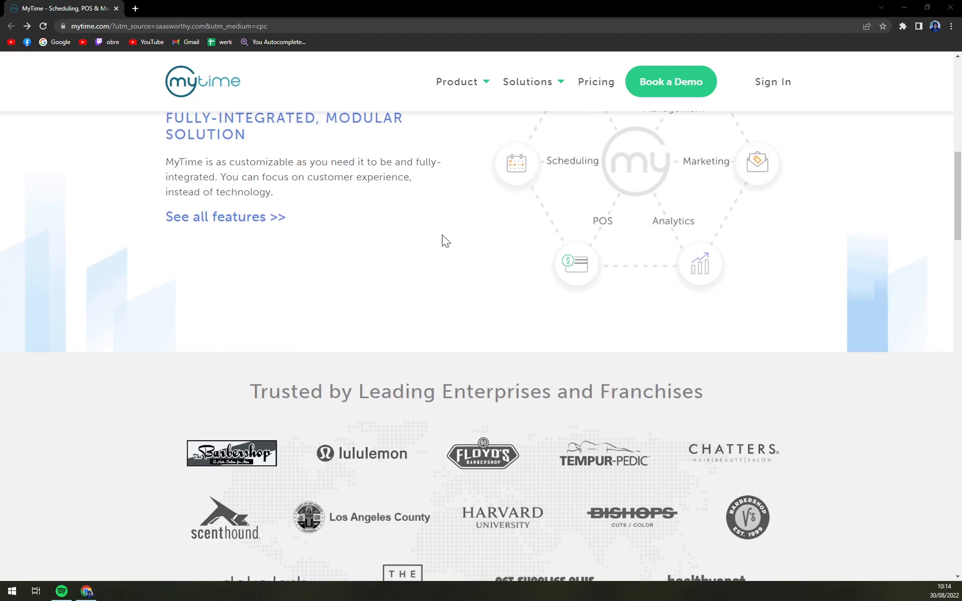
pyautogui.scroll(-3)
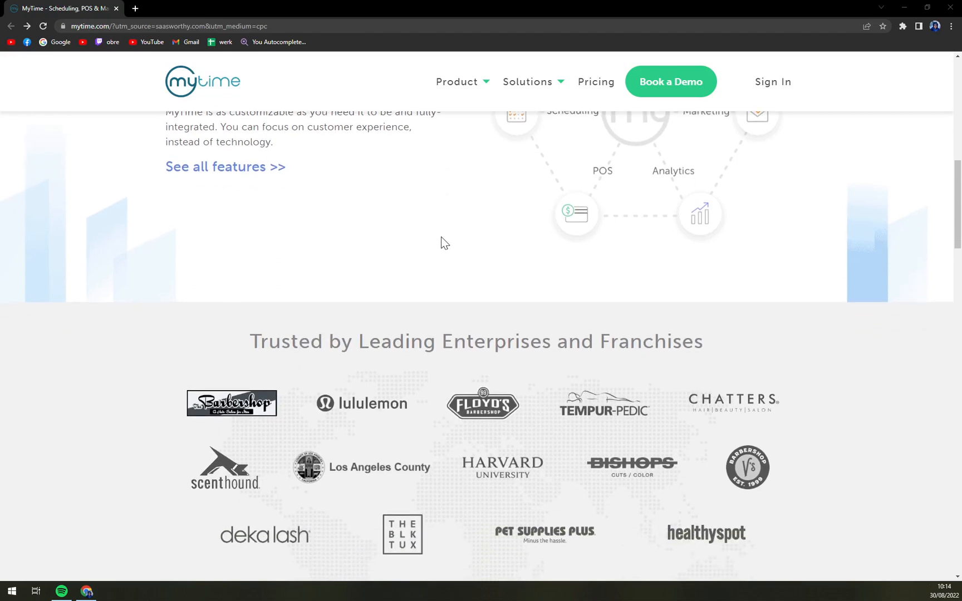
pyautogui.scroll(-3)
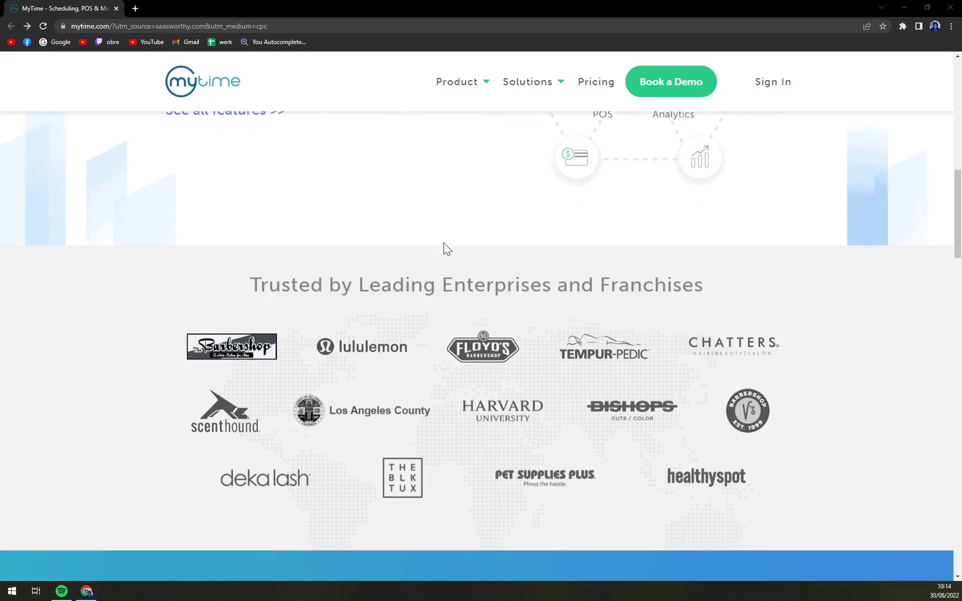
pyautogui.scroll(-3)
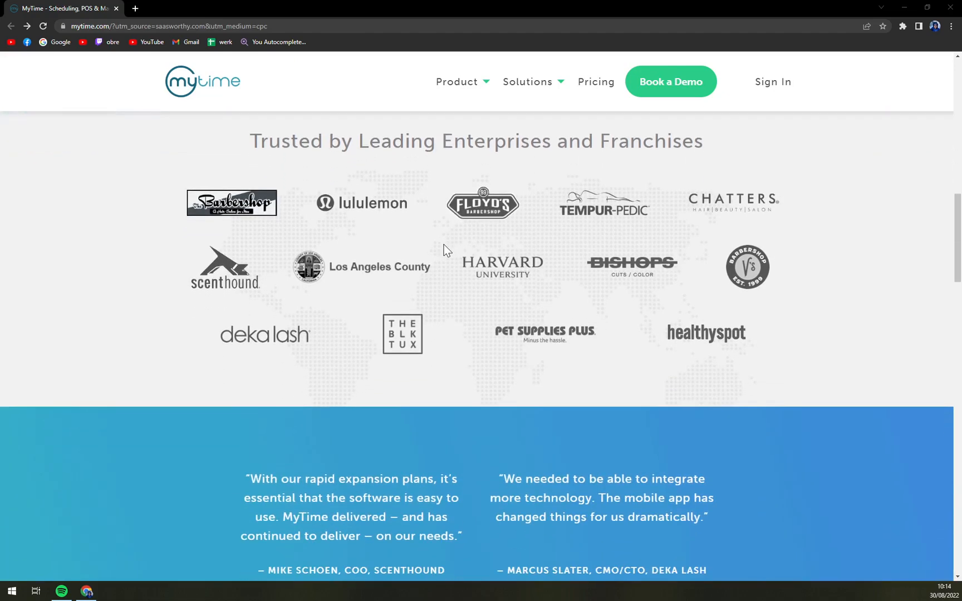
pyautogui.scroll(-3)
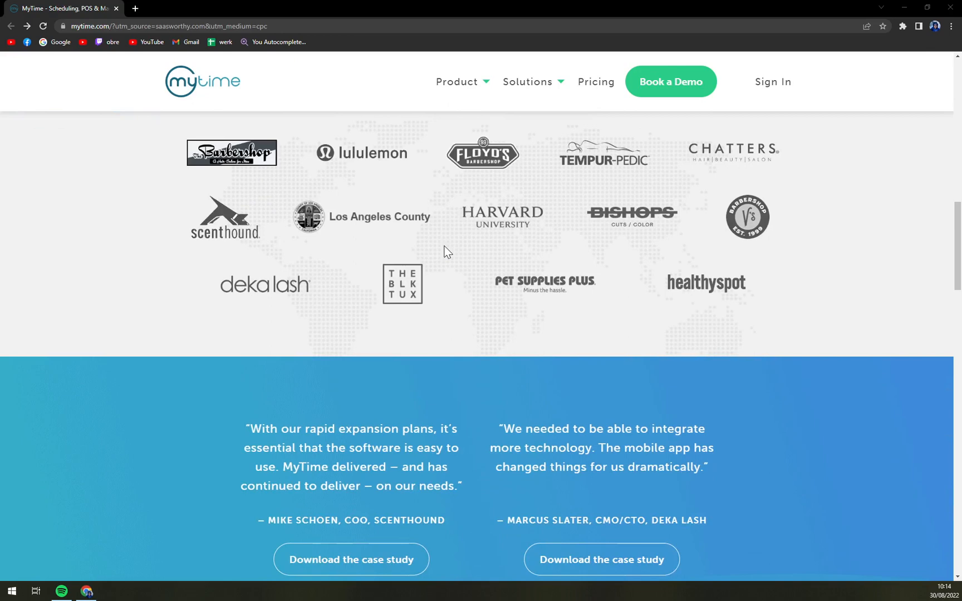
pyautogui.scroll(-3)
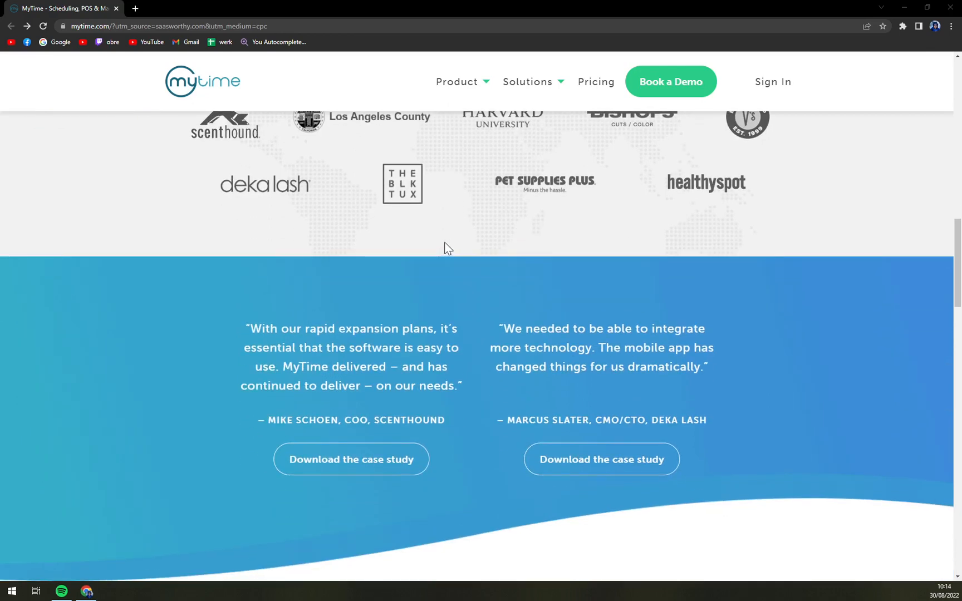
pyautogui.scroll(-3)
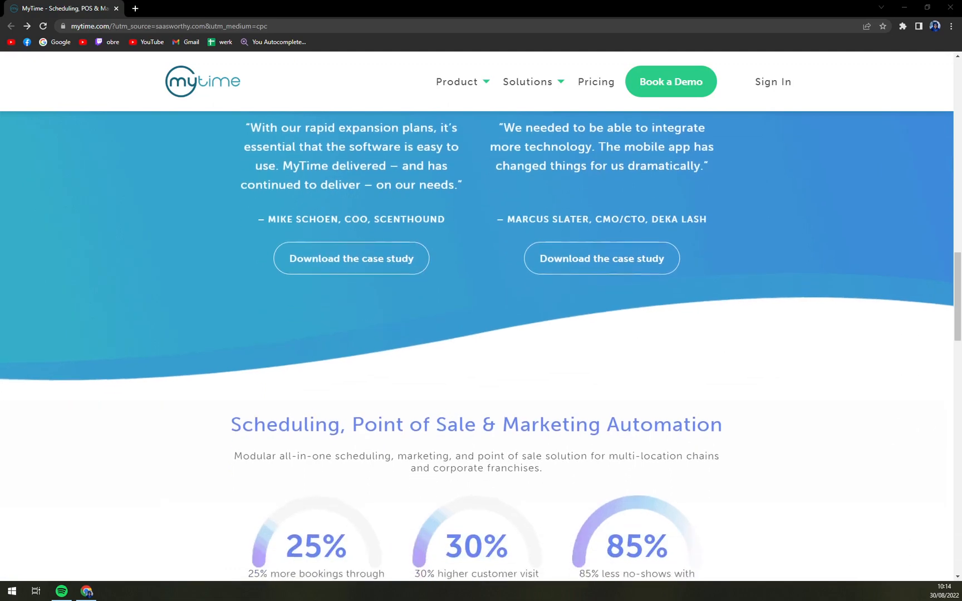
pyautogui.scroll(-3)
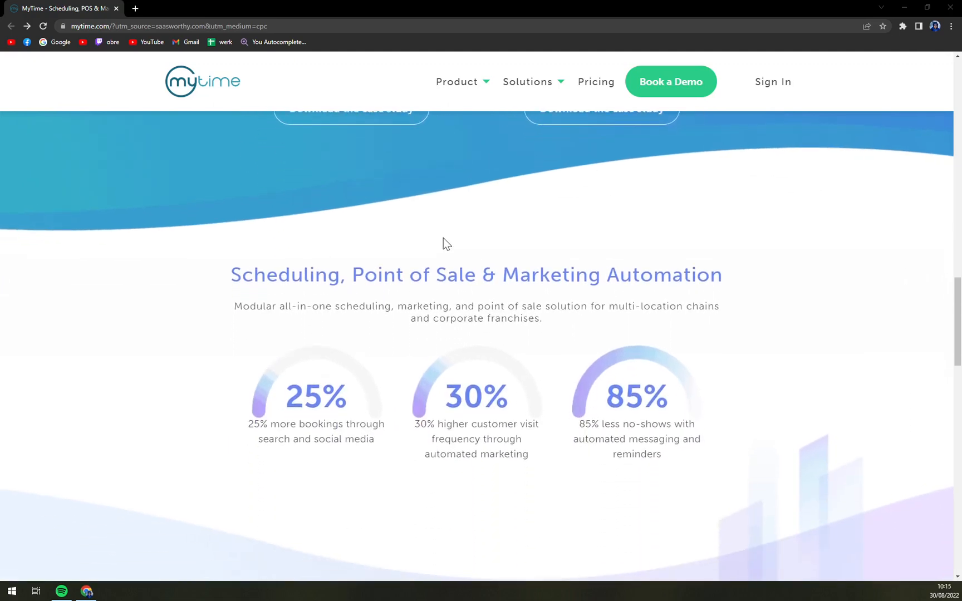
pyautogui.moveTo(443, 247)
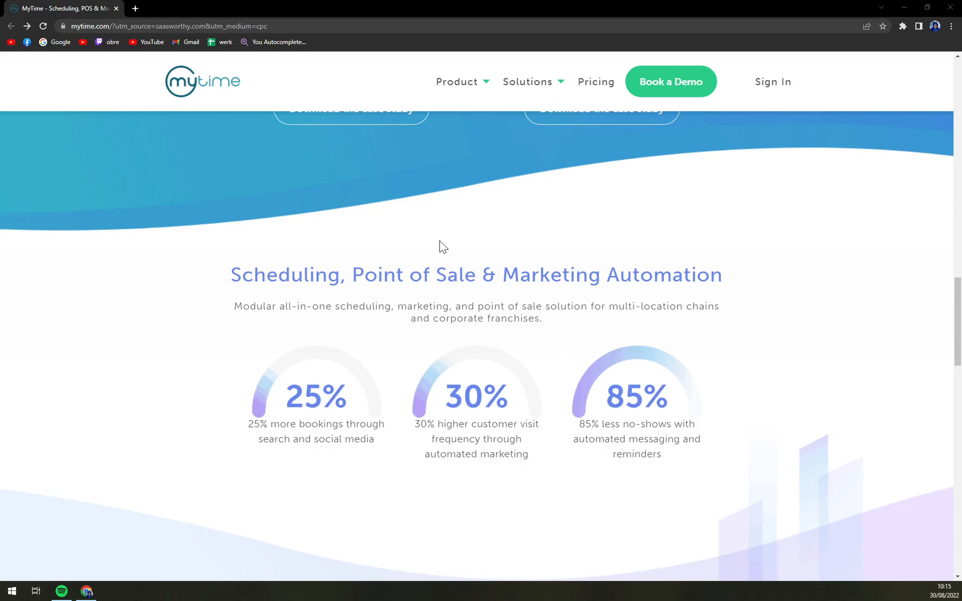
pyautogui.moveTo(447, 241)
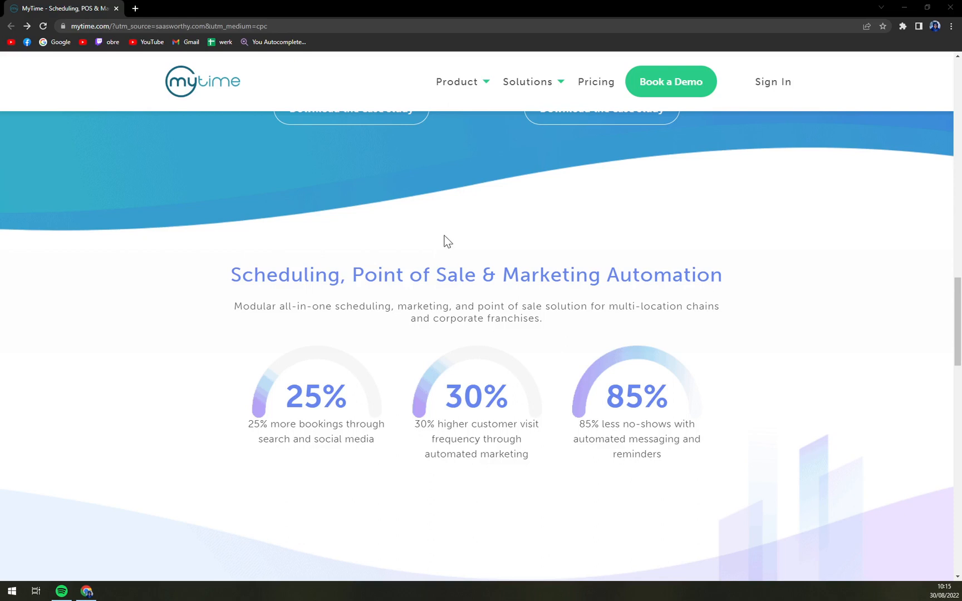
pyautogui.moveTo(446, 242)
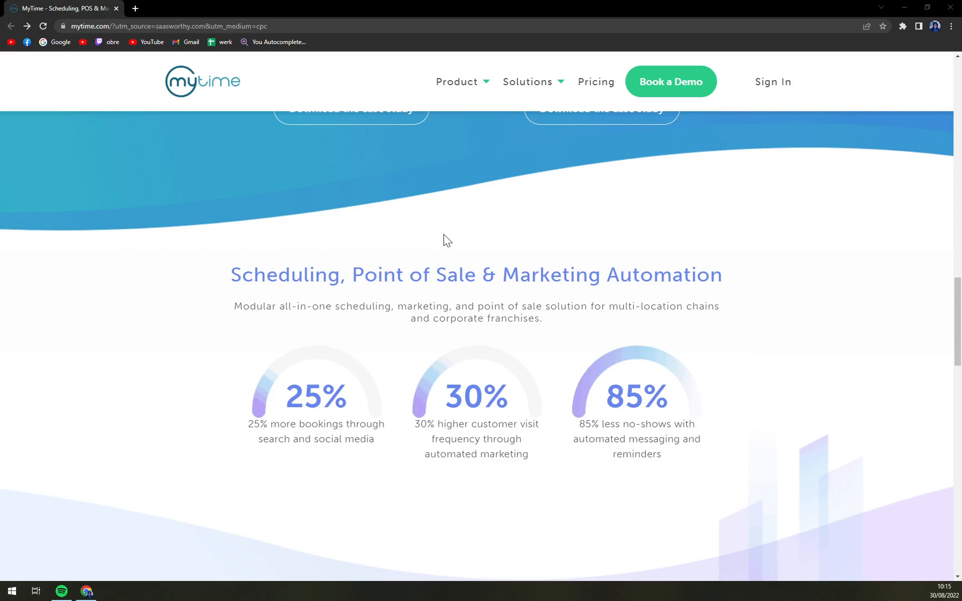
# Step: Scroll down to the Meet with MyTime August calendar, then back up
pyautogui.scroll(-3)
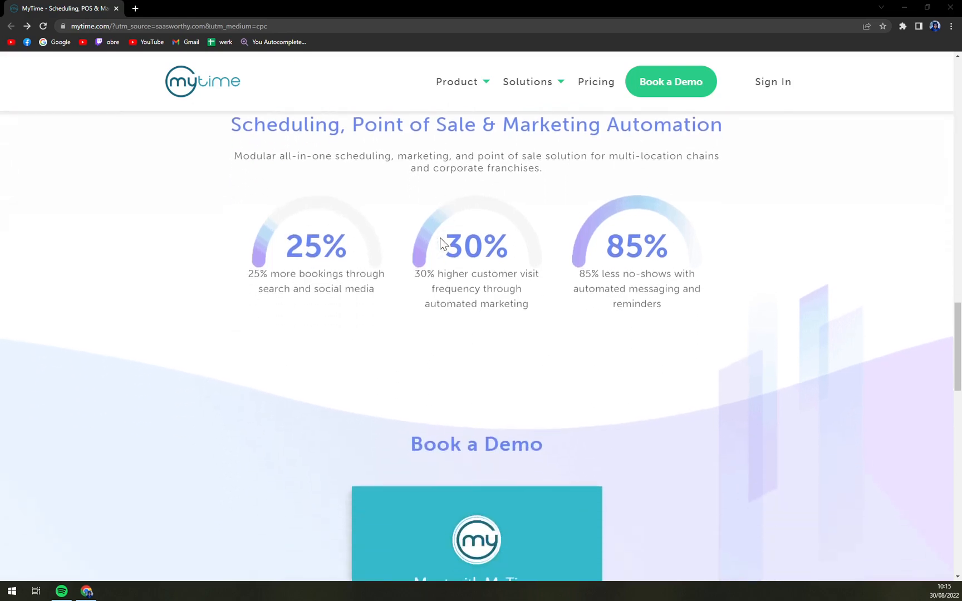
pyautogui.scroll(-3)
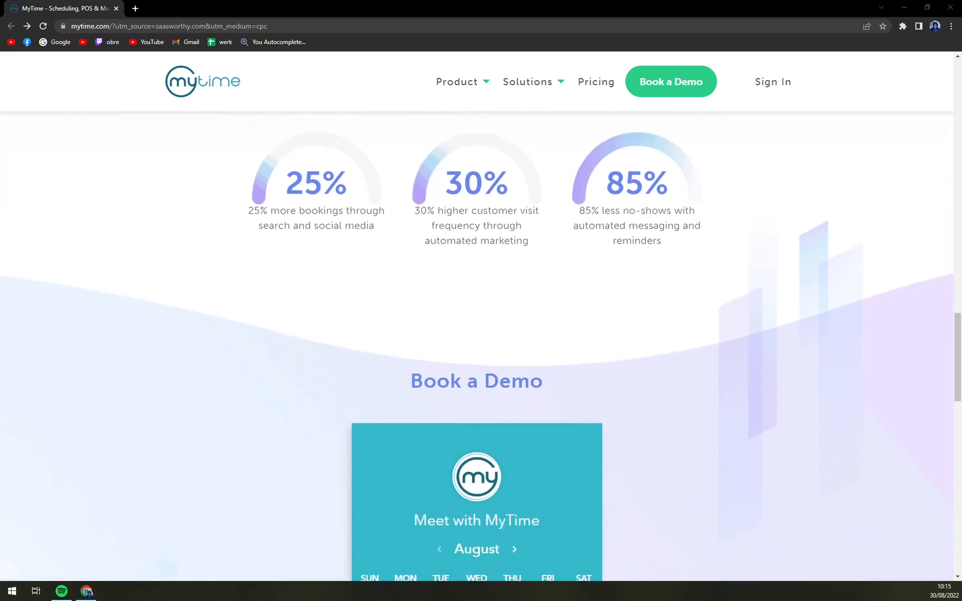
pyautogui.scroll(-3)
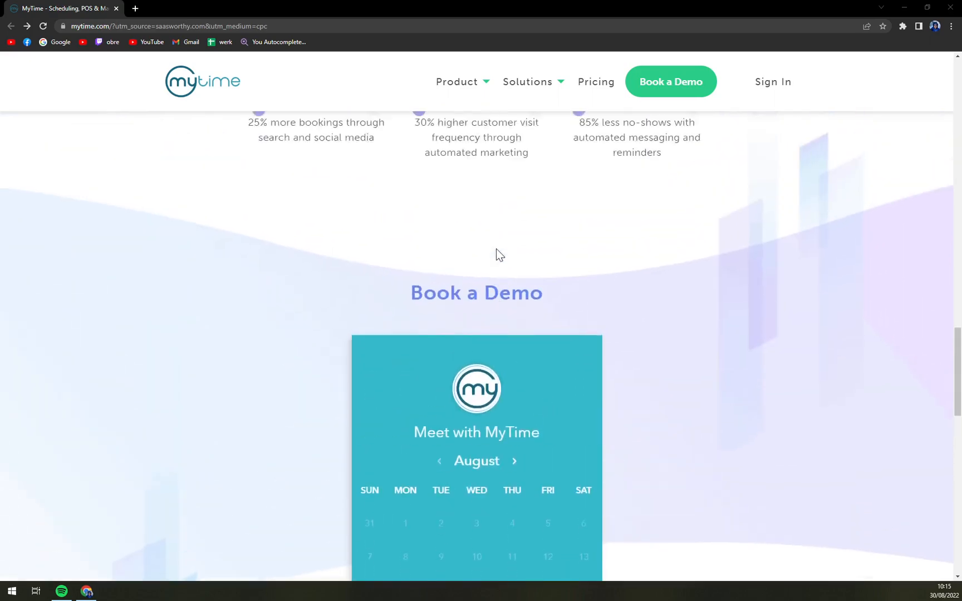
pyautogui.scroll(3)
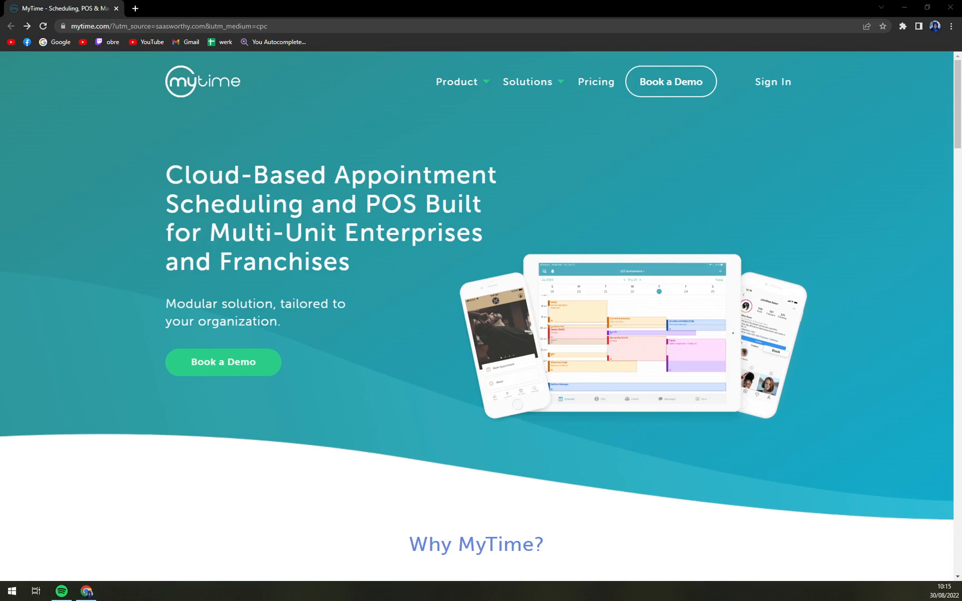
pyautogui.moveTo(376, 401)
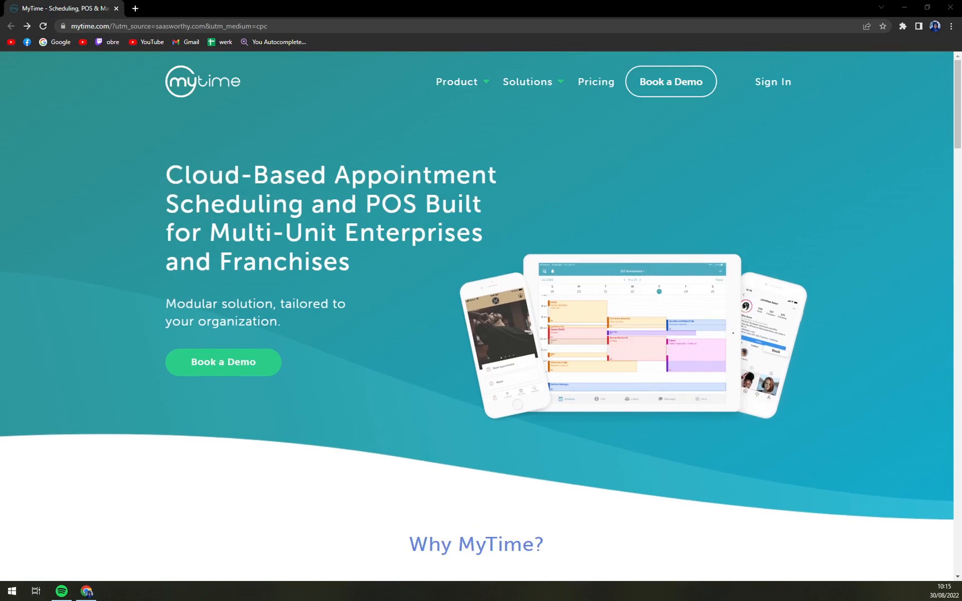
pyautogui.moveTo(333, 378)
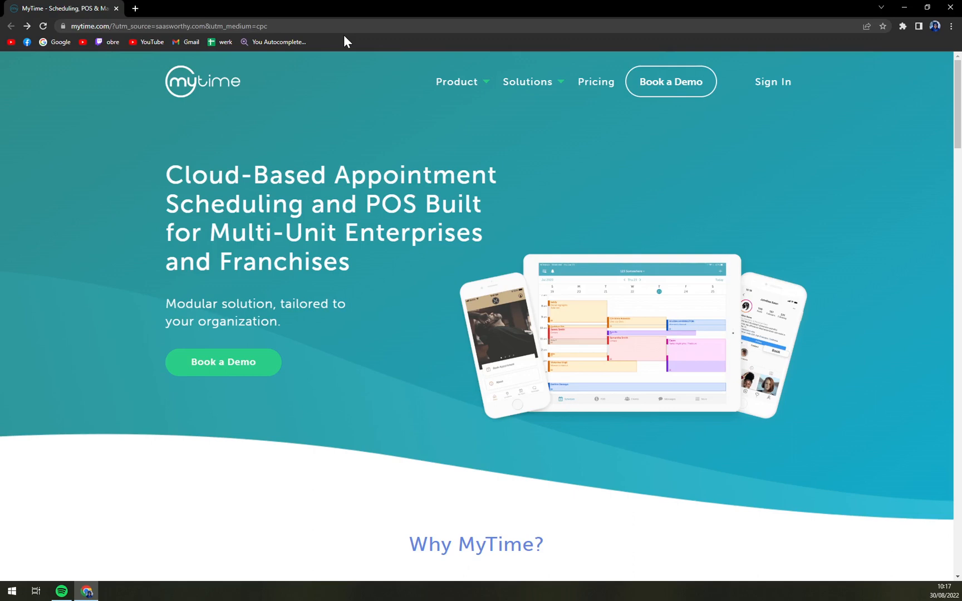
pyautogui.moveTo(395, 88)
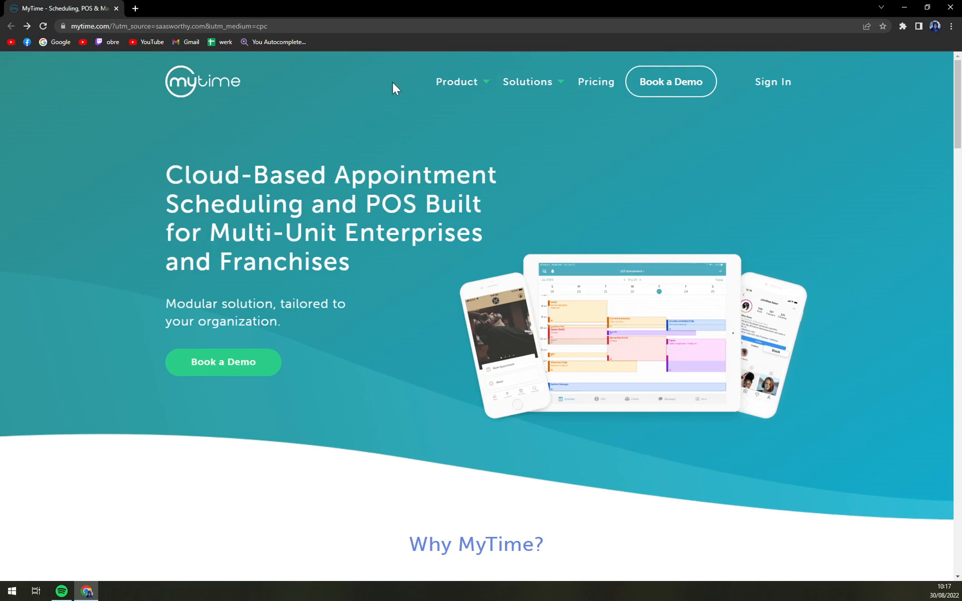
pyautogui.moveTo(464, 263)
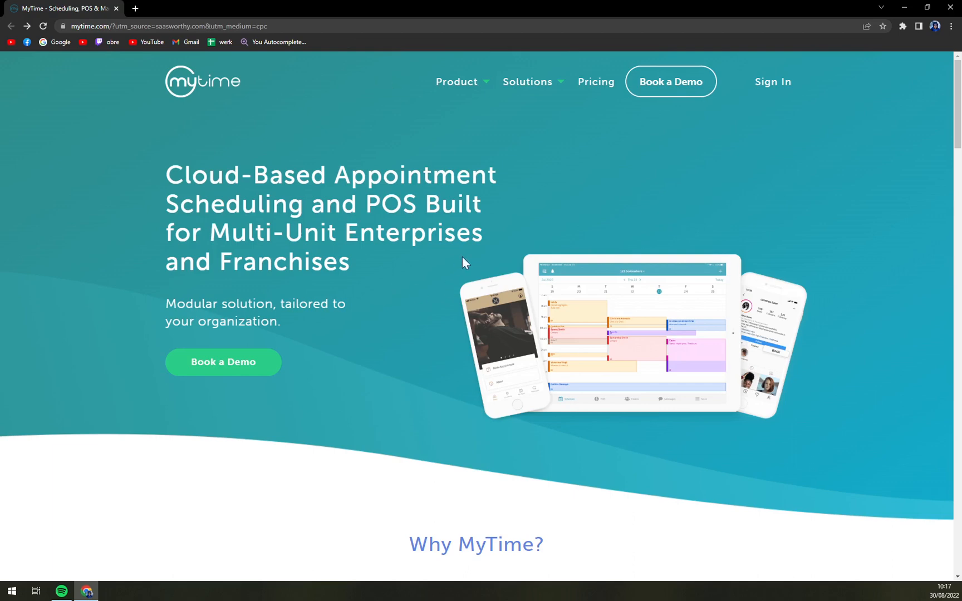
pyautogui.moveTo(499, 203)
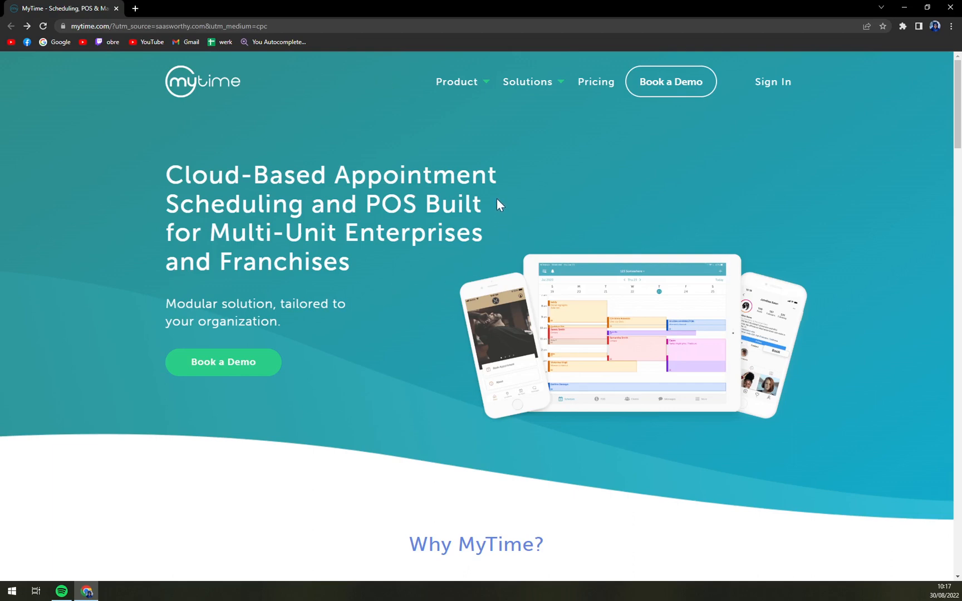
pyautogui.moveTo(594, 81)
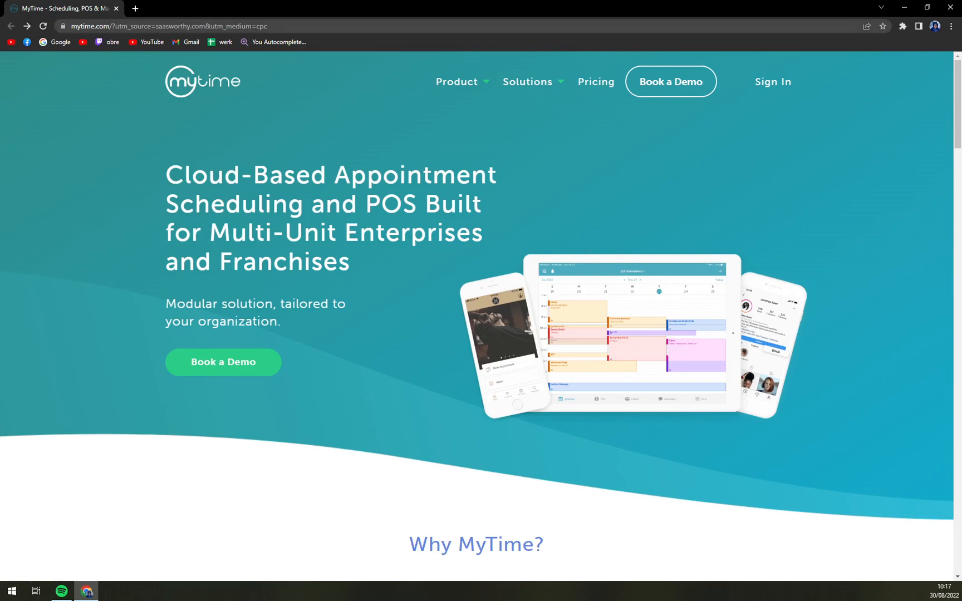
# Step: Open the Pricing page showing Basic $129, Growth $199, Premium $249 and Enterprise tiers
pyautogui.click(595, 82)
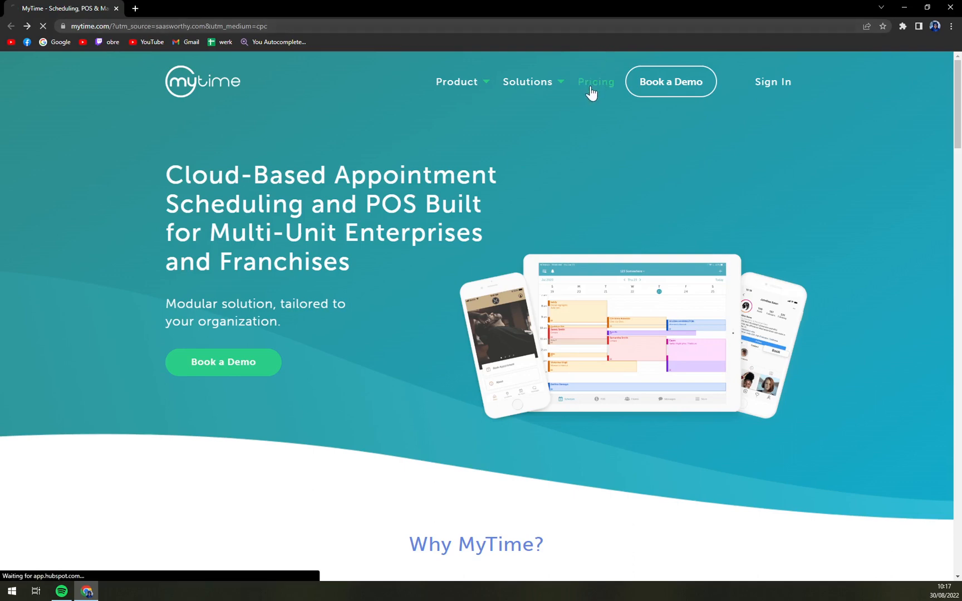
pyautogui.click(596, 82)
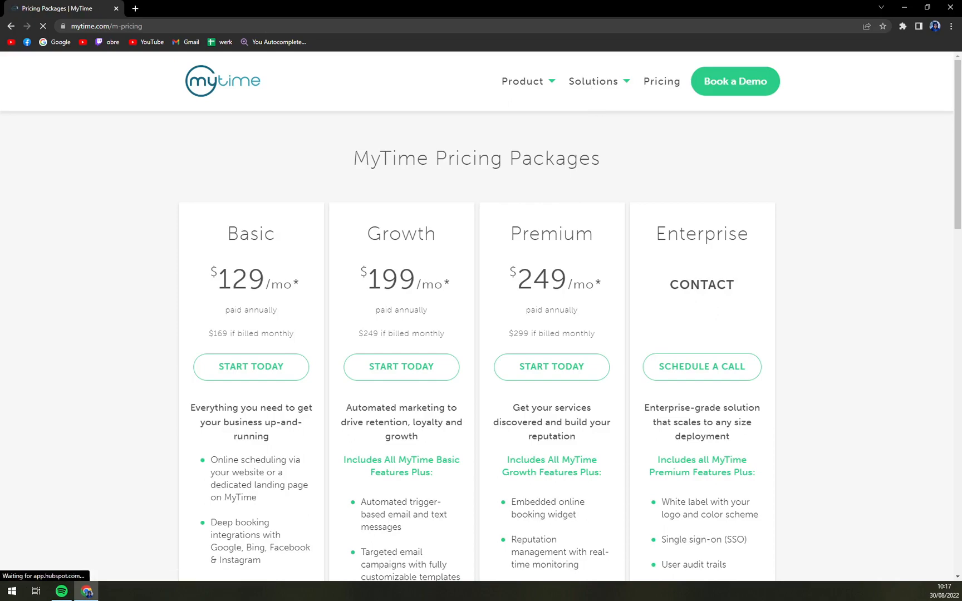
pyautogui.scroll(-3)
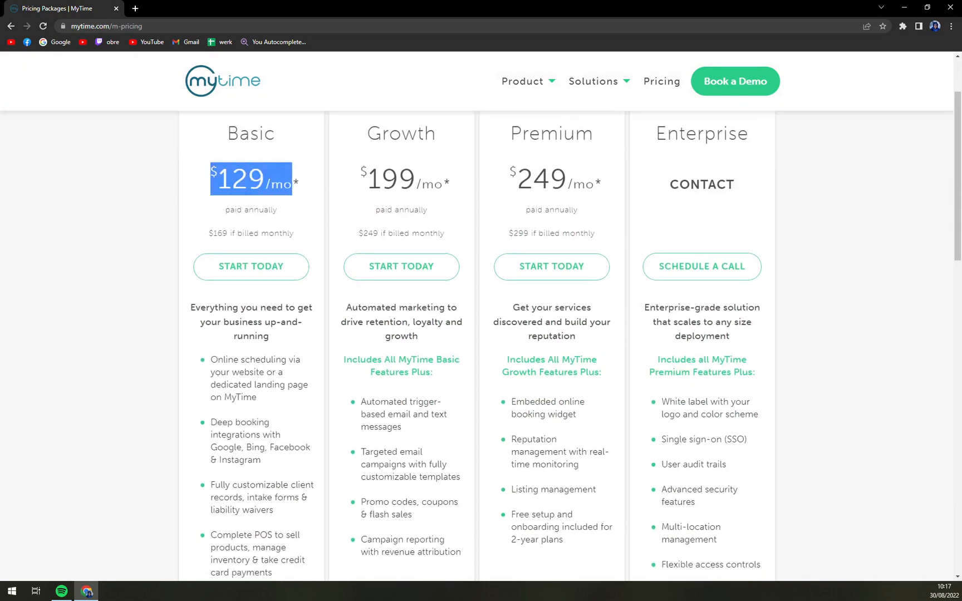
pyautogui.scroll(3)
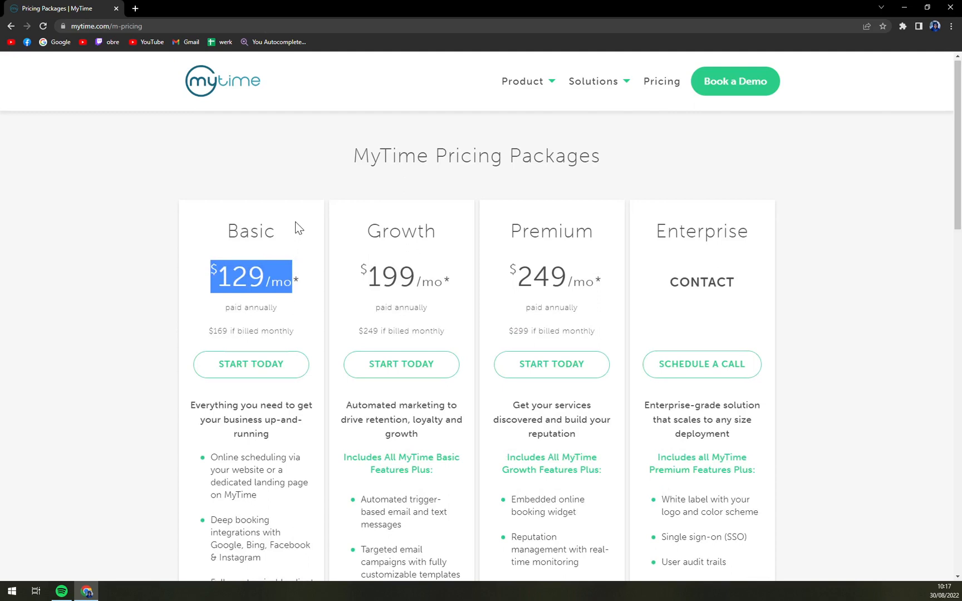
# Step: Highlight the Basic plan's annual price and its monthly billing price
pyautogui.scroll(-3)
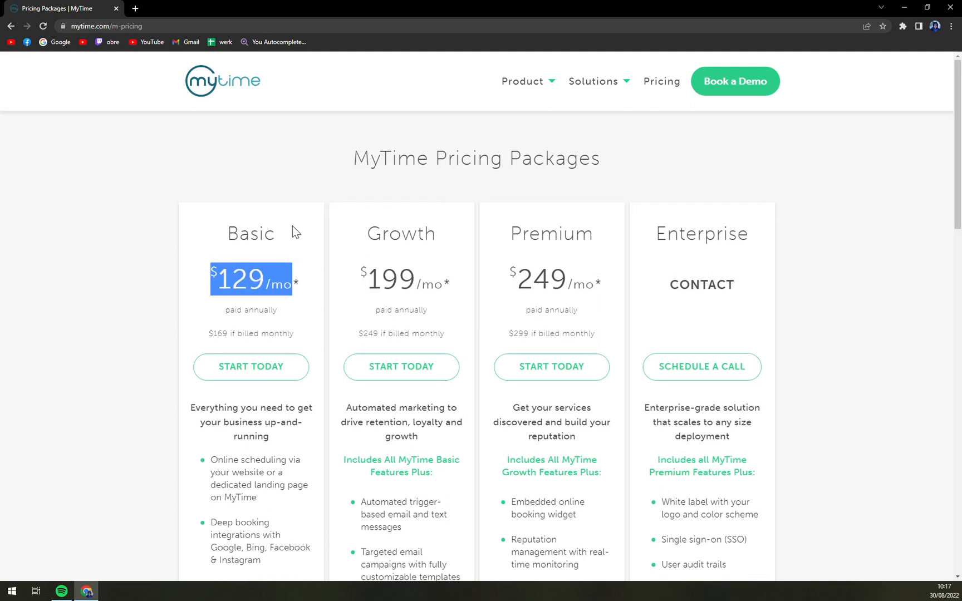
pyautogui.scroll(-3)
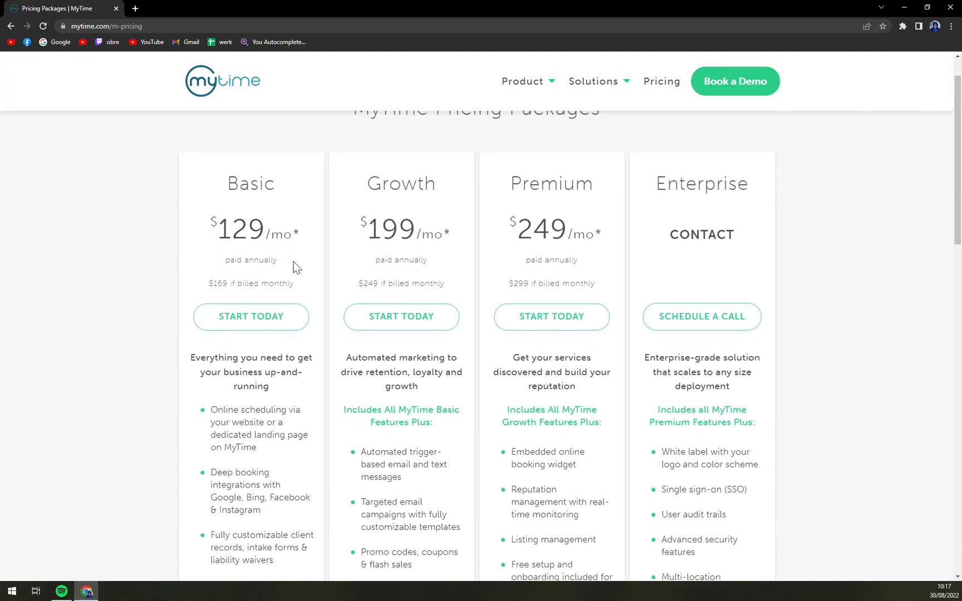
pyautogui.moveTo(217, 221); pyautogui.dragTo(276, 265)
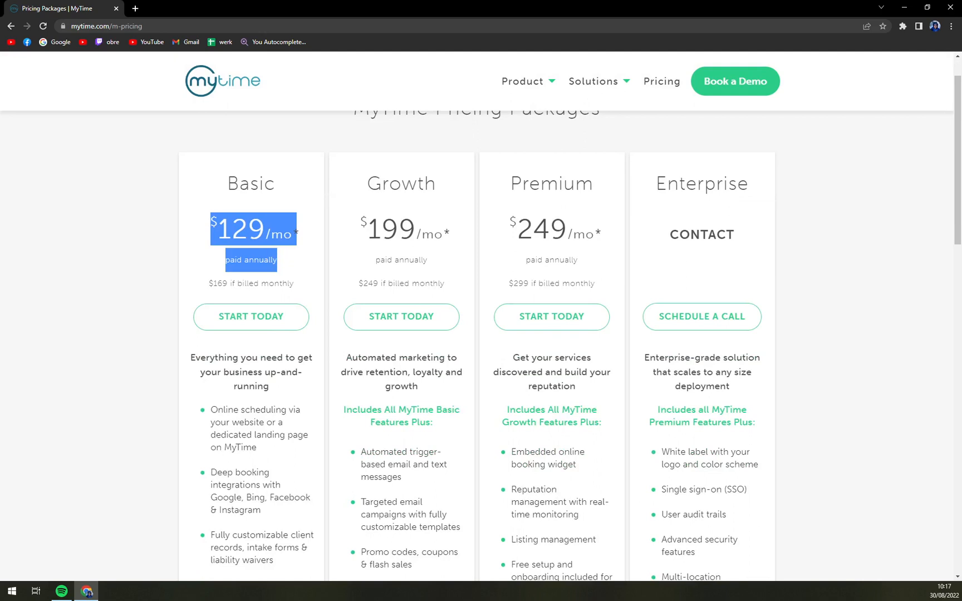
pyautogui.moveTo(262, 275)
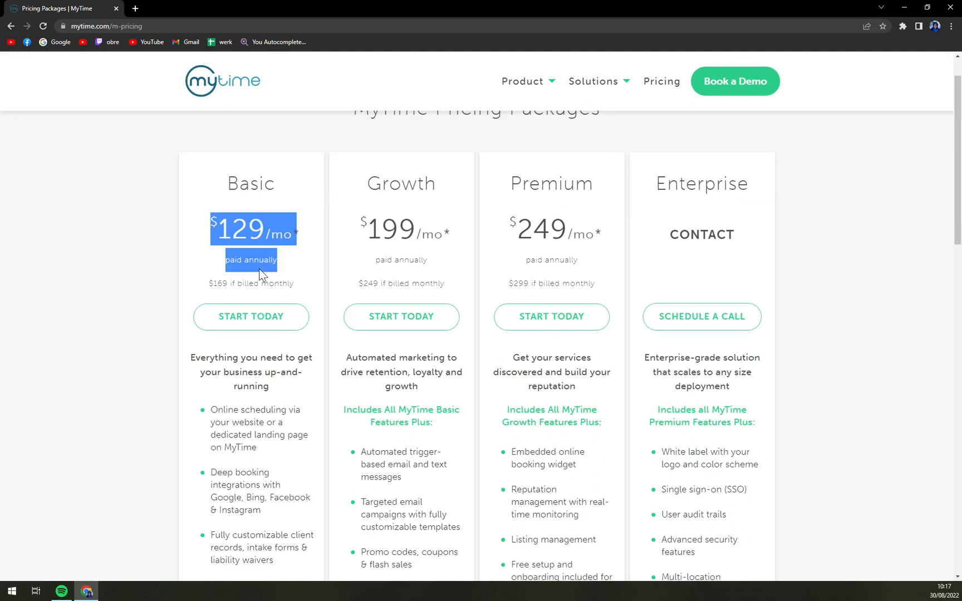
pyautogui.moveTo(314, 275)
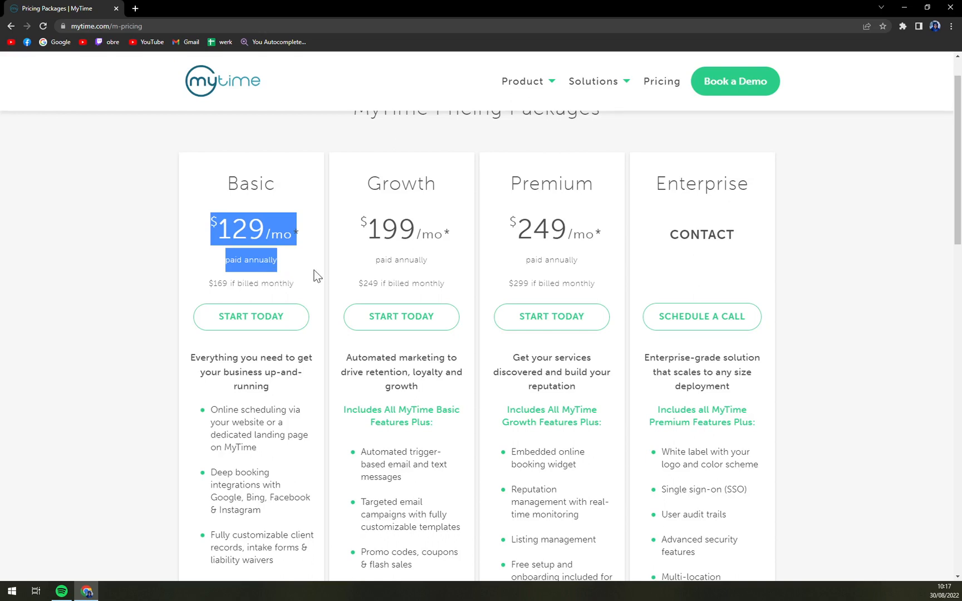
pyautogui.moveTo(258, 301)
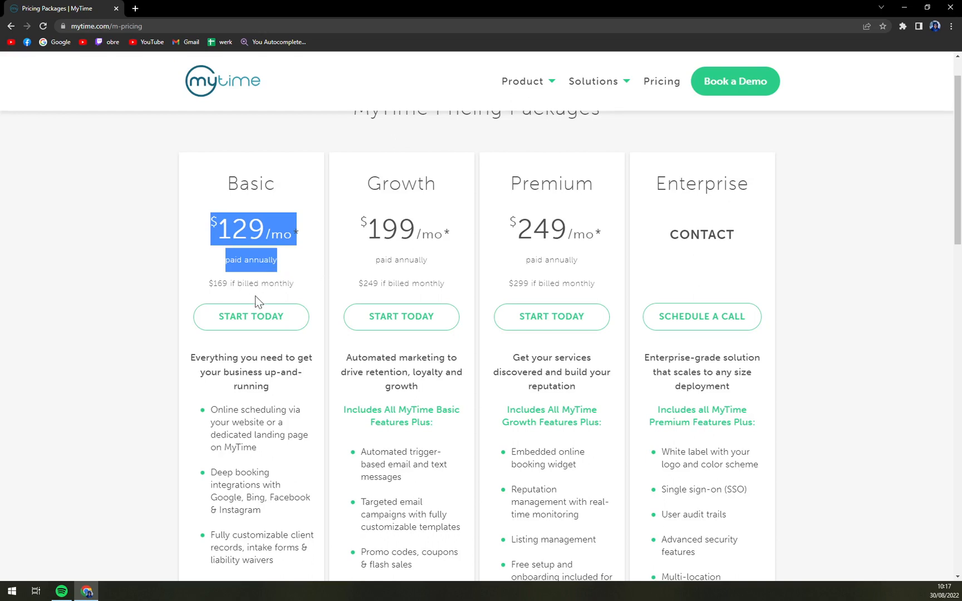
pyautogui.moveTo(296, 288)
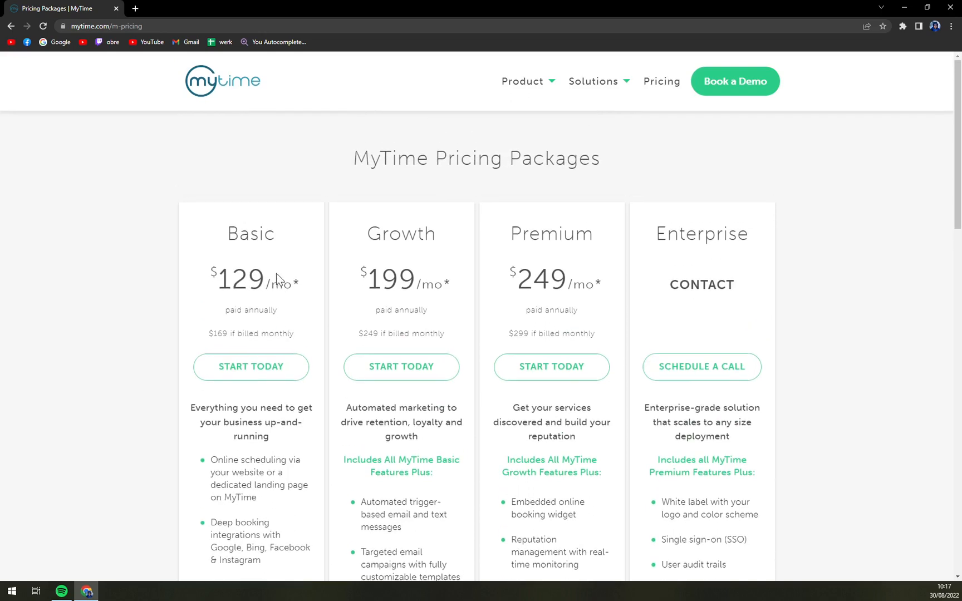
pyautogui.scroll(-3)
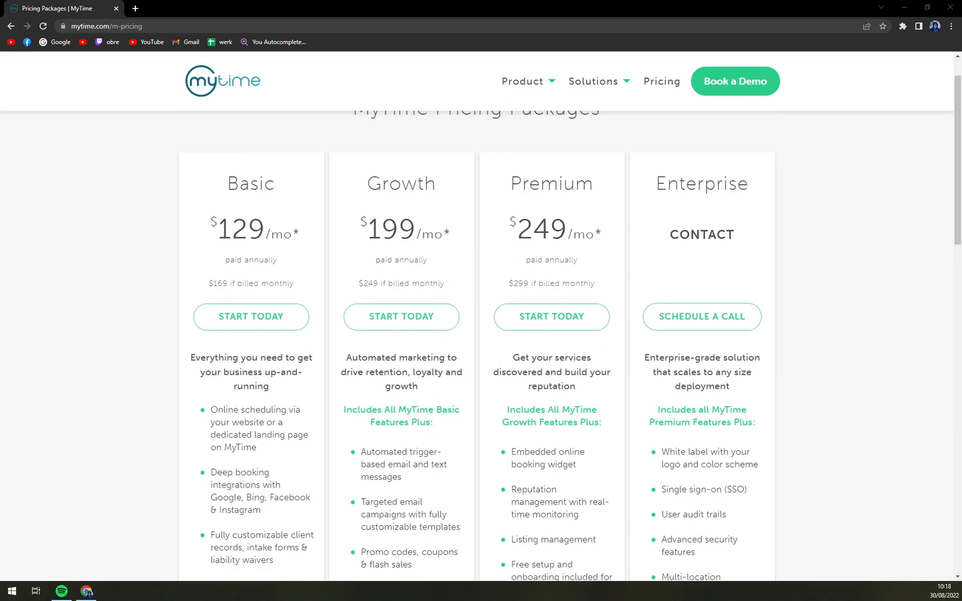
pyautogui.moveTo(101, 381)
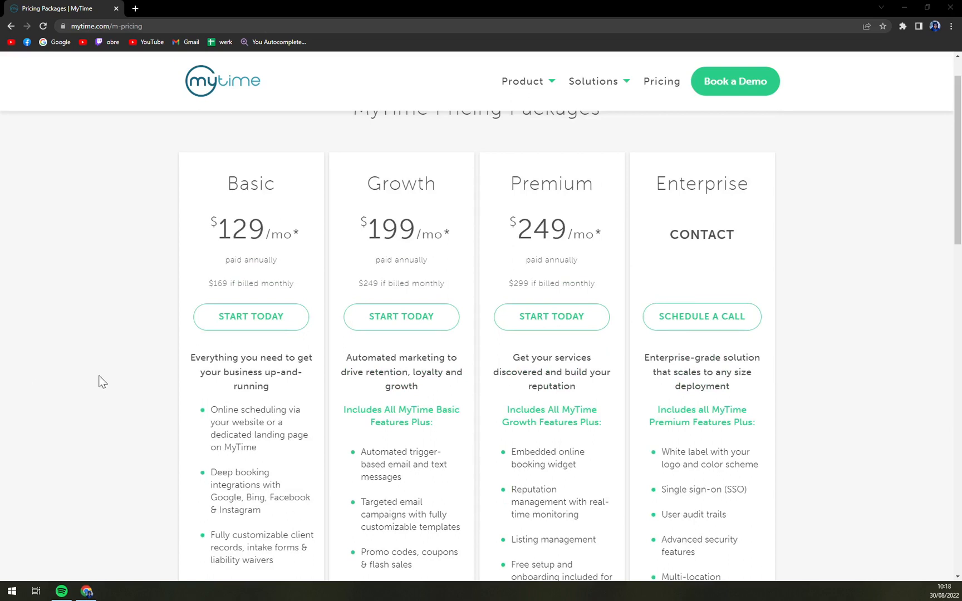
pyautogui.moveTo(207, 283); pyautogui.dragTo(294, 283)
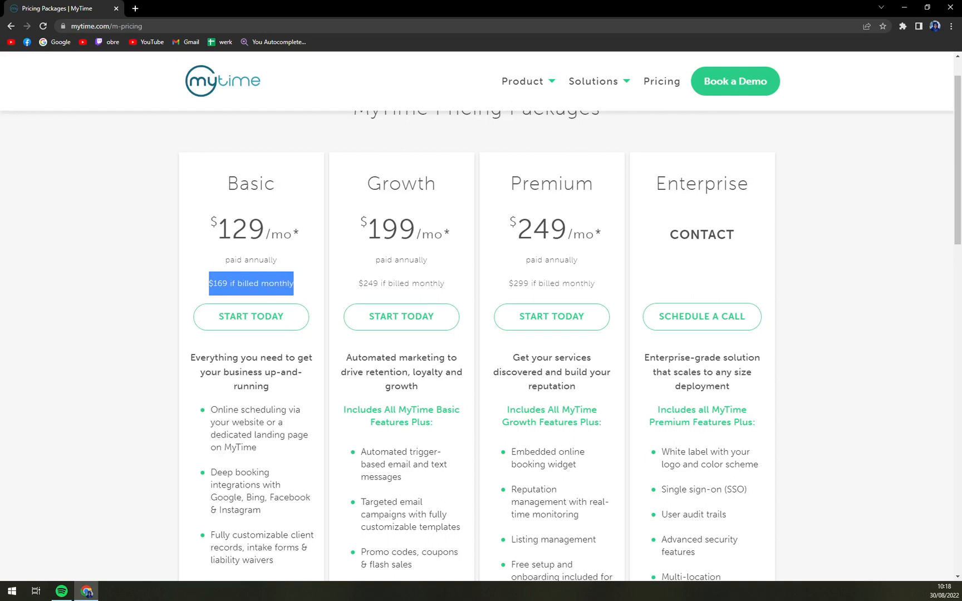
pyautogui.scroll(-3)
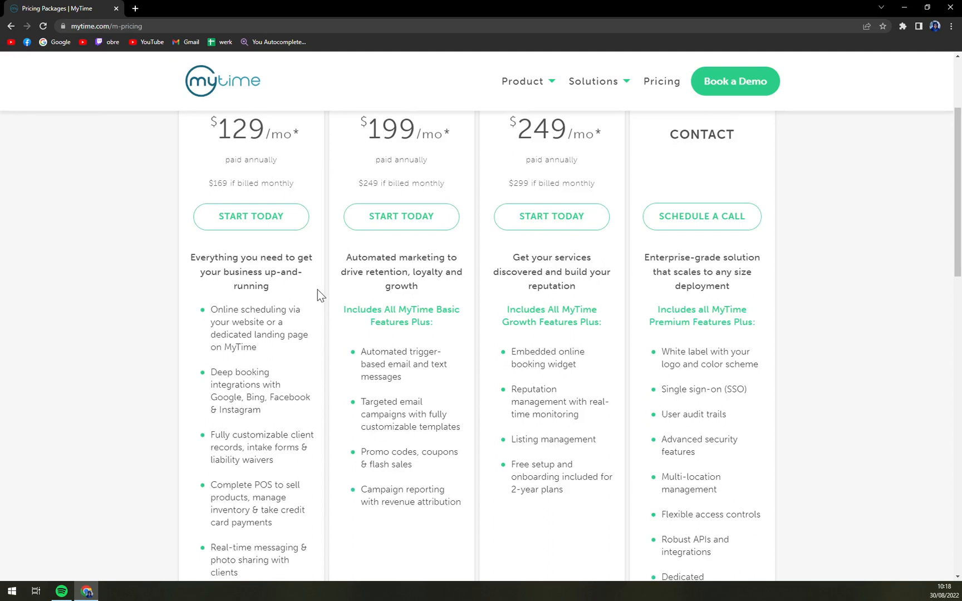
pyautogui.scroll(-3)
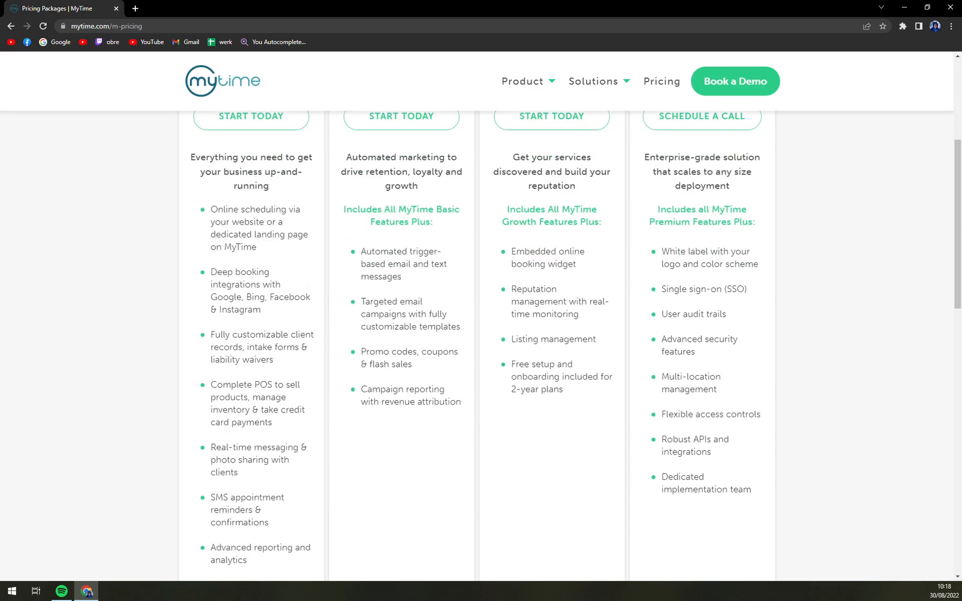
pyautogui.scroll(-3)
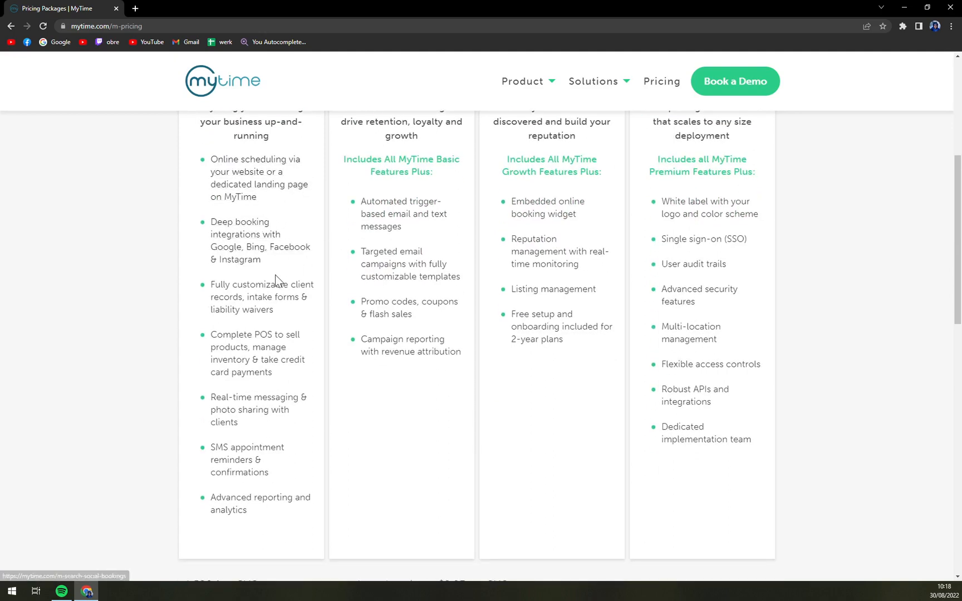
pyautogui.moveTo(289, 354)
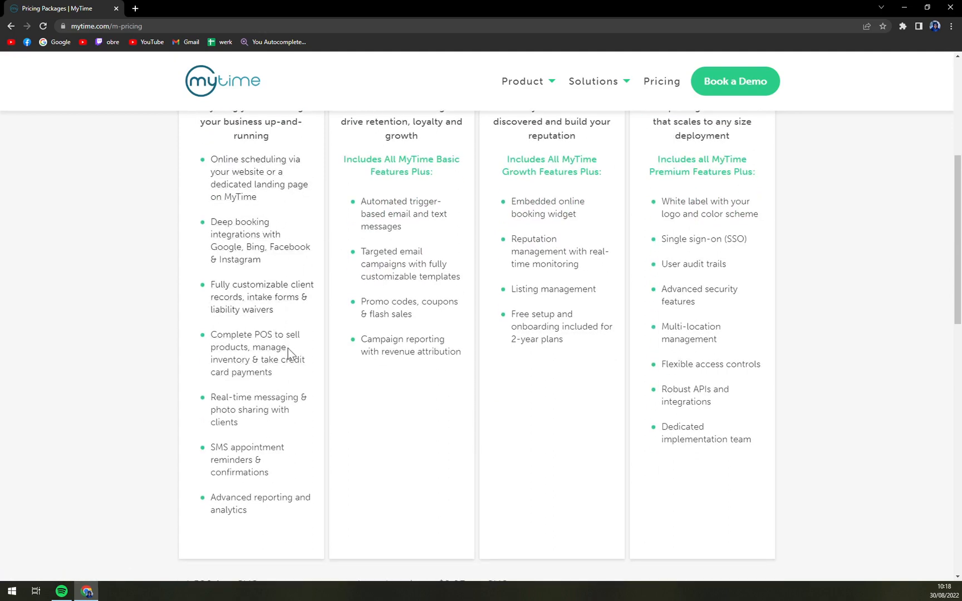
pyautogui.moveTo(249, 396)
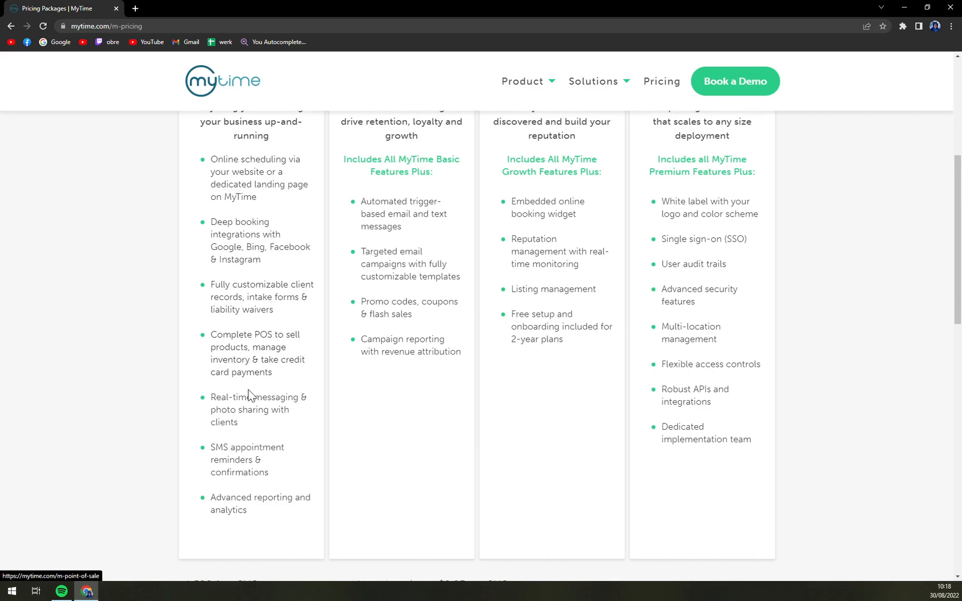
pyautogui.moveTo(274, 428)
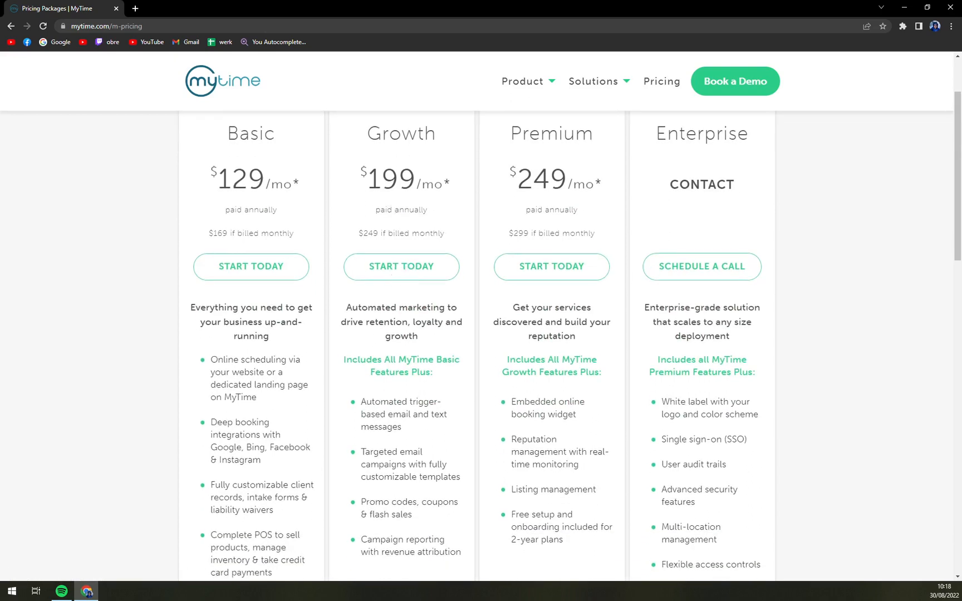
pyautogui.moveTo(187, 413)
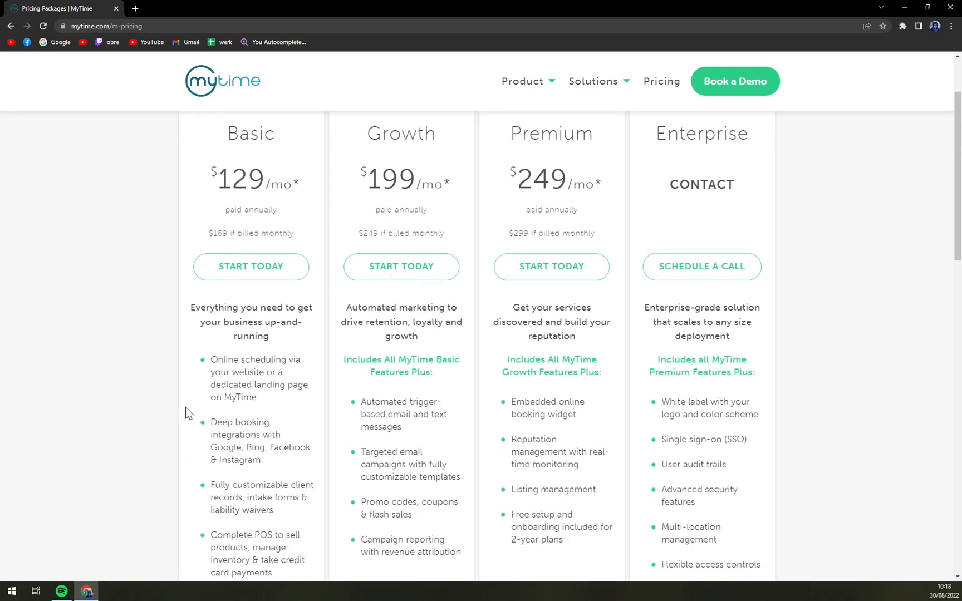
pyautogui.moveTo(390, 414)
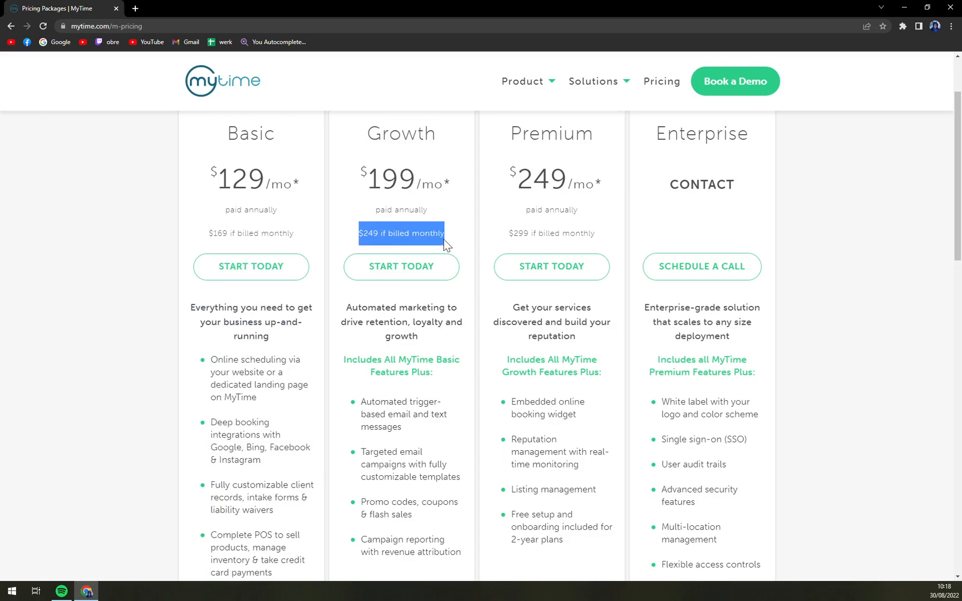
pyautogui.scroll(-3)
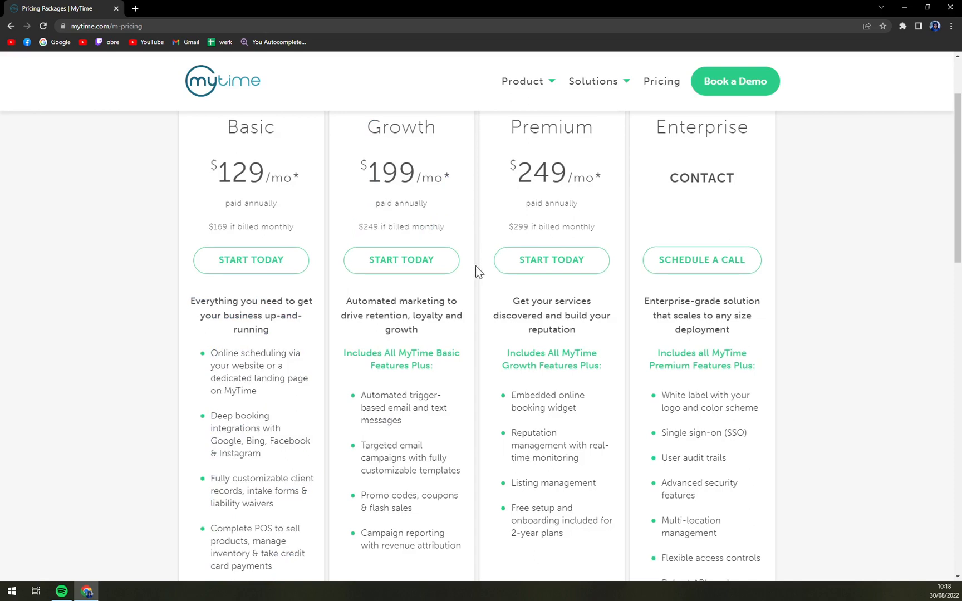
pyautogui.scroll(-3)
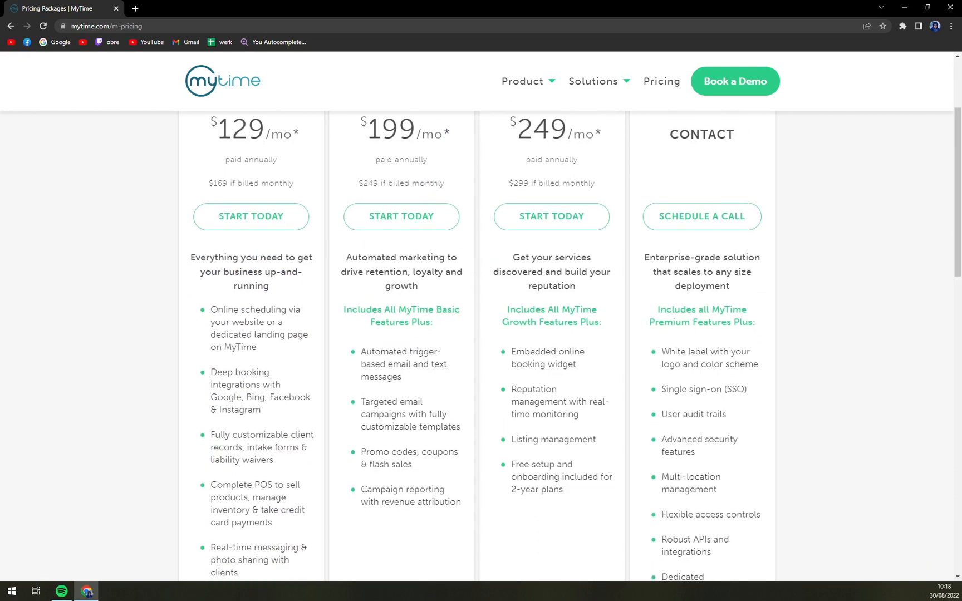
pyautogui.moveTo(468, 296)
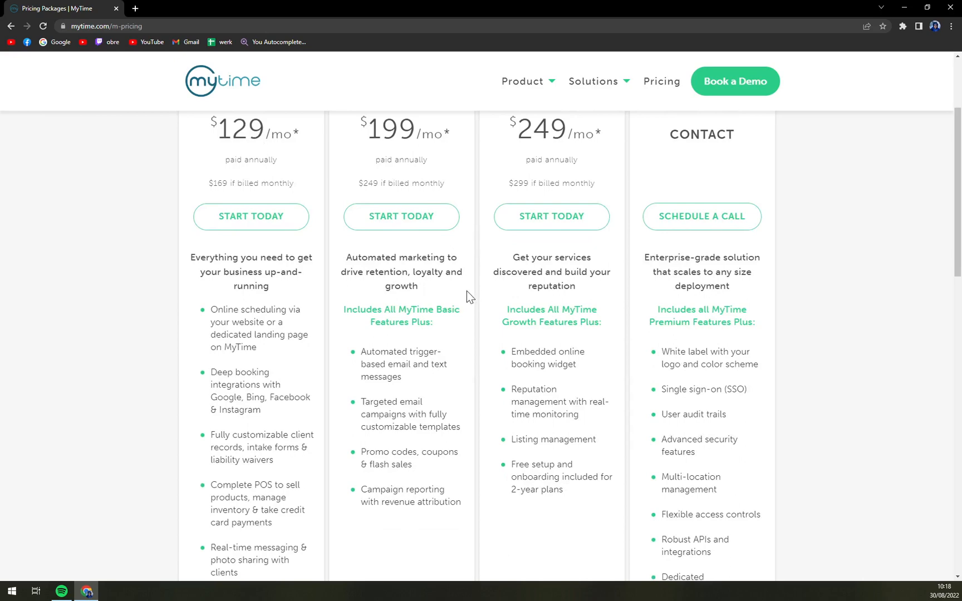
pyautogui.moveTo(368, 281)
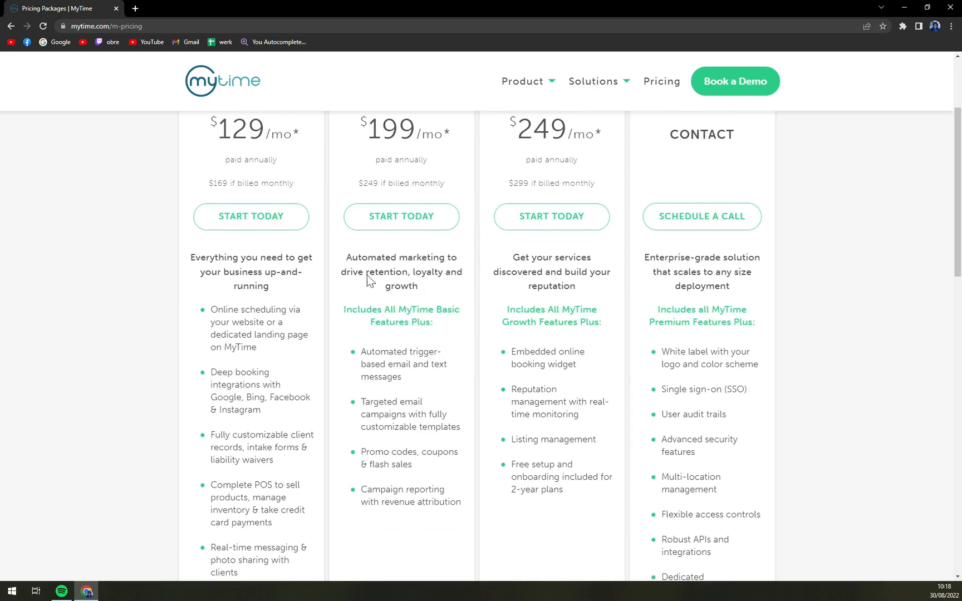
pyautogui.moveTo(289, 368)
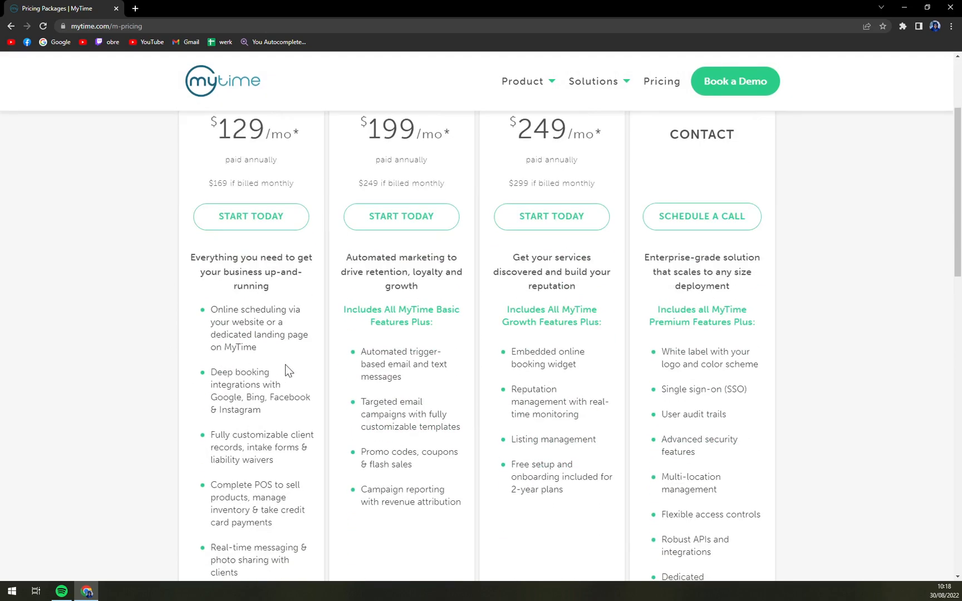
pyautogui.moveTo(404, 365)
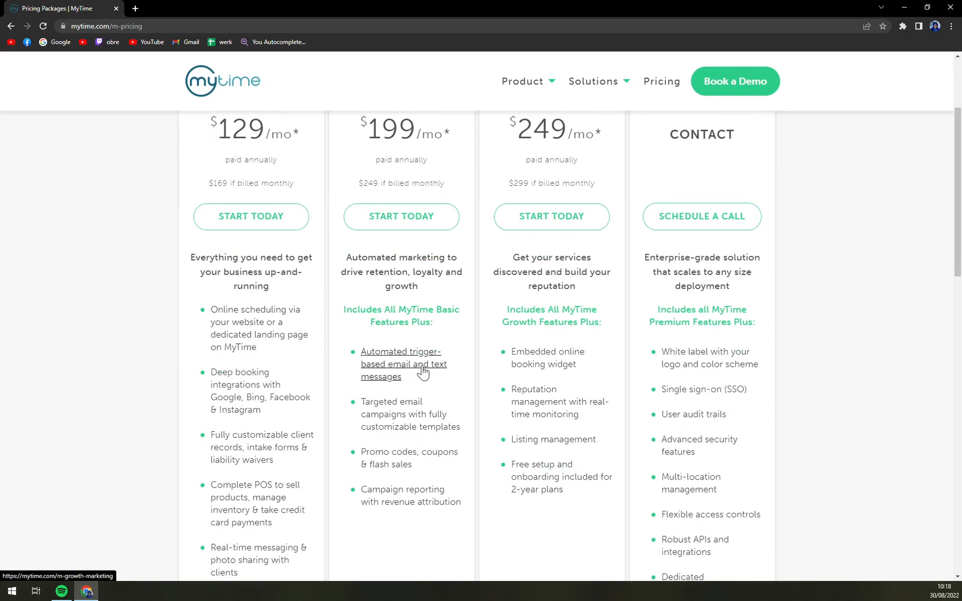
pyautogui.scroll(-3)
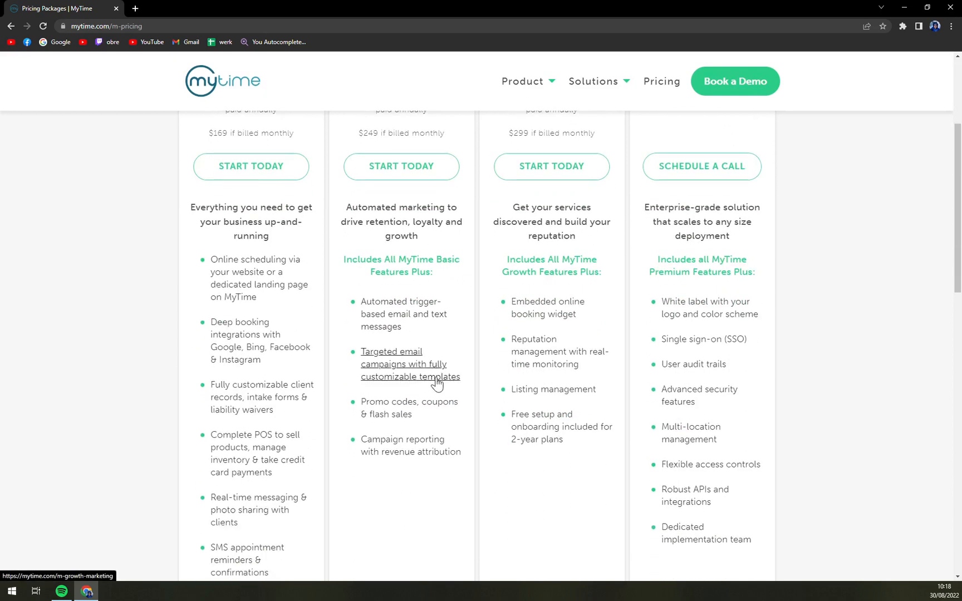
pyautogui.moveTo(576, 482)
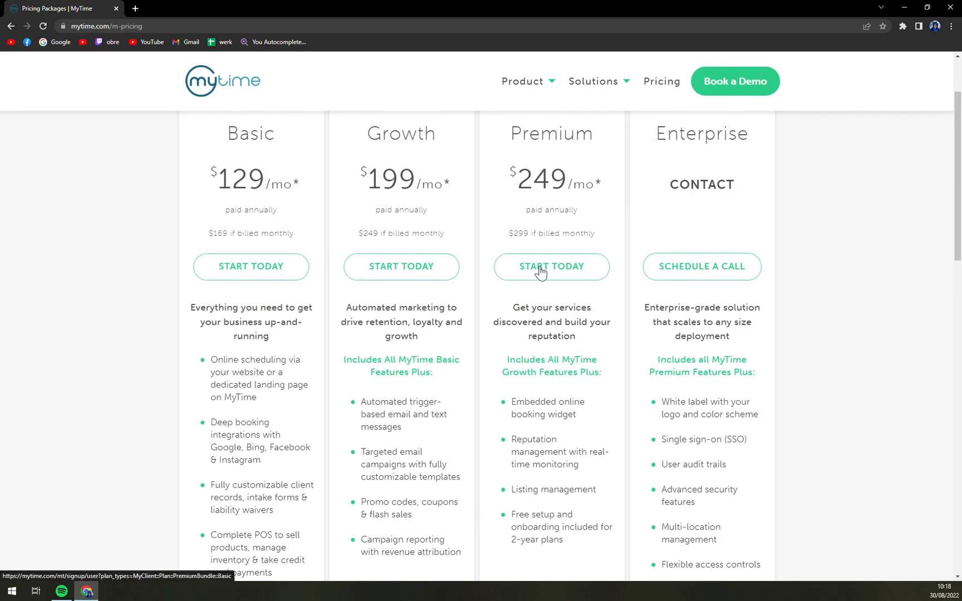
pyautogui.moveTo(560, 268)
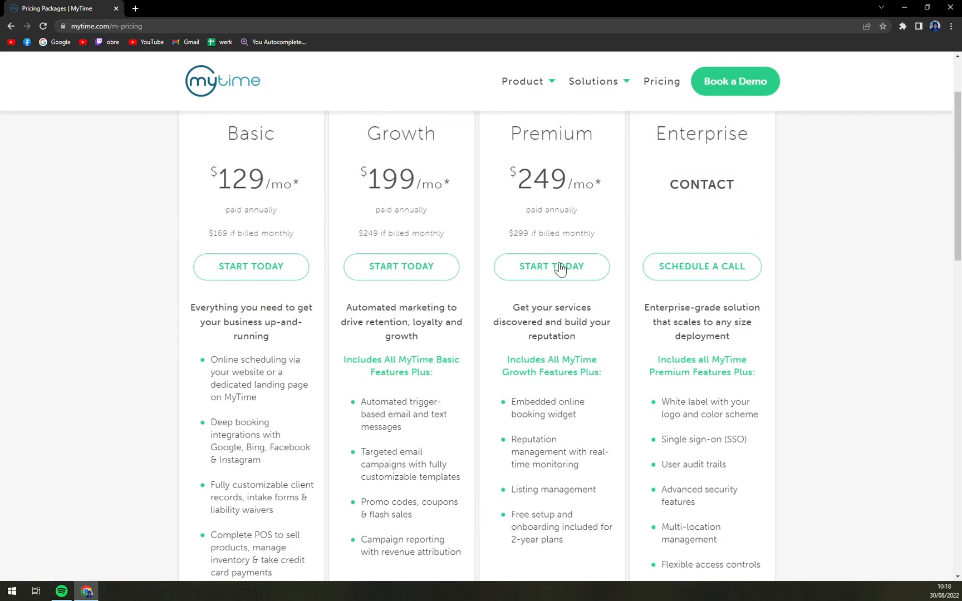
pyautogui.moveTo(580, 337)
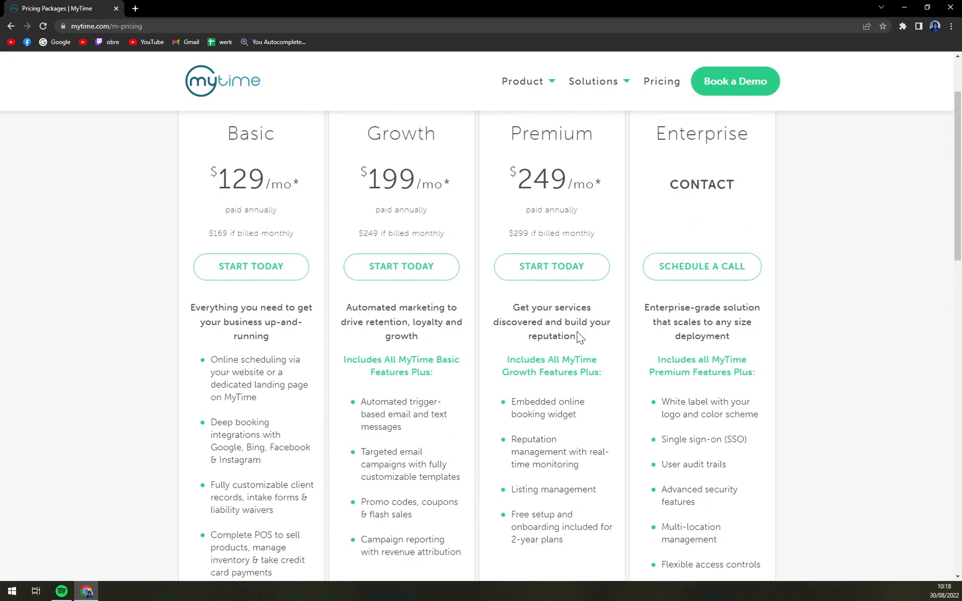
pyautogui.scroll(-3)
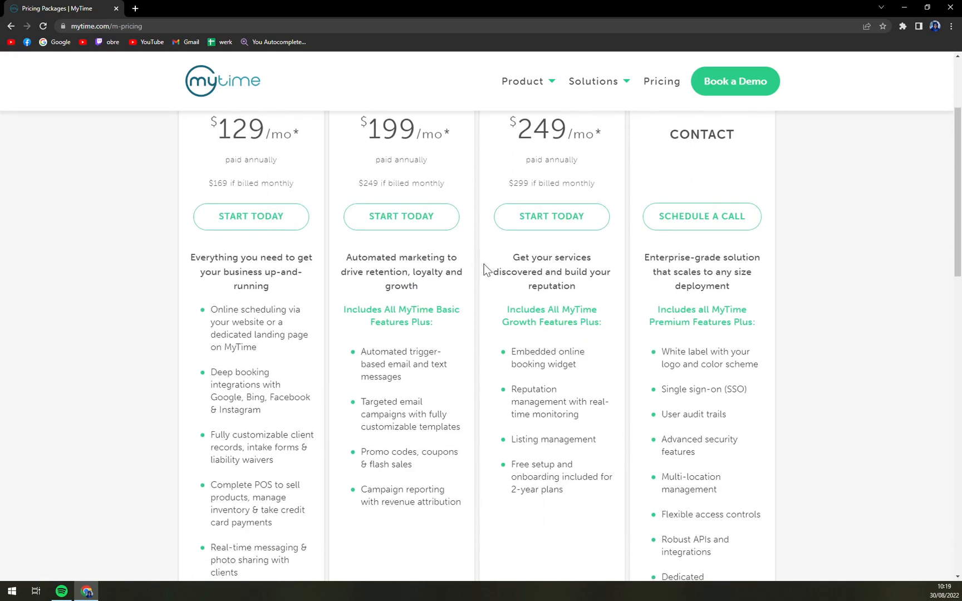
pyautogui.scroll(-3)
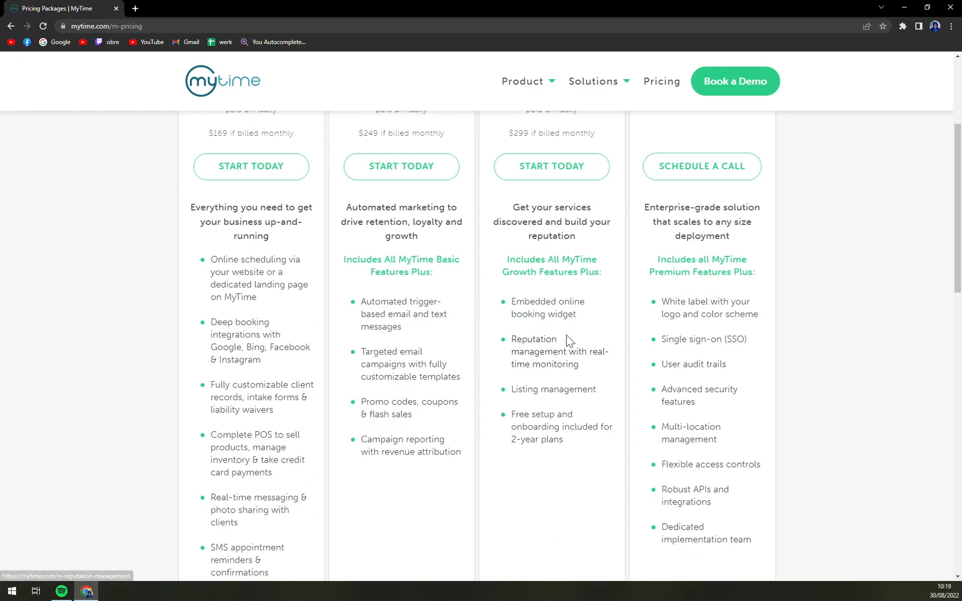
pyautogui.moveTo(540, 423)
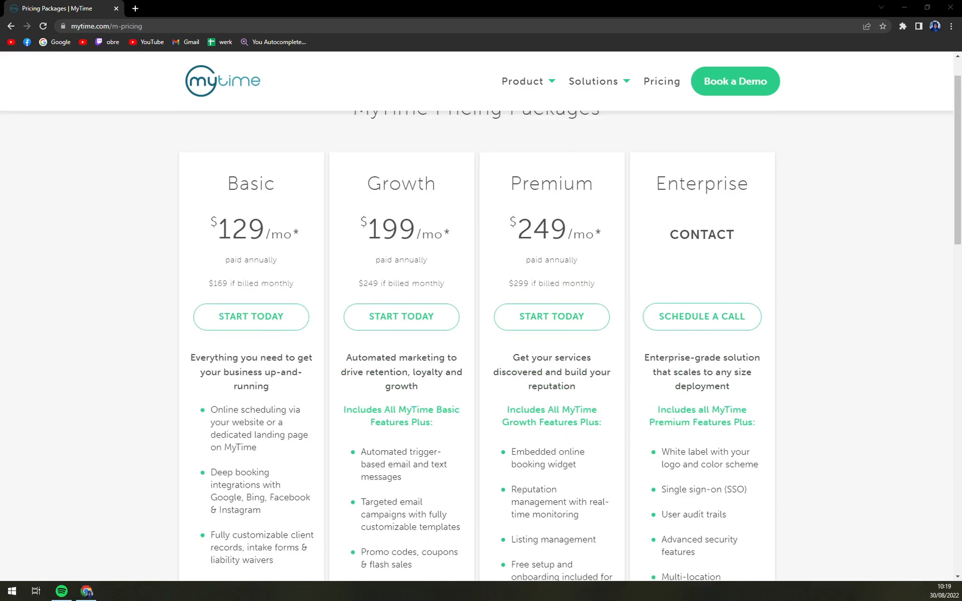
pyautogui.moveTo(60, 275)
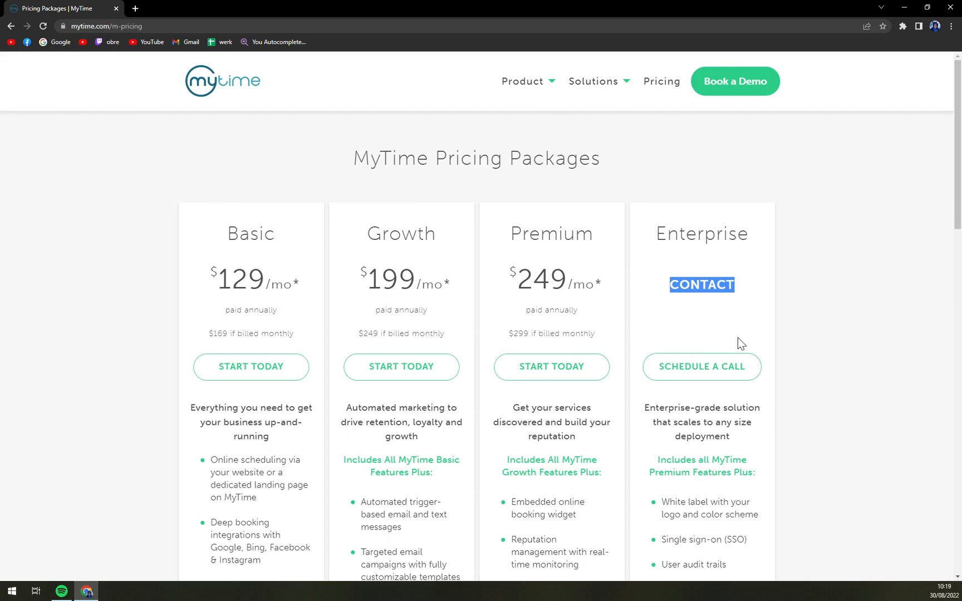
# Step: Return from the pricing page to the homepage using the mytime header logo
pyautogui.scroll(-3)
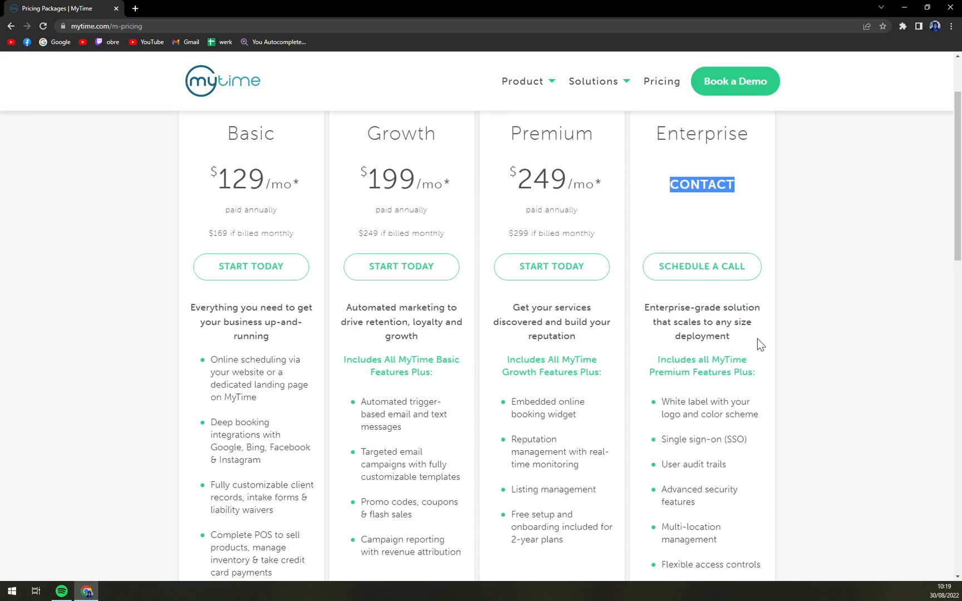
pyautogui.moveTo(434, 70)
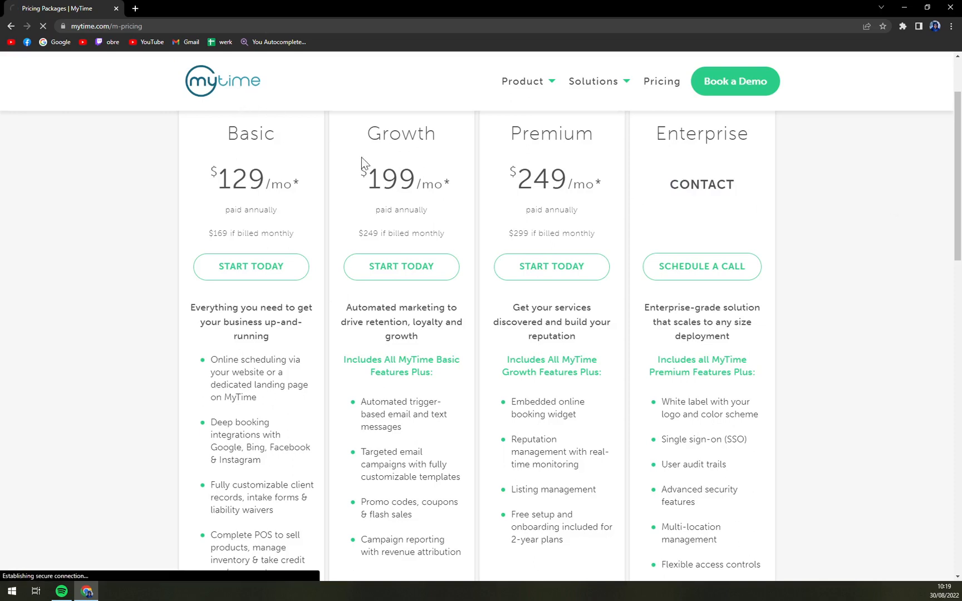
pyautogui.click(222, 80)
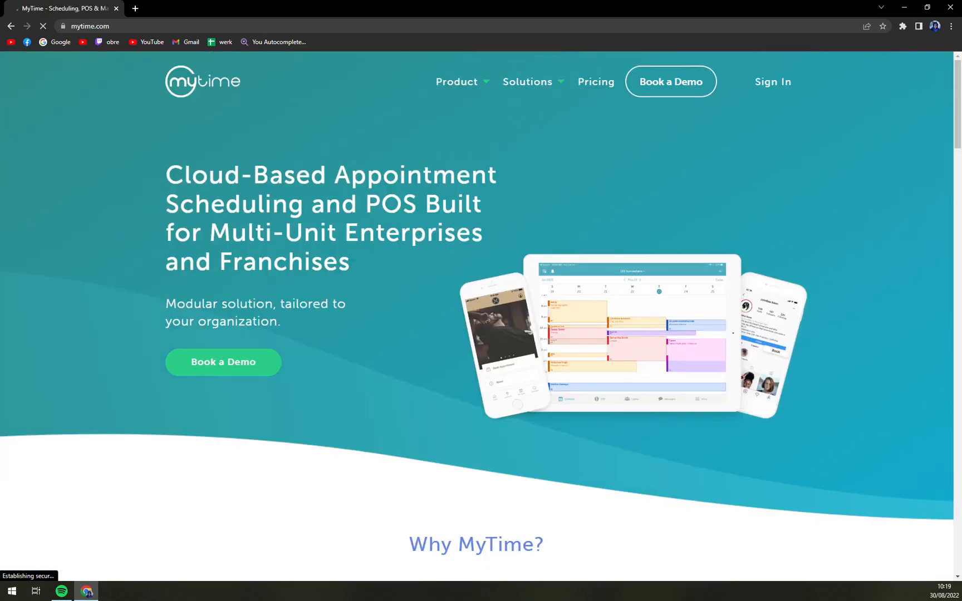
# Step: Open Book a Demo, advance to September, and pick day 1 at 12:00 am
pyautogui.scroll(-3)
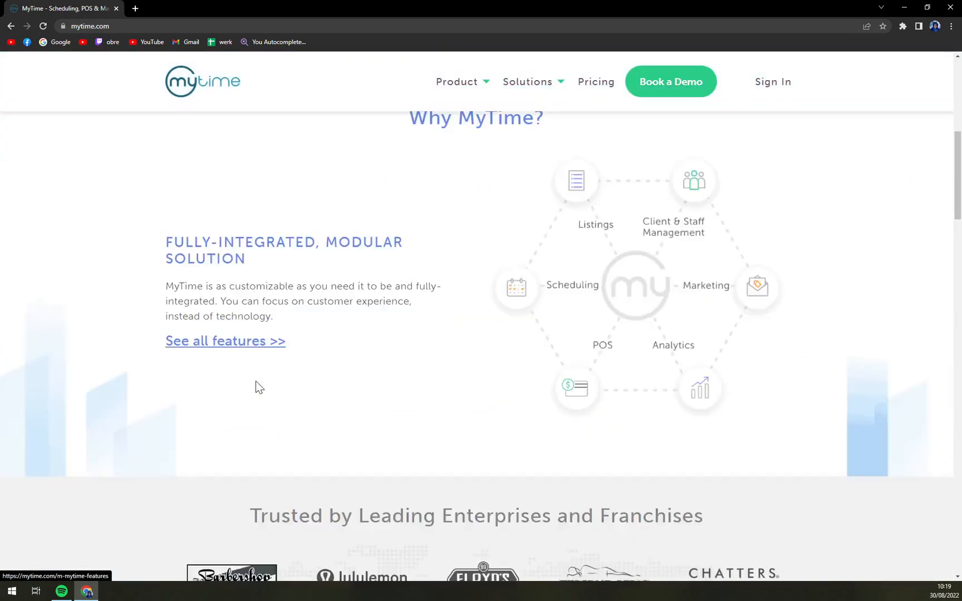
pyautogui.click(669, 82)
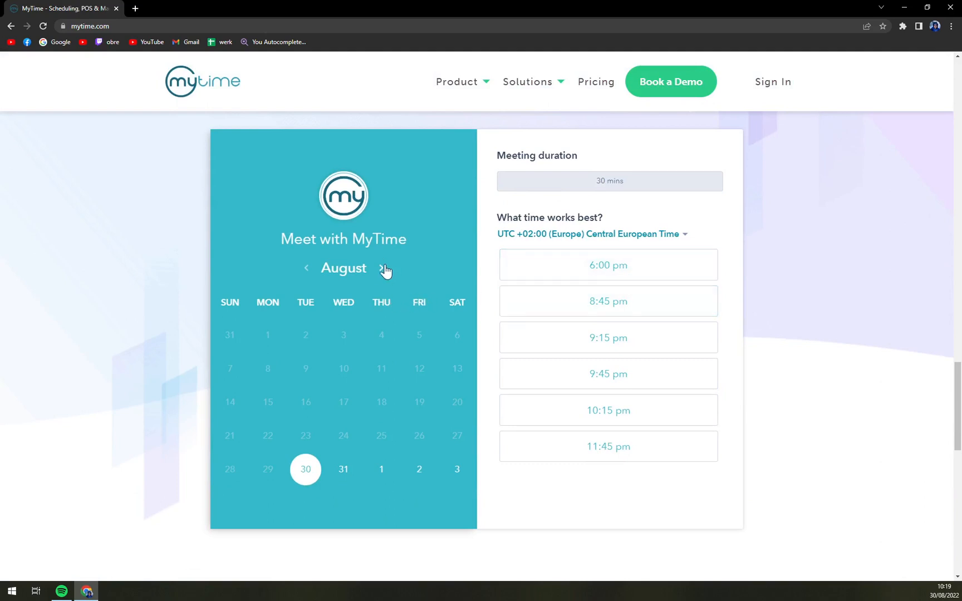
pyautogui.click(385, 268)
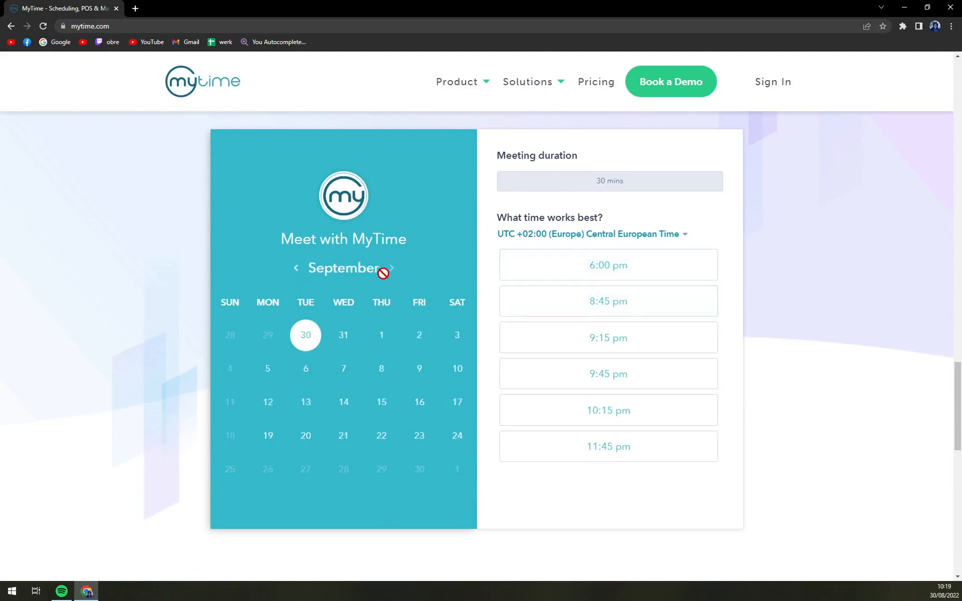
pyautogui.click(381, 340)
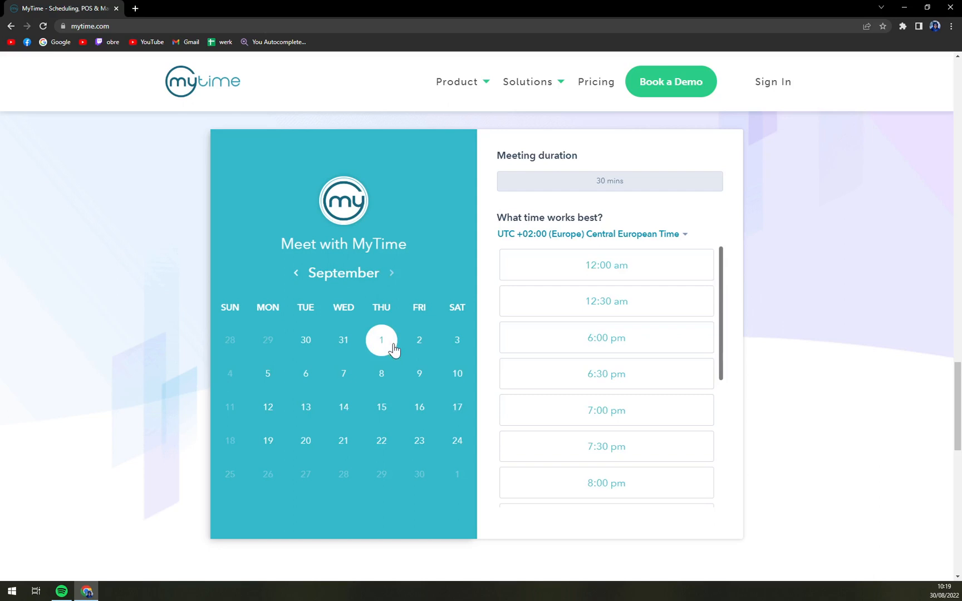
pyautogui.click(606, 265)
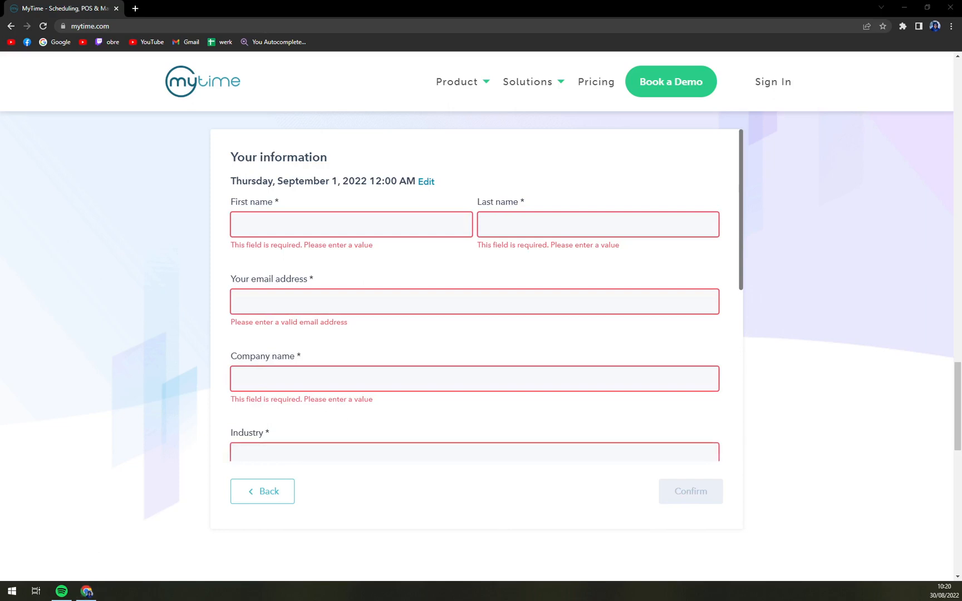
# Step: Scroll through the required Your information fields without filling them in
pyautogui.scroll(-3)
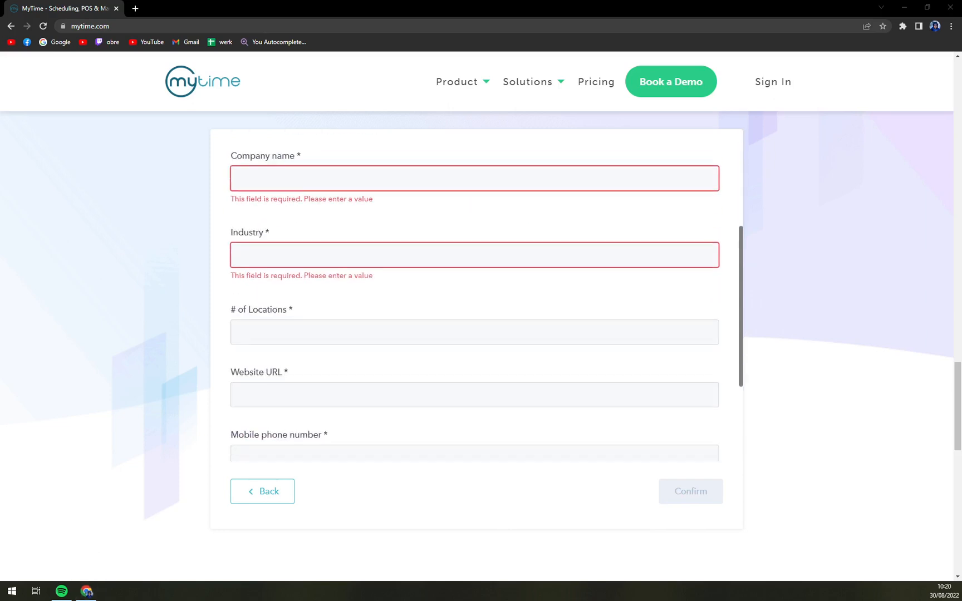
pyautogui.scroll(-3)
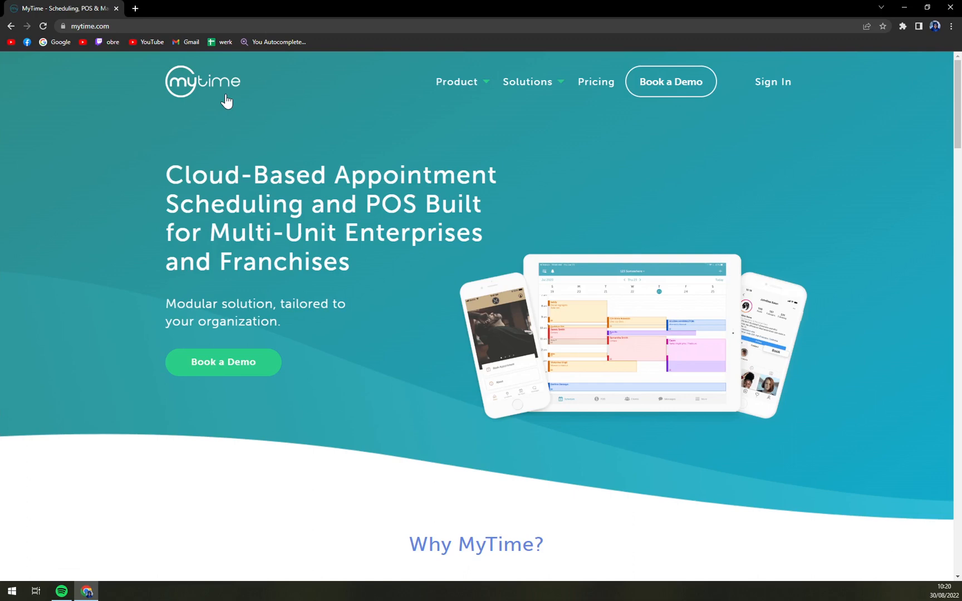
# Step: Scroll the homepage to Why MyTime? and back to the hero banner, then open a tab
pyautogui.scroll(-3)
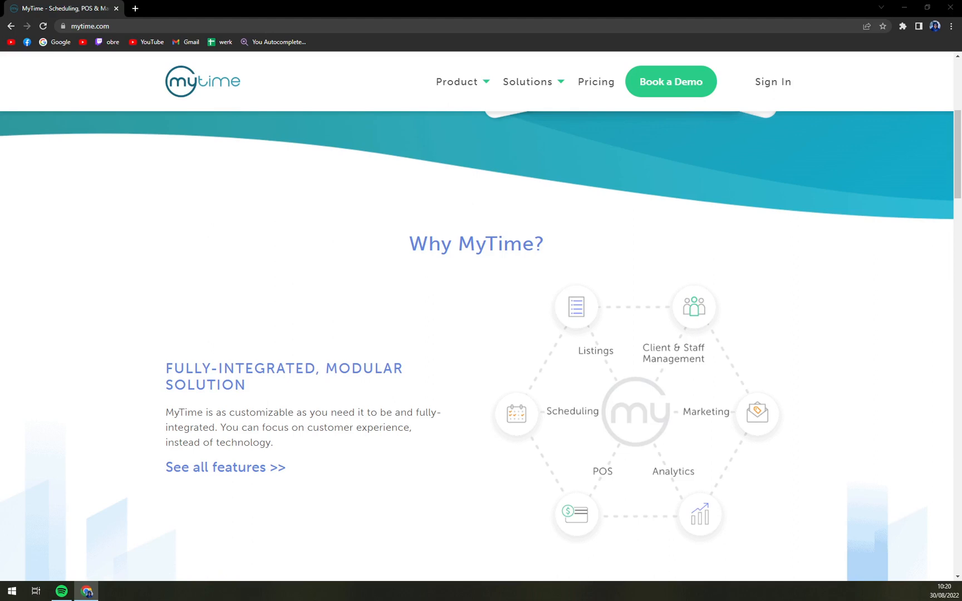
pyautogui.scroll(3)
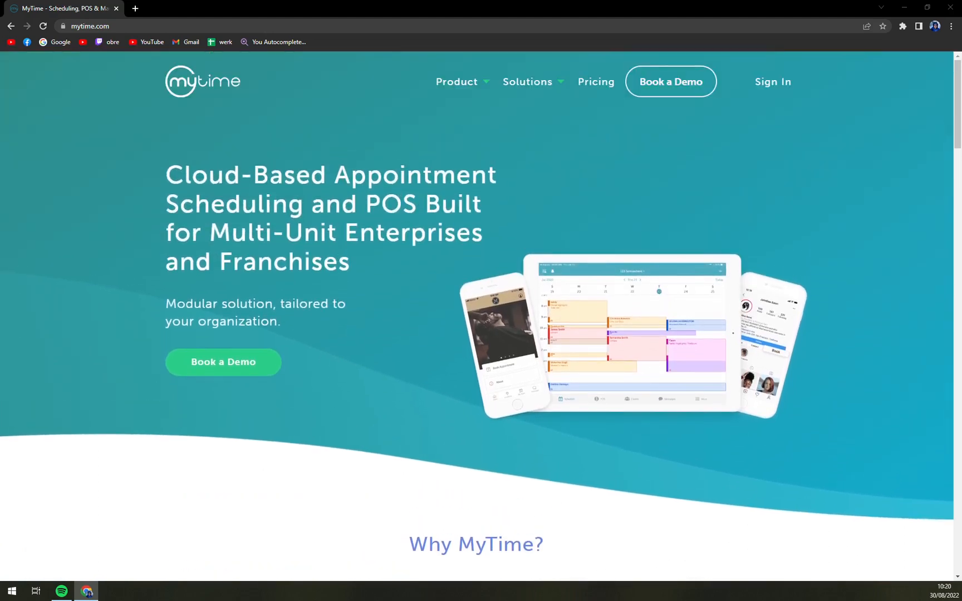
pyautogui.moveTo(429, 296)
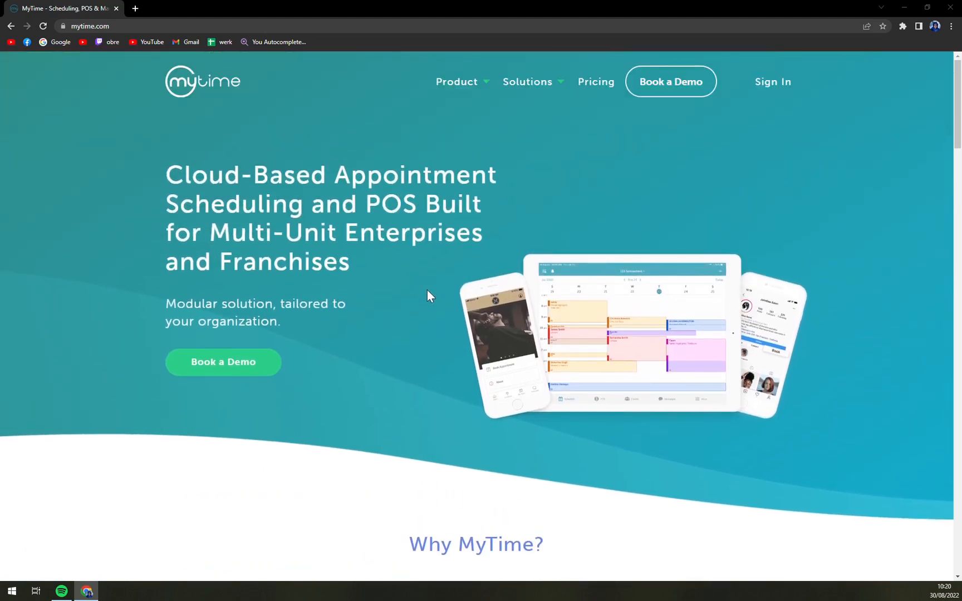
pyautogui.moveTo(17, 452)
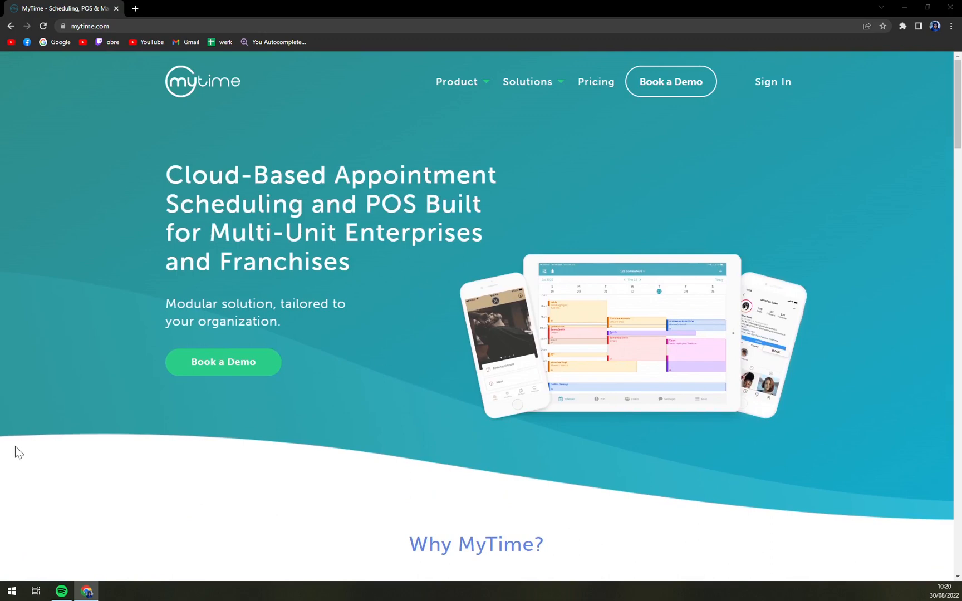
pyautogui.moveTo(549, 119)
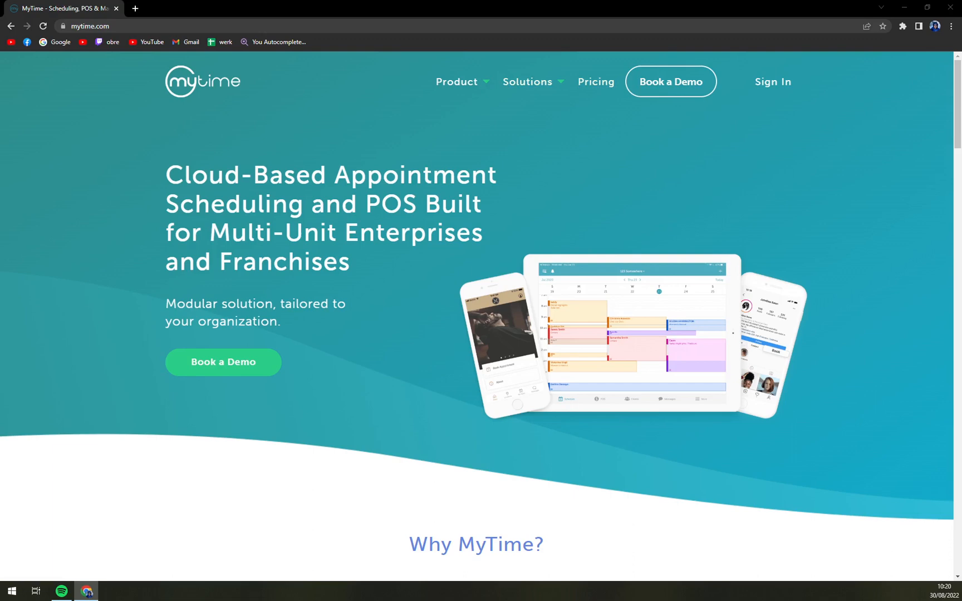
pyautogui.click(526, 82)
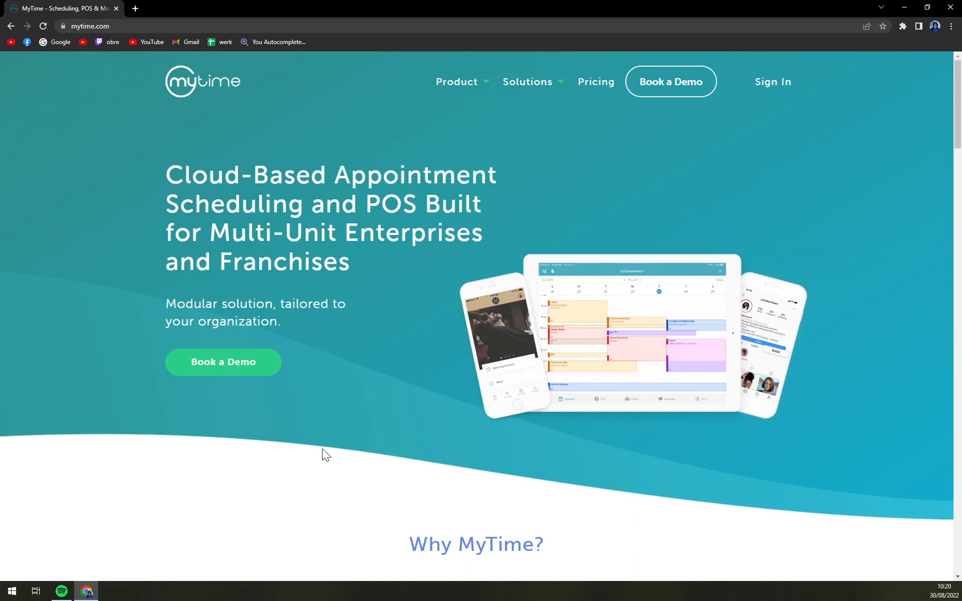
pyautogui.moveTo(349, 496)
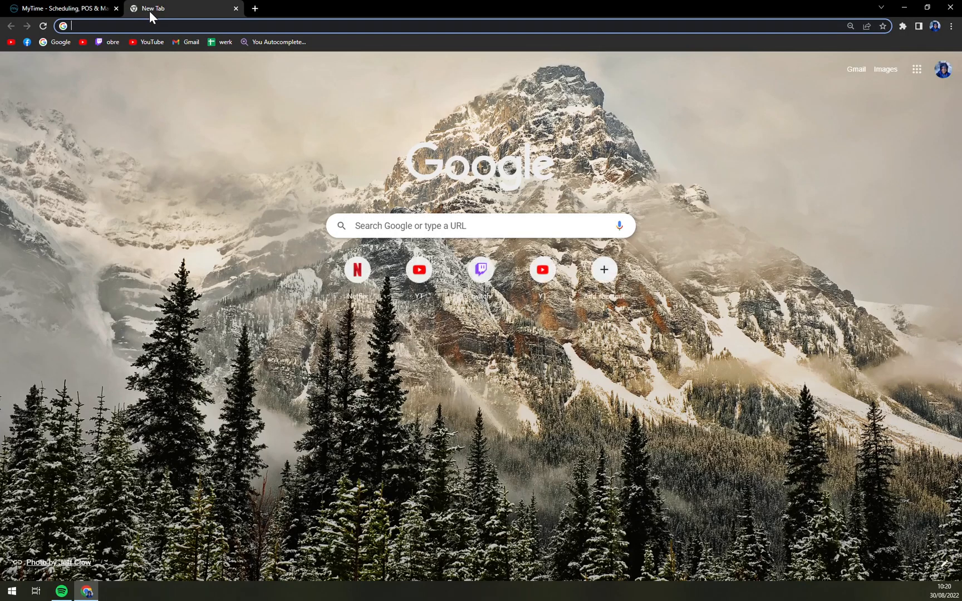
# Step: Search Zapier's Connect this app for 'my time', find no results, and return to MyTime
pyautogui.write('zapier')
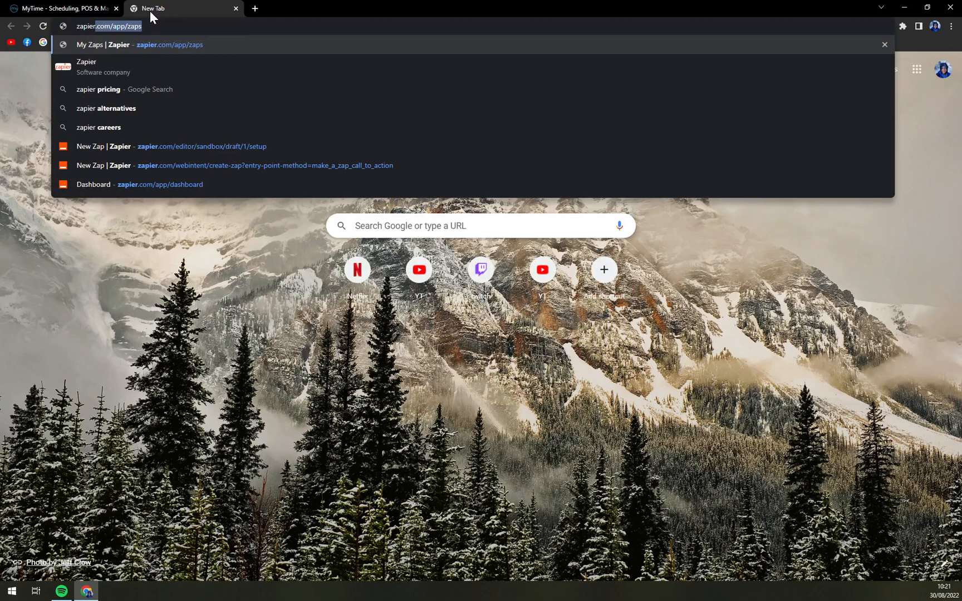
pyautogui.press('Enter')
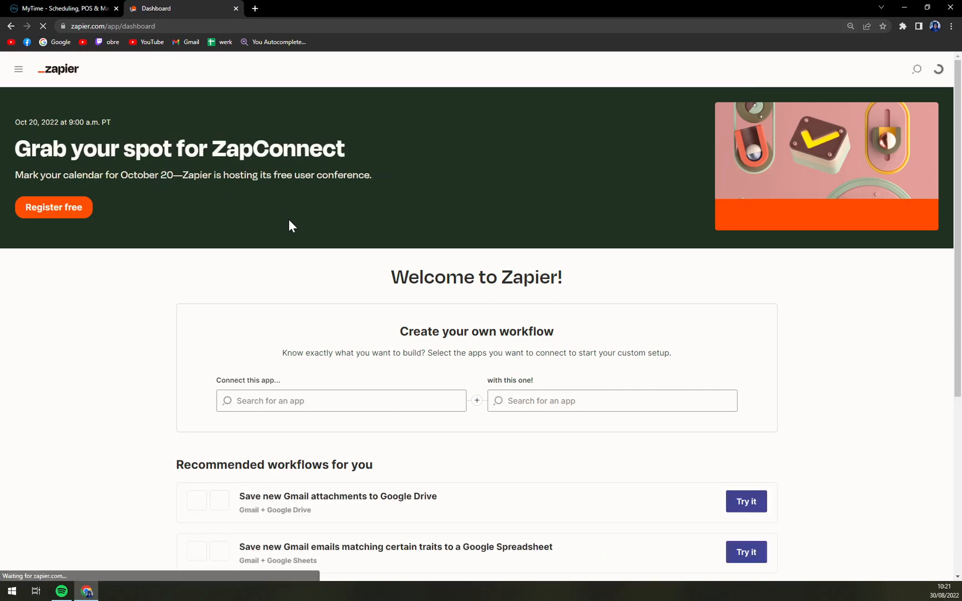
pyautogui.click(61, 8)
pyautogui.write('my time')
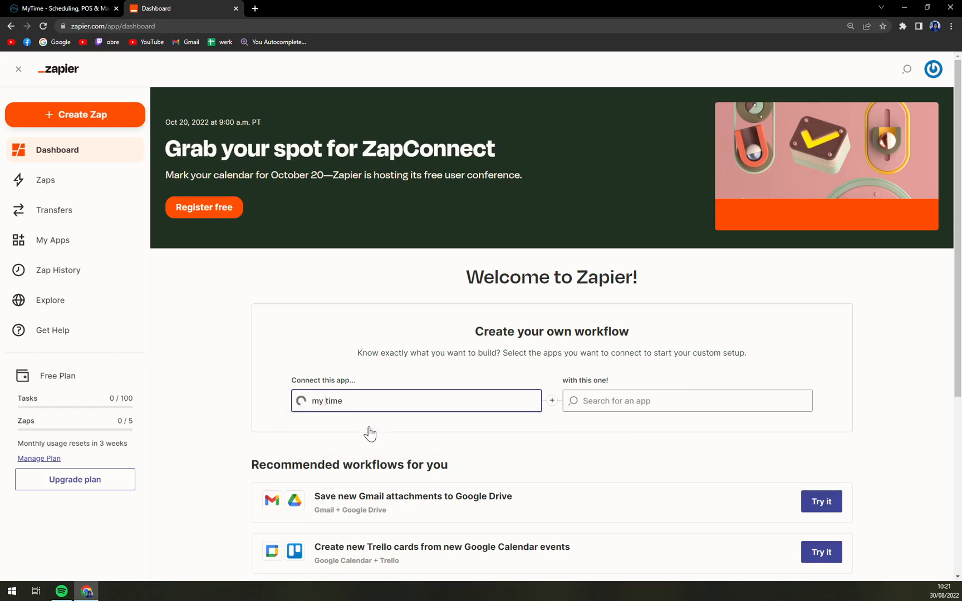
pyautogui.click(416, 401)
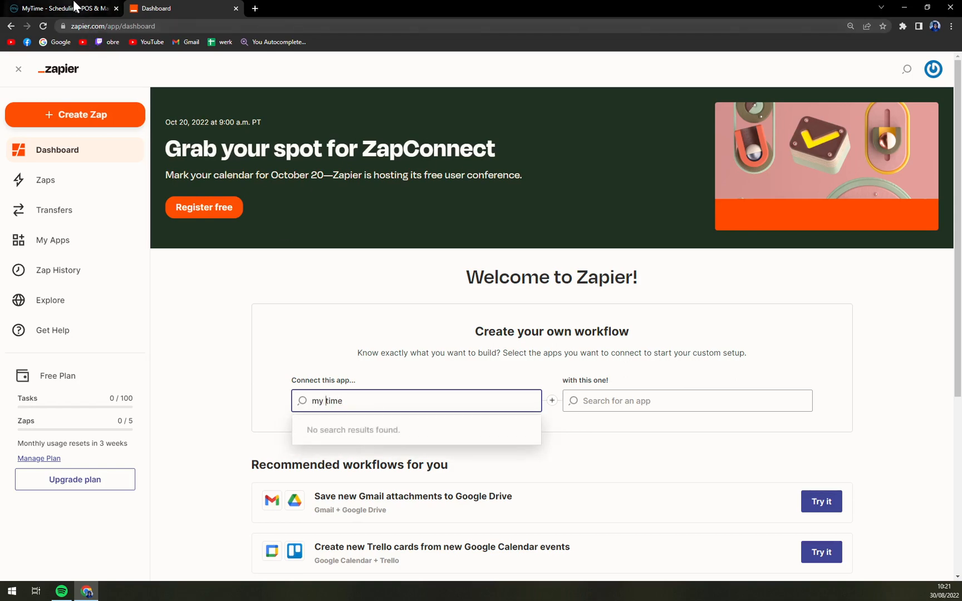
pyautogui.click(58, 8)
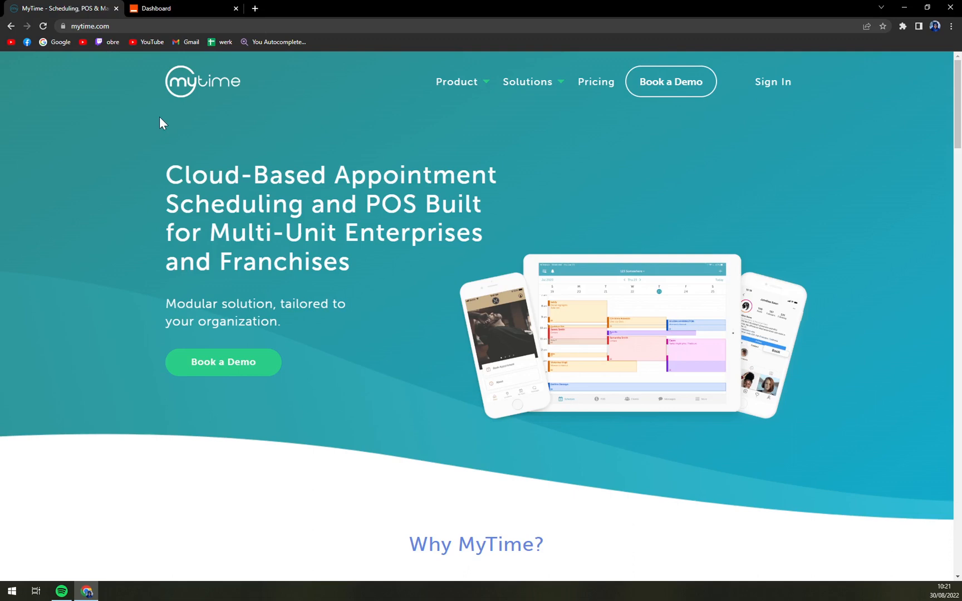
pyautogui.moveTo(594, 82)
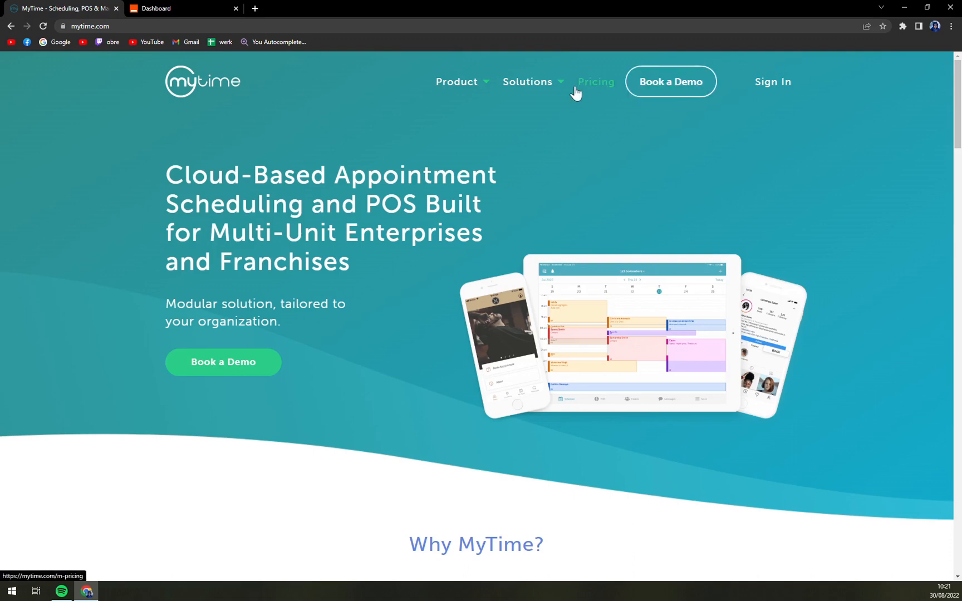
# Step: Scroll to the homepage footer and open Complete Feature List under Features
pyautogui.click(527, 82)
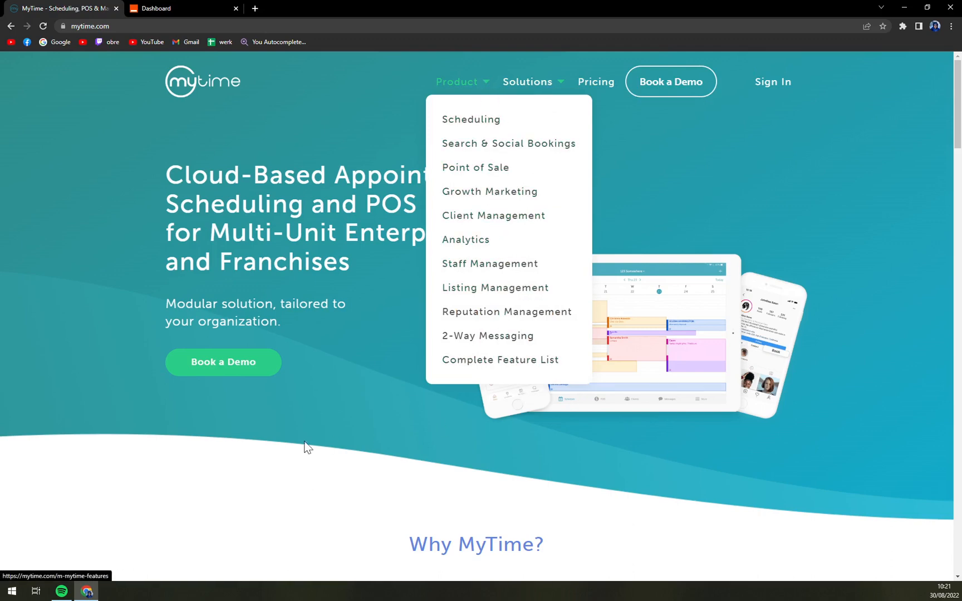
pyautogui.scroll(-3)
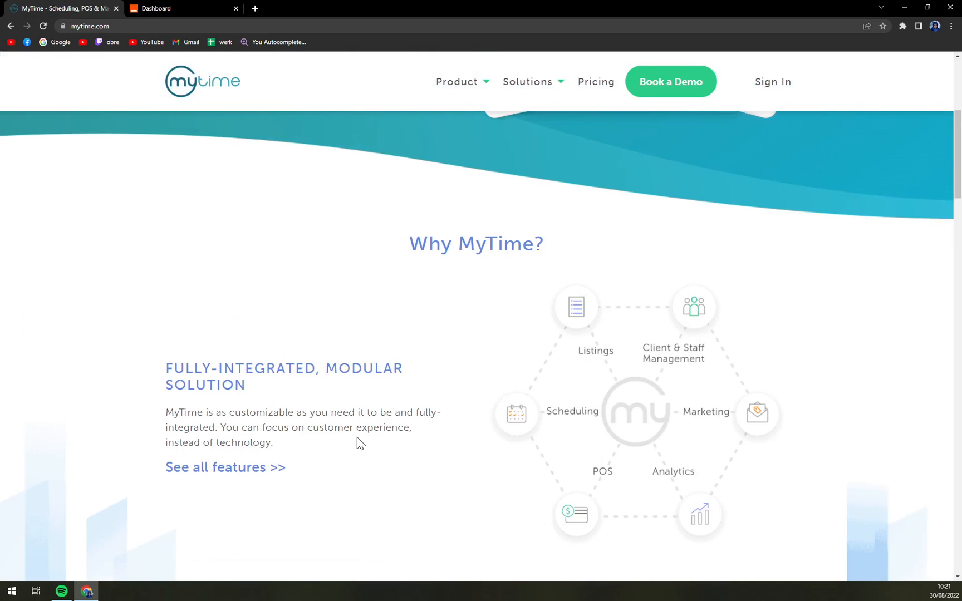
pyautogui.scroll(-3)
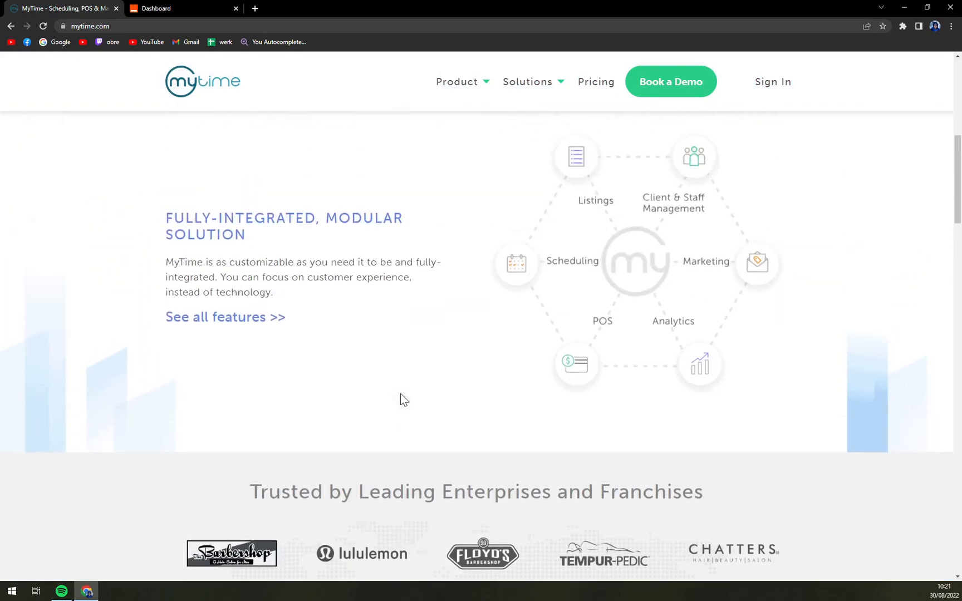
pyautogui.scroll(-3)
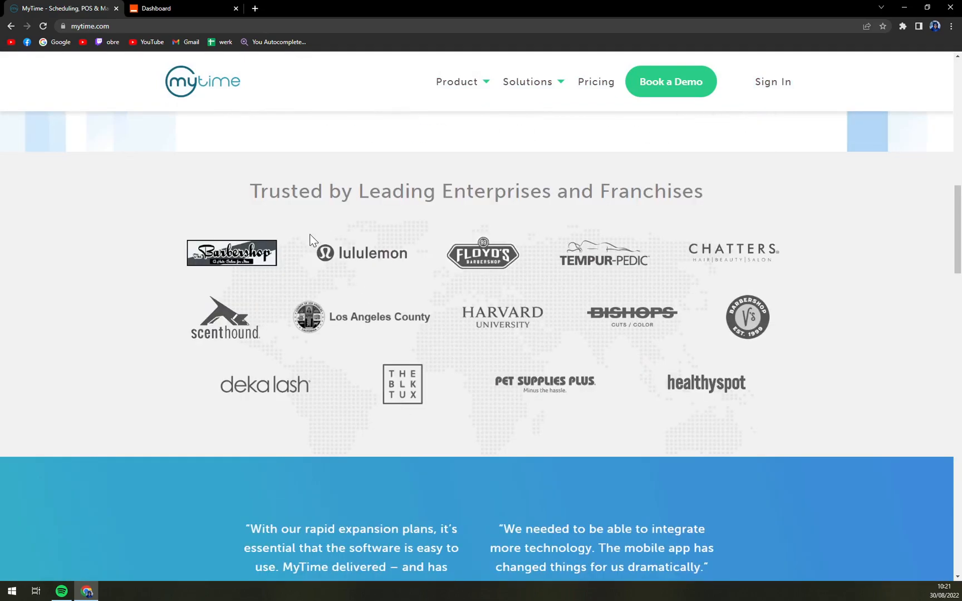
pyautogui.scroll(-3)
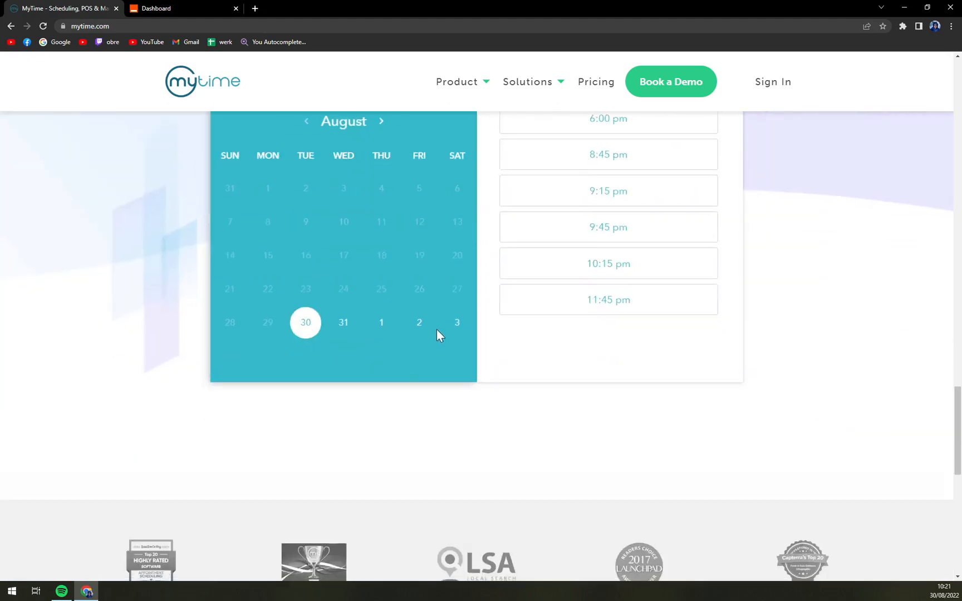
pyautogui.scroll(-3)
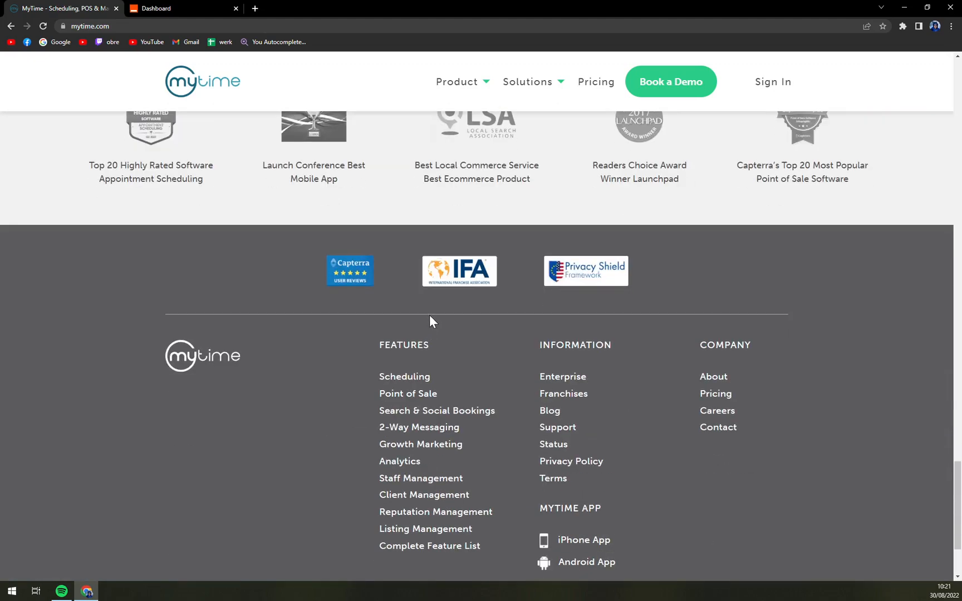
pyautogui.scroll(-3)
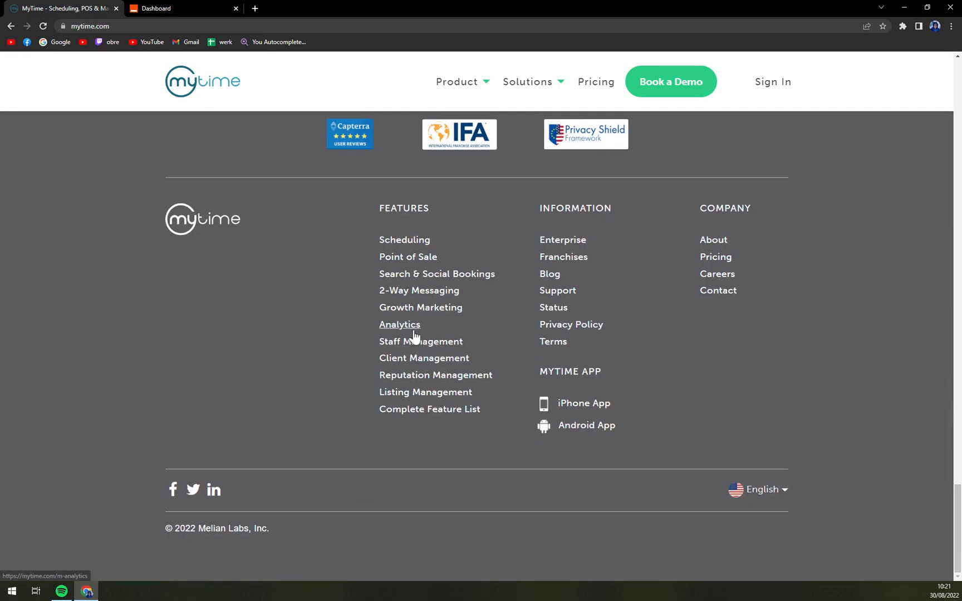
pyautogui.moveTo(554, 356)
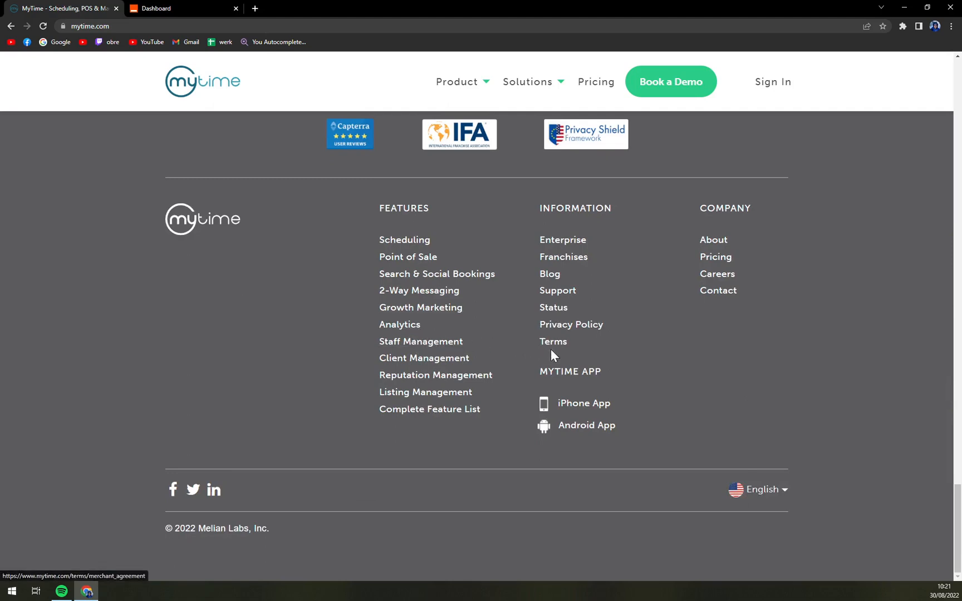
pyautogui.moveTo(518, 365)
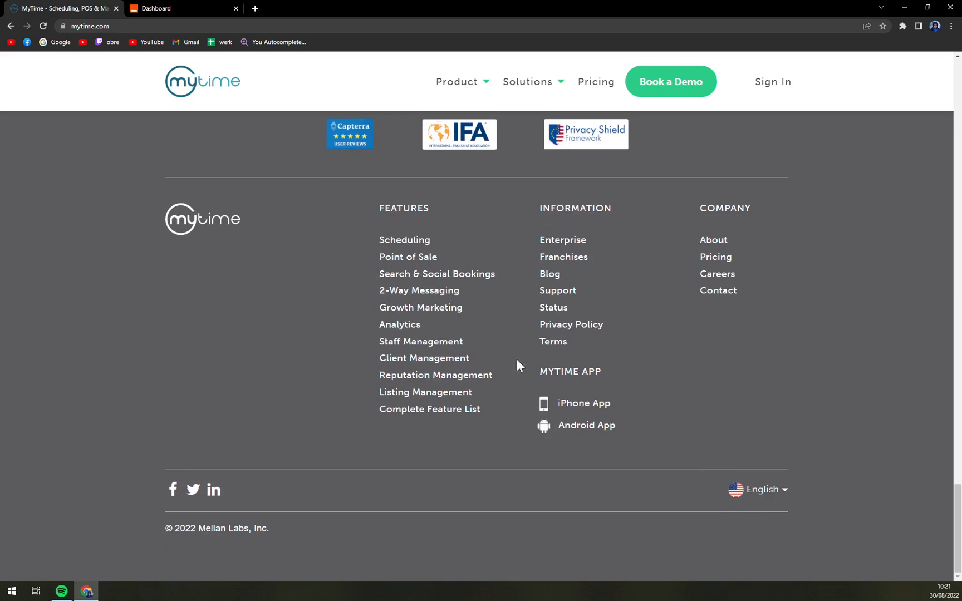
pyautogui.moveTo(787, 494)
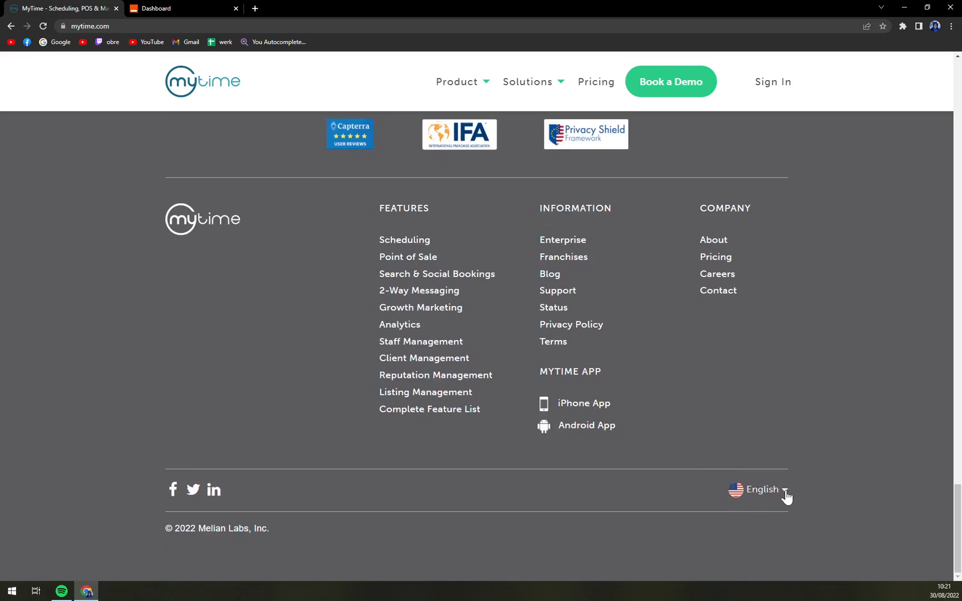
pyautogui.moveTo(311, 464)
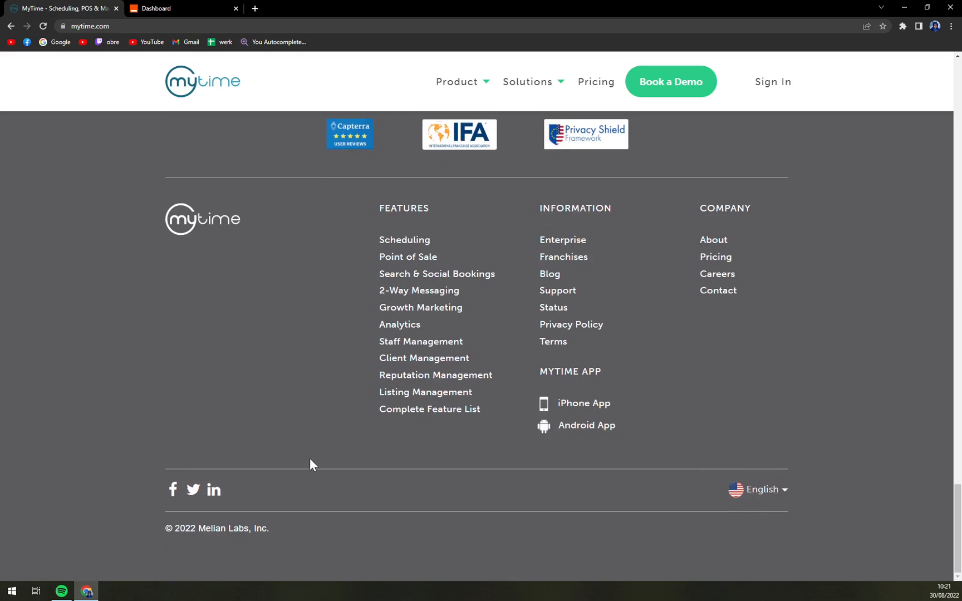
pyautogui.moveTo(429, 409)
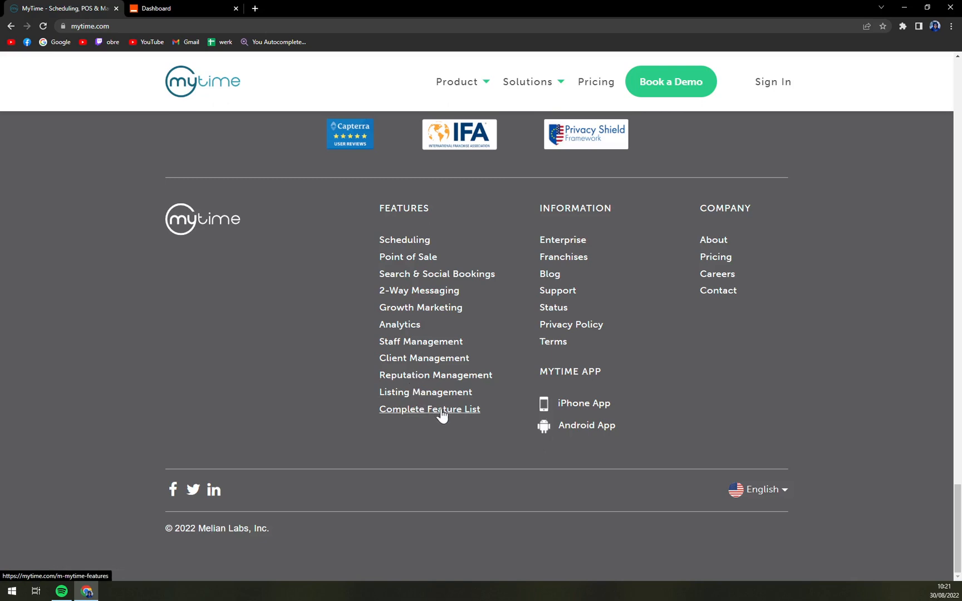
pyautogui.moveTo(407, 256)
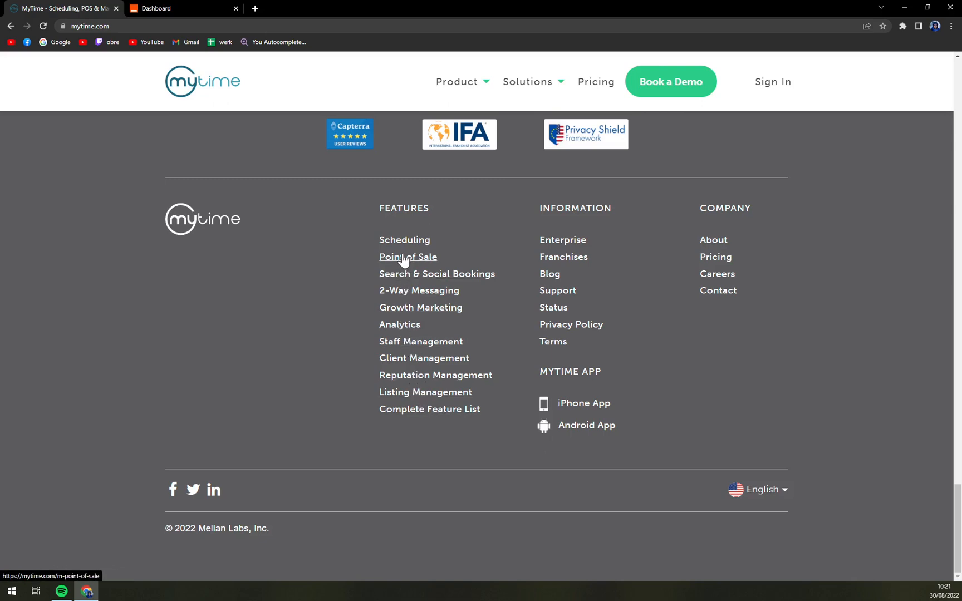
pyautogui.moveTo(429, 409)
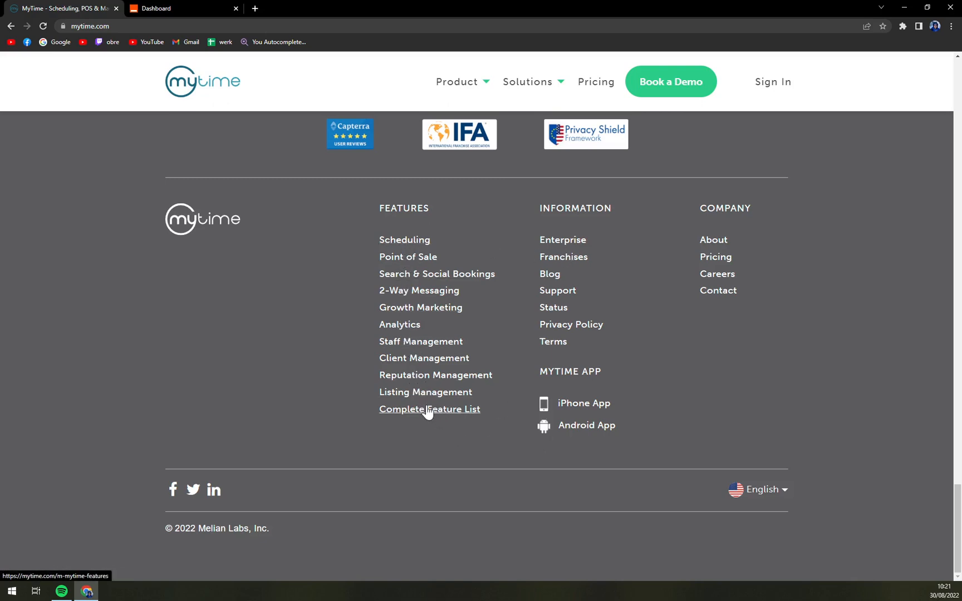
pyautogui.click(430, 409)
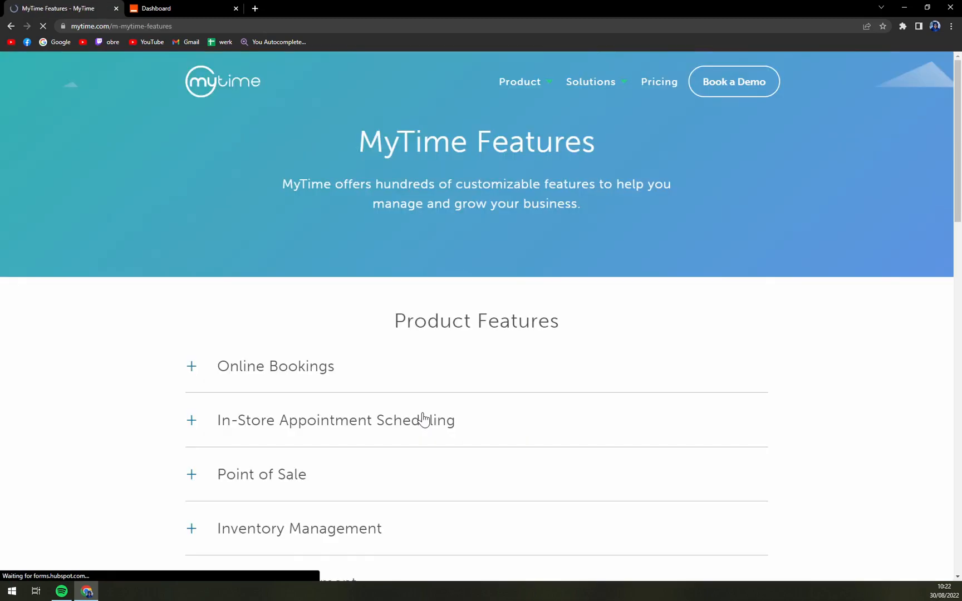
# Step: Choose Pet Businesses under Solutions to reach MyTime's pet care page
pyautogui.scroll(-3)
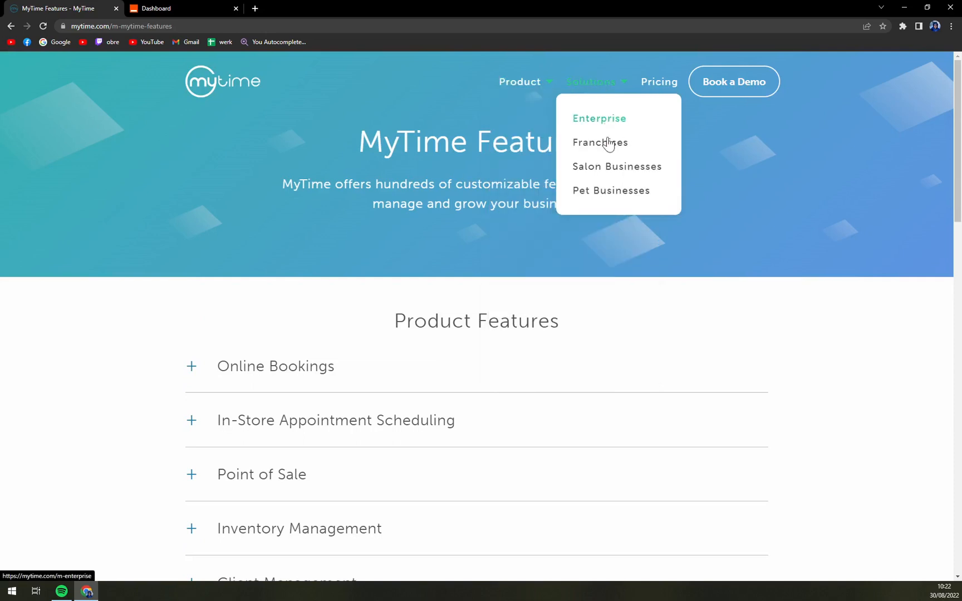
pyautogui.click(617, 167)
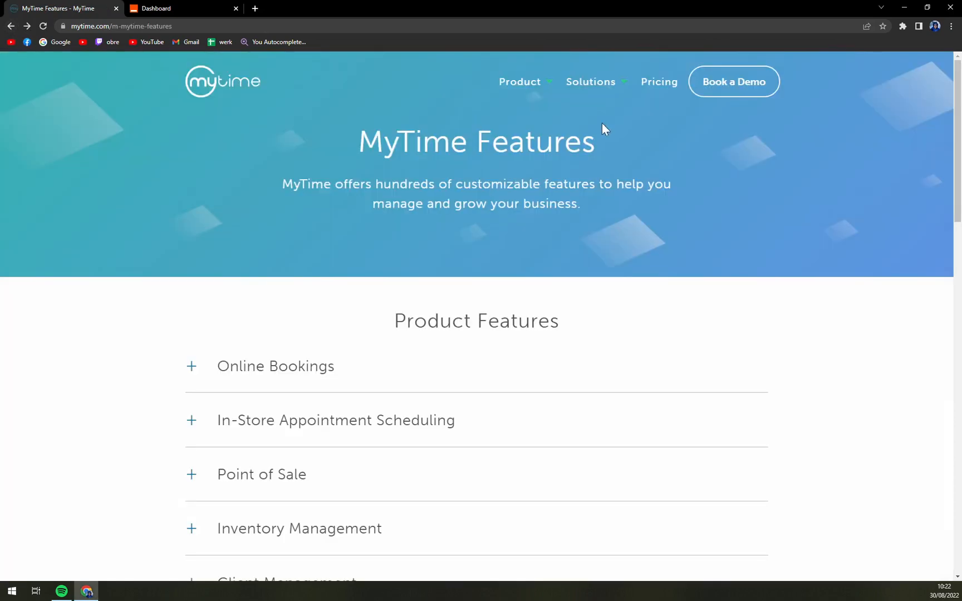
pyautogui.click(591, 82)
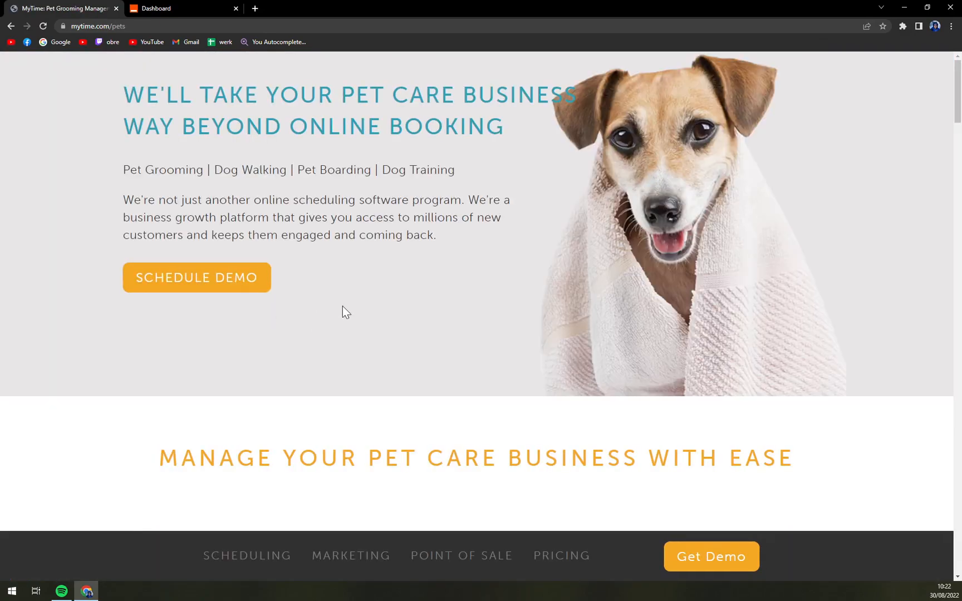
# Step: Scroll through the pet care page's marketing and point-of-sale sections
pyautogui.scroll(-3)
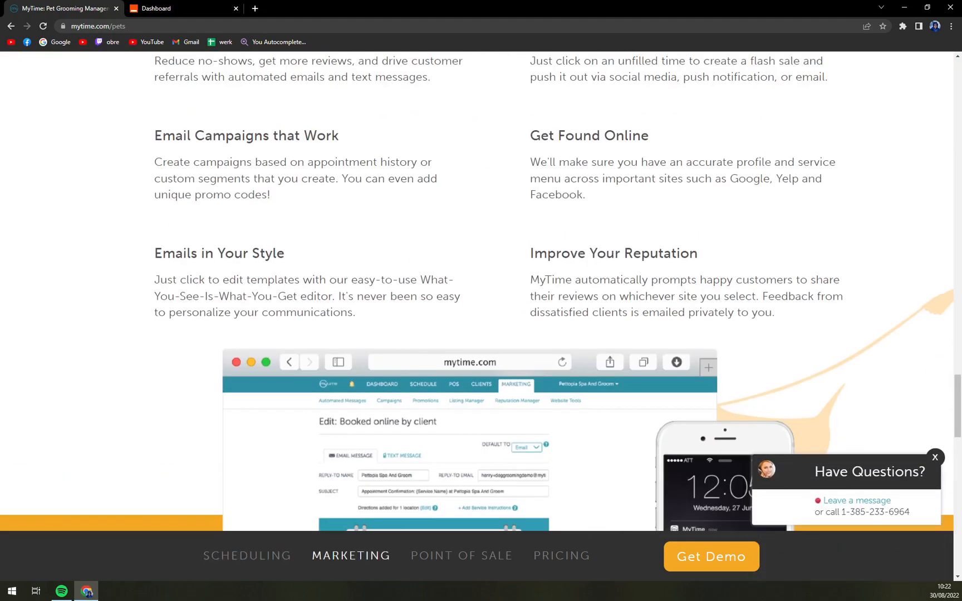
pyautogui.scroll(-3)
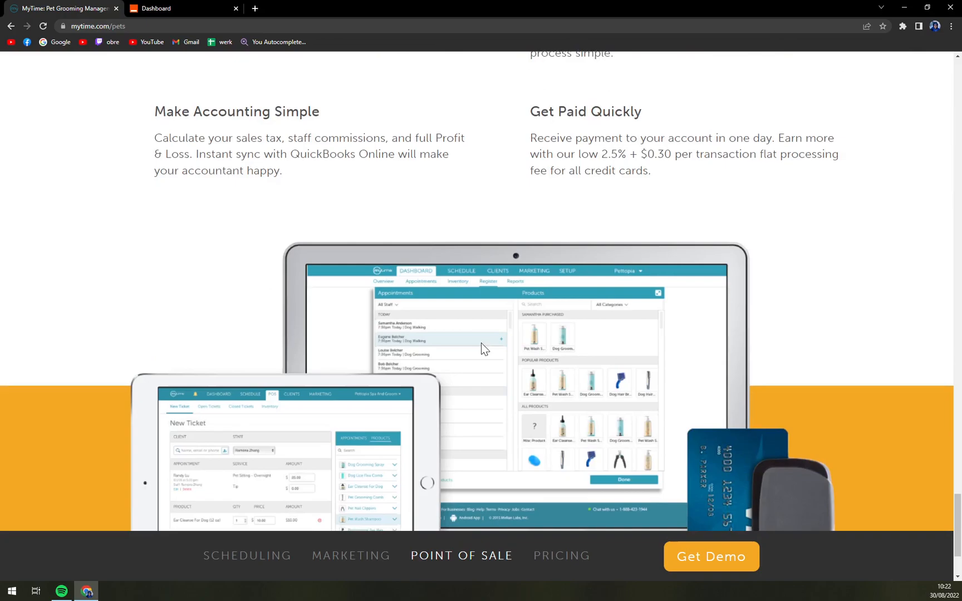
pyautogui.scroll(-3)
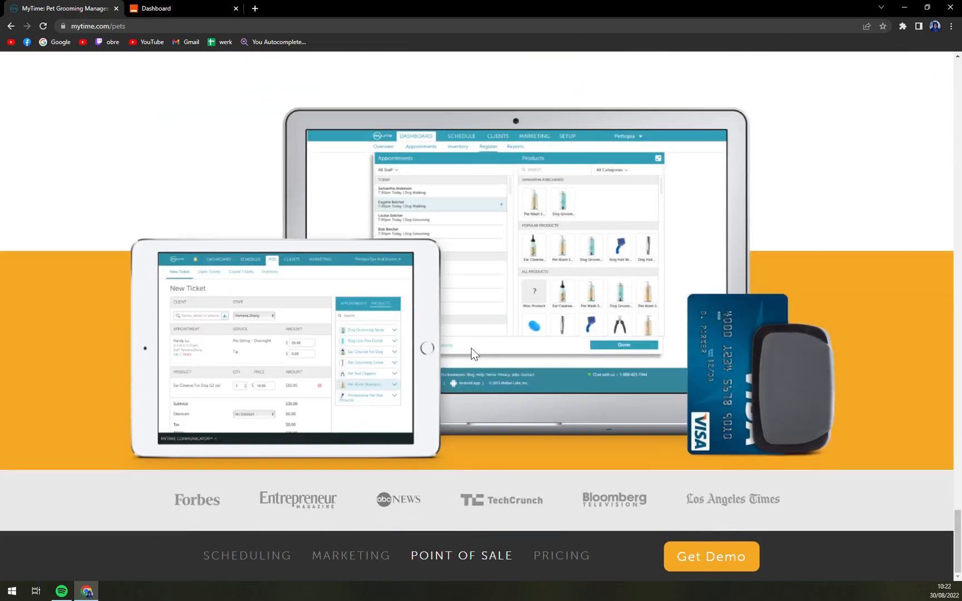
pyautogui.scroll(-3)
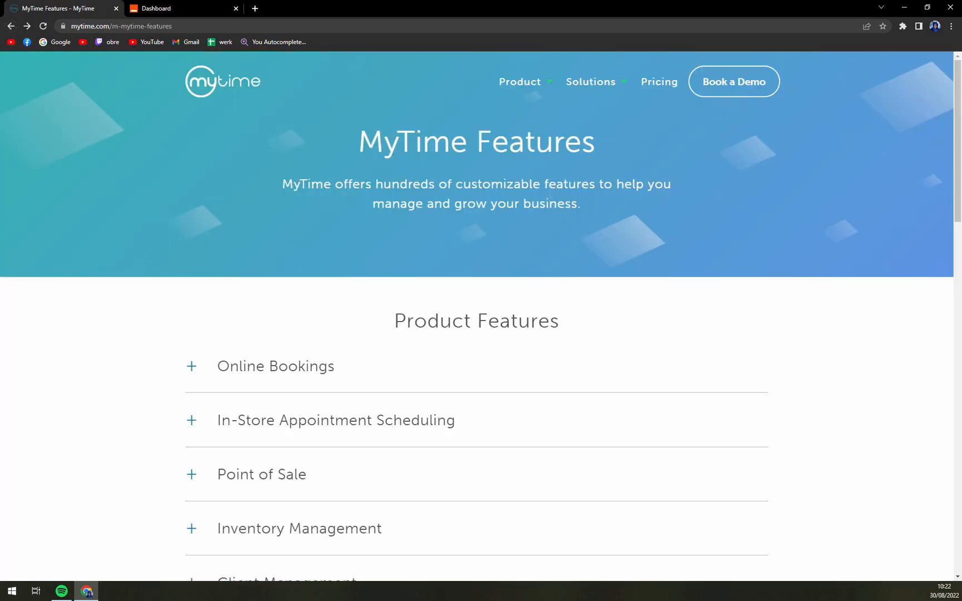
pyautogui.moveTo(733, 82)
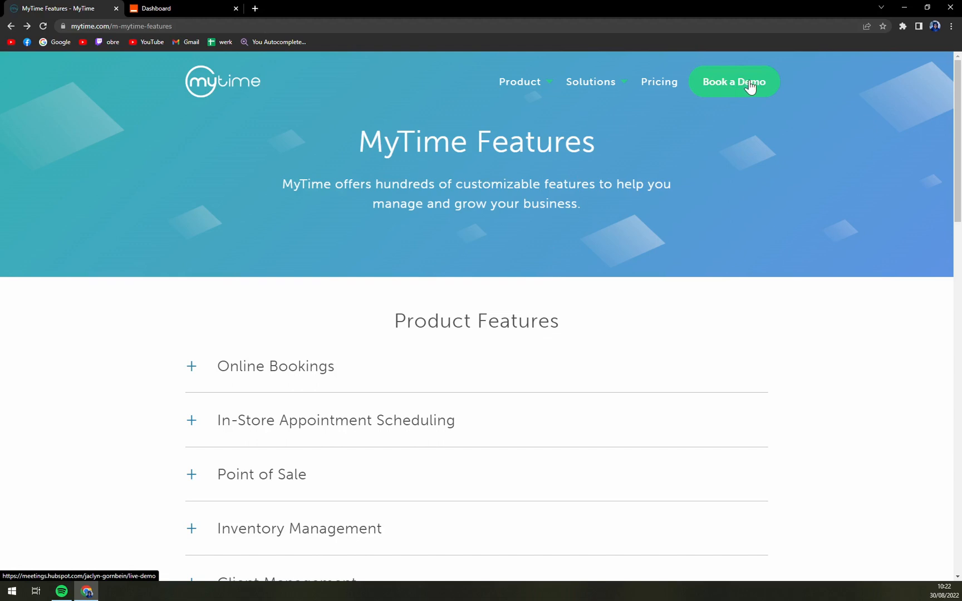
pyautogui.moveTo(601, 326)
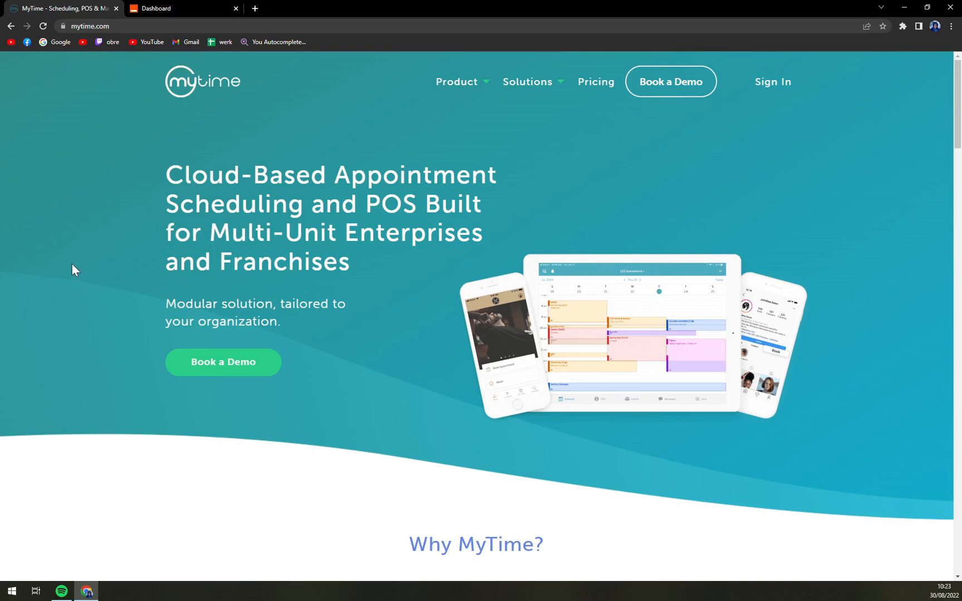
pyautogui.moveTo(150, 360)
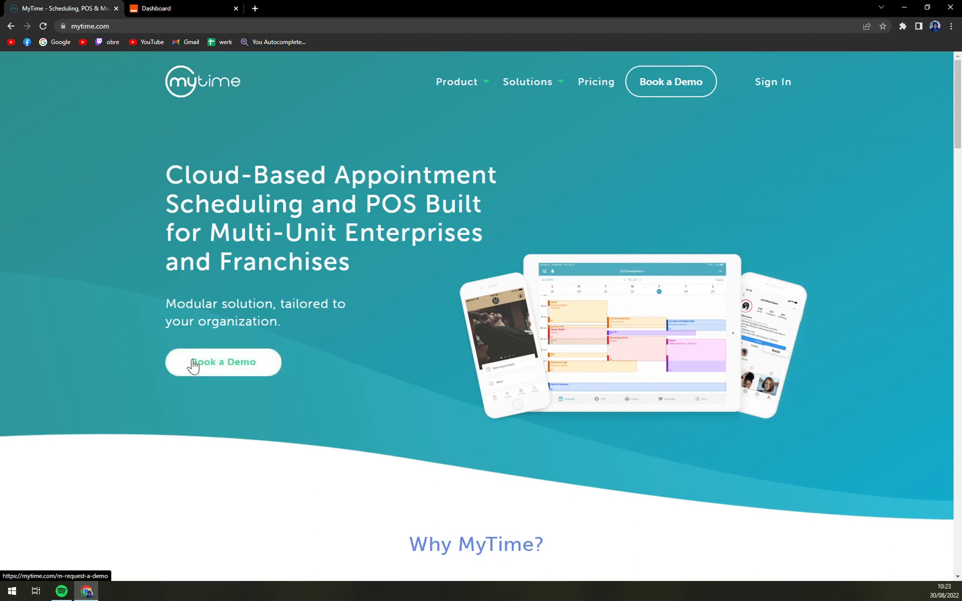
pyautogui.moveTo(309, 375)
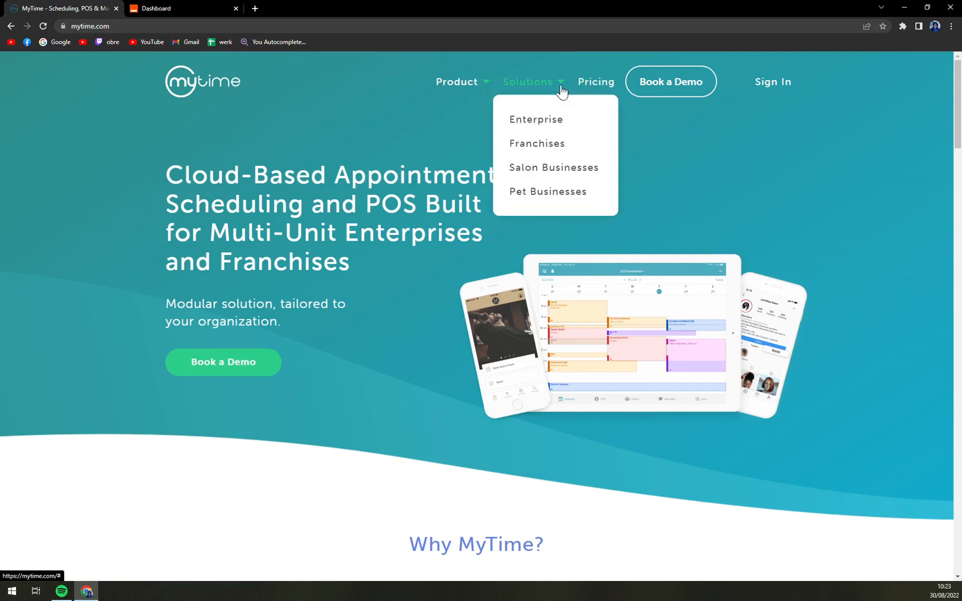
pyautogui.moveTo(551, 85)
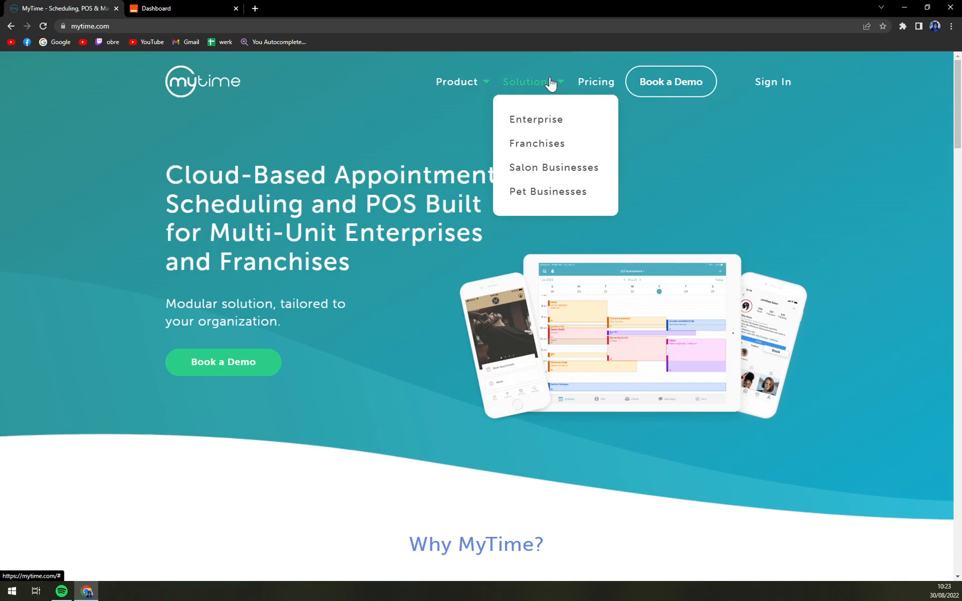
pyautogui.moveTo(539, 83)
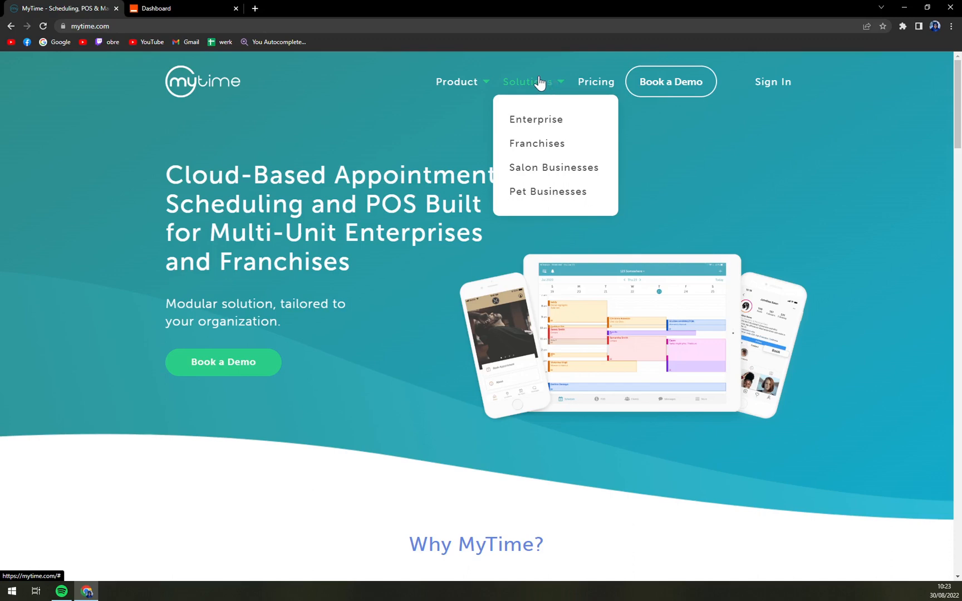